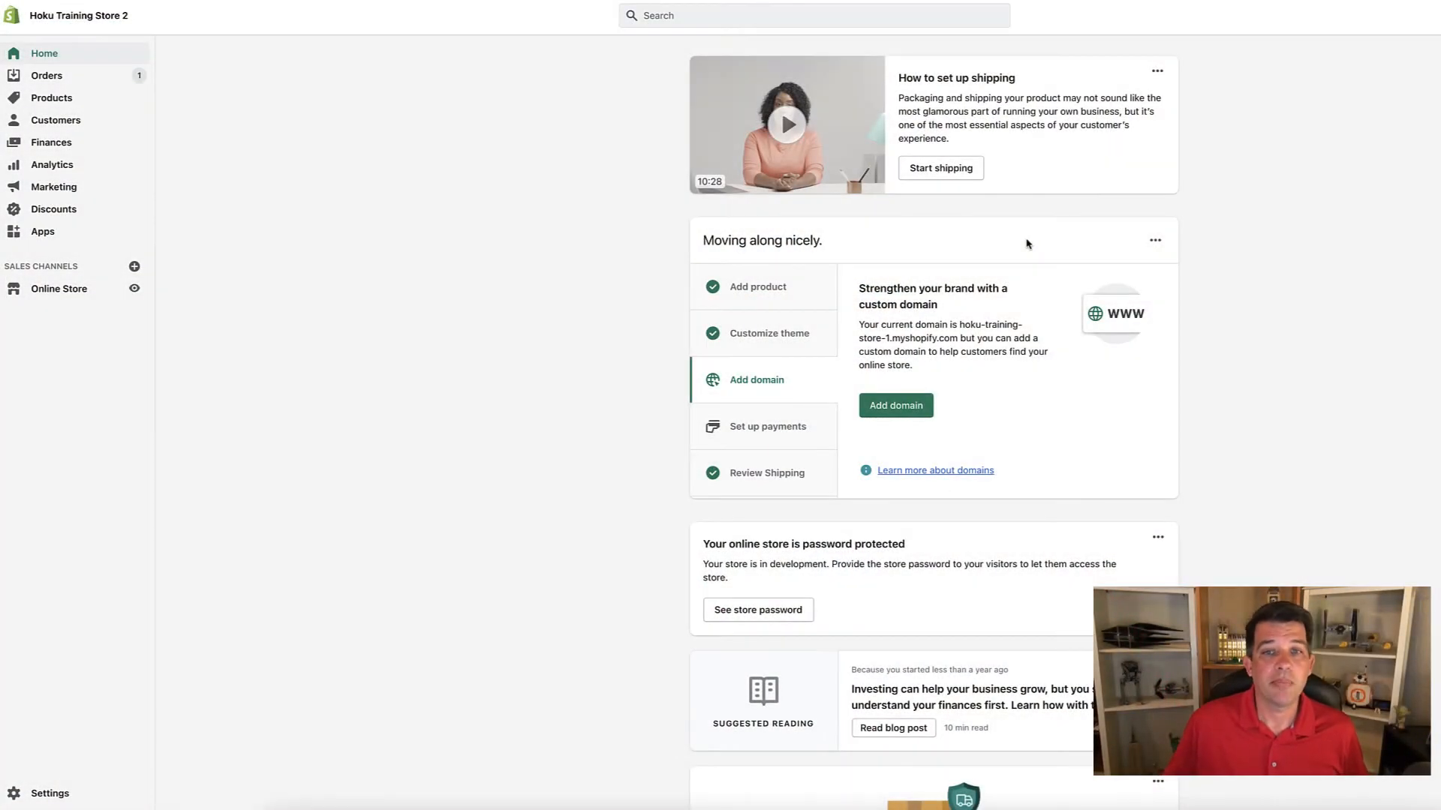
mouse_move(43, 661)
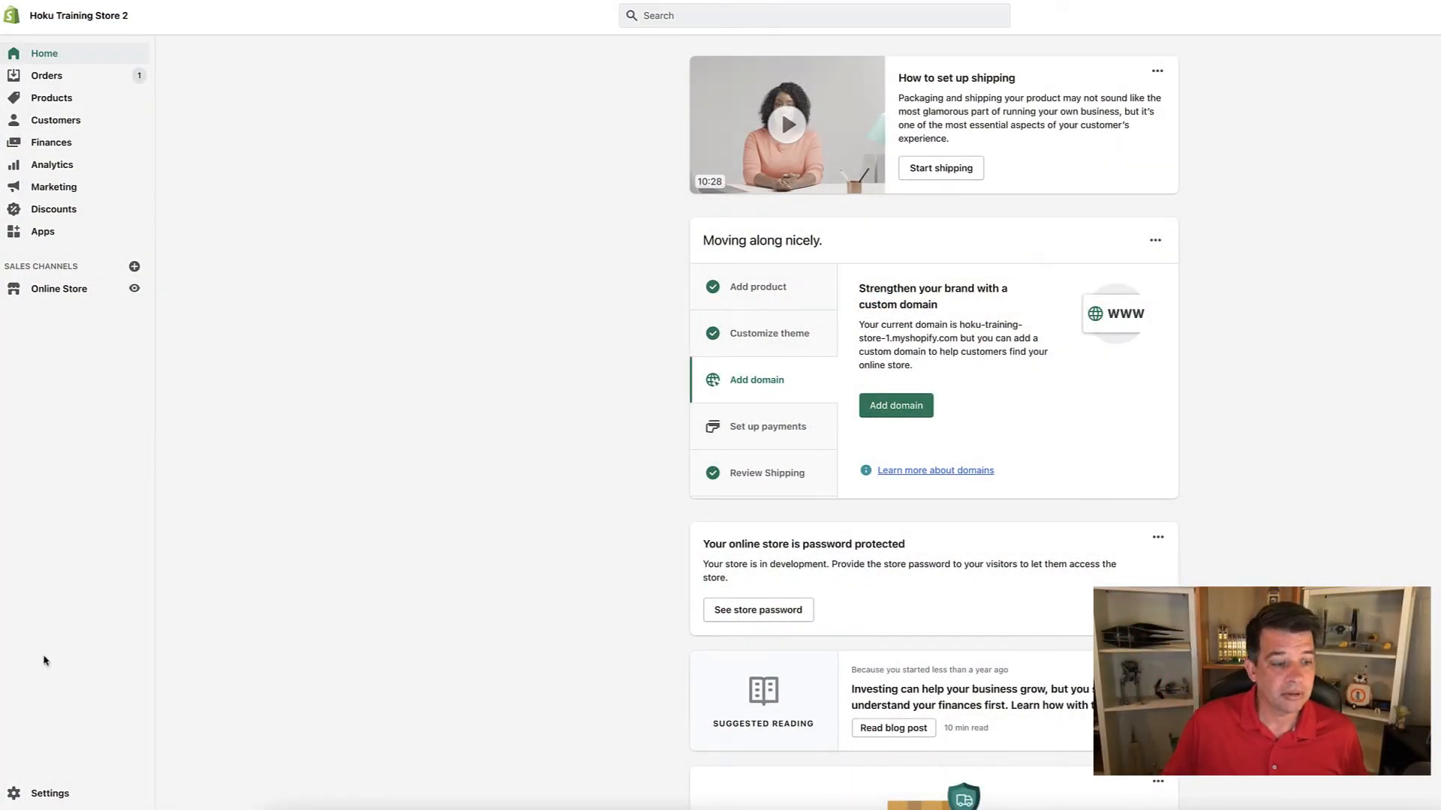
Go from the admin home into Settings > Payments, showing Shopify Payments and payment capture
click(50, 792)
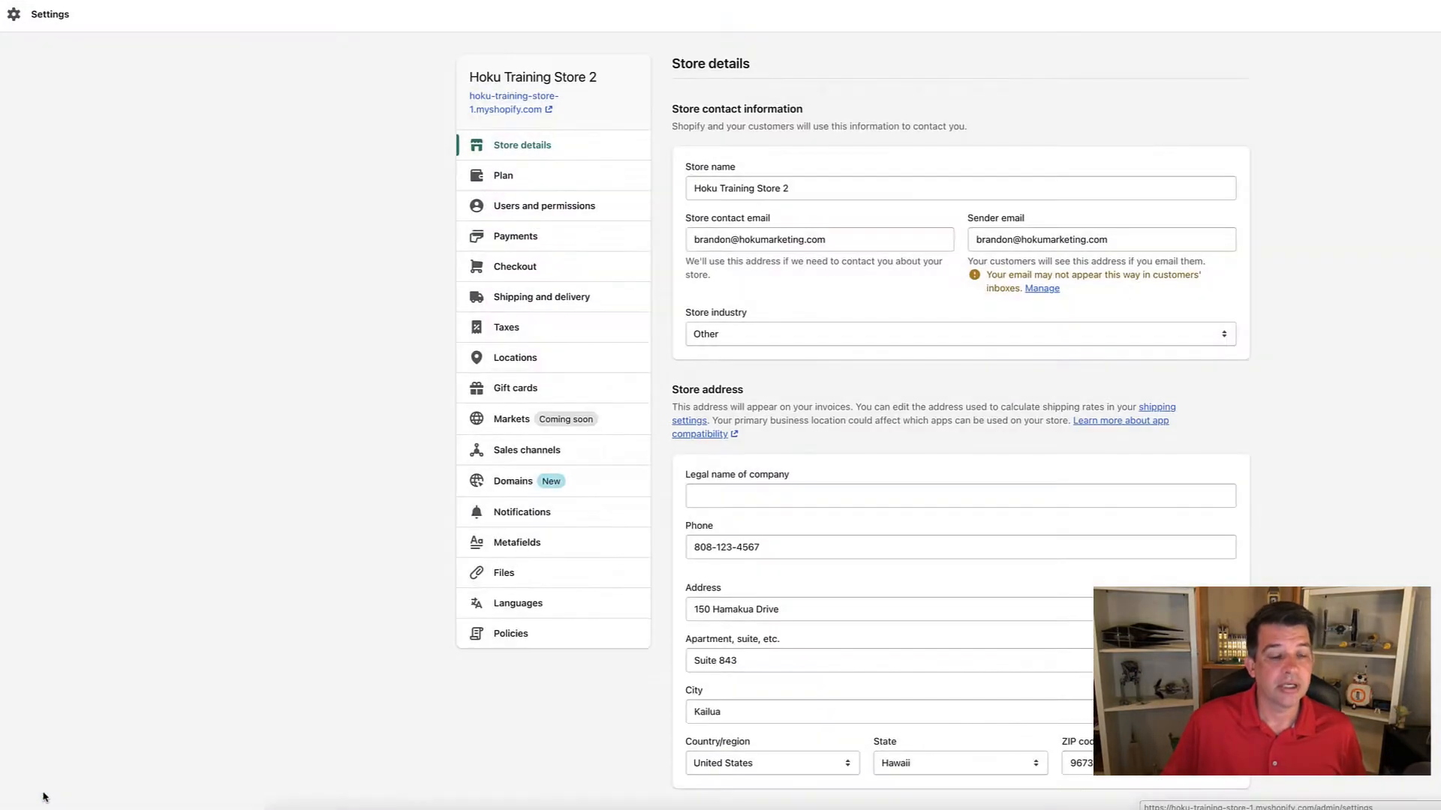
mouse_move(424, 126)
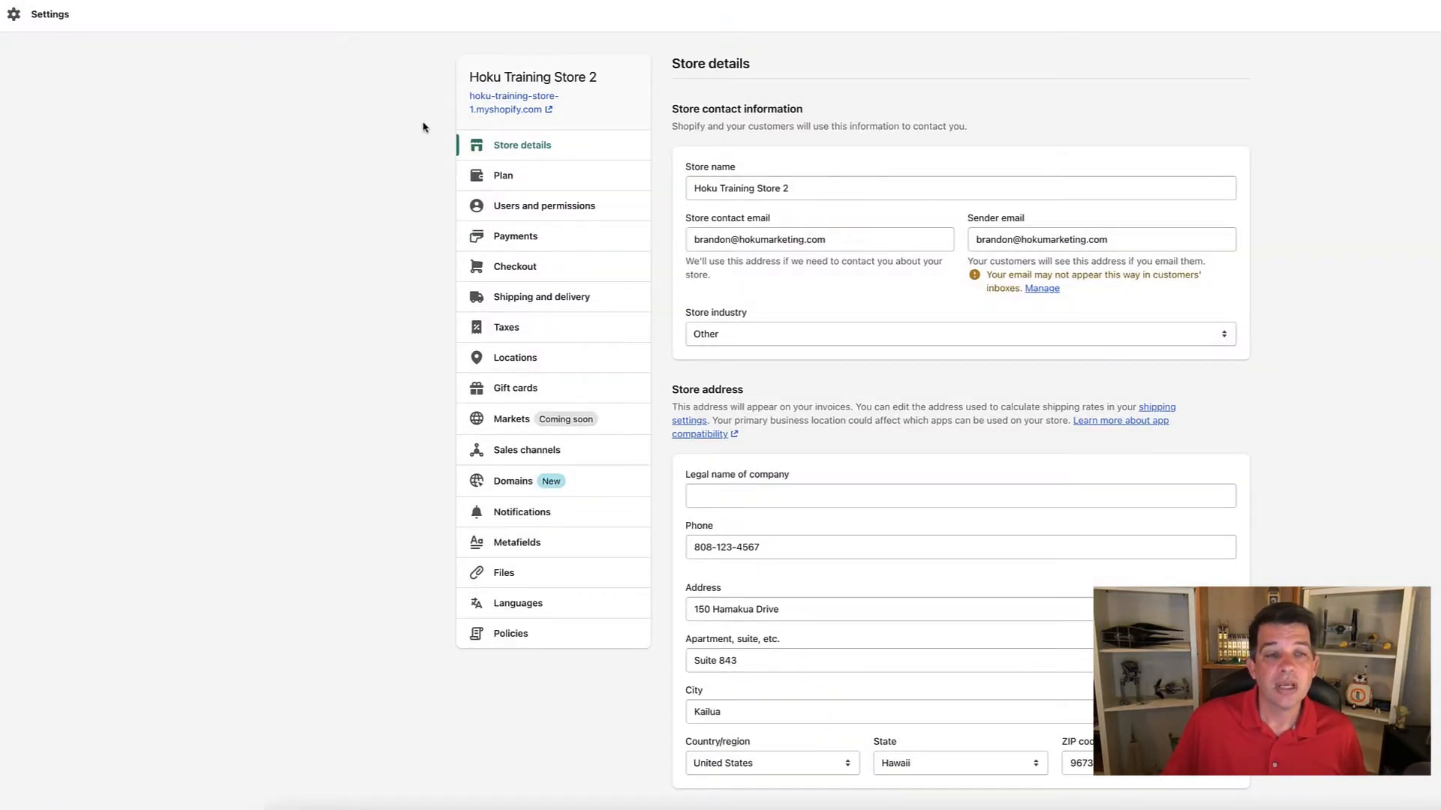
mouse_move(494, 238)
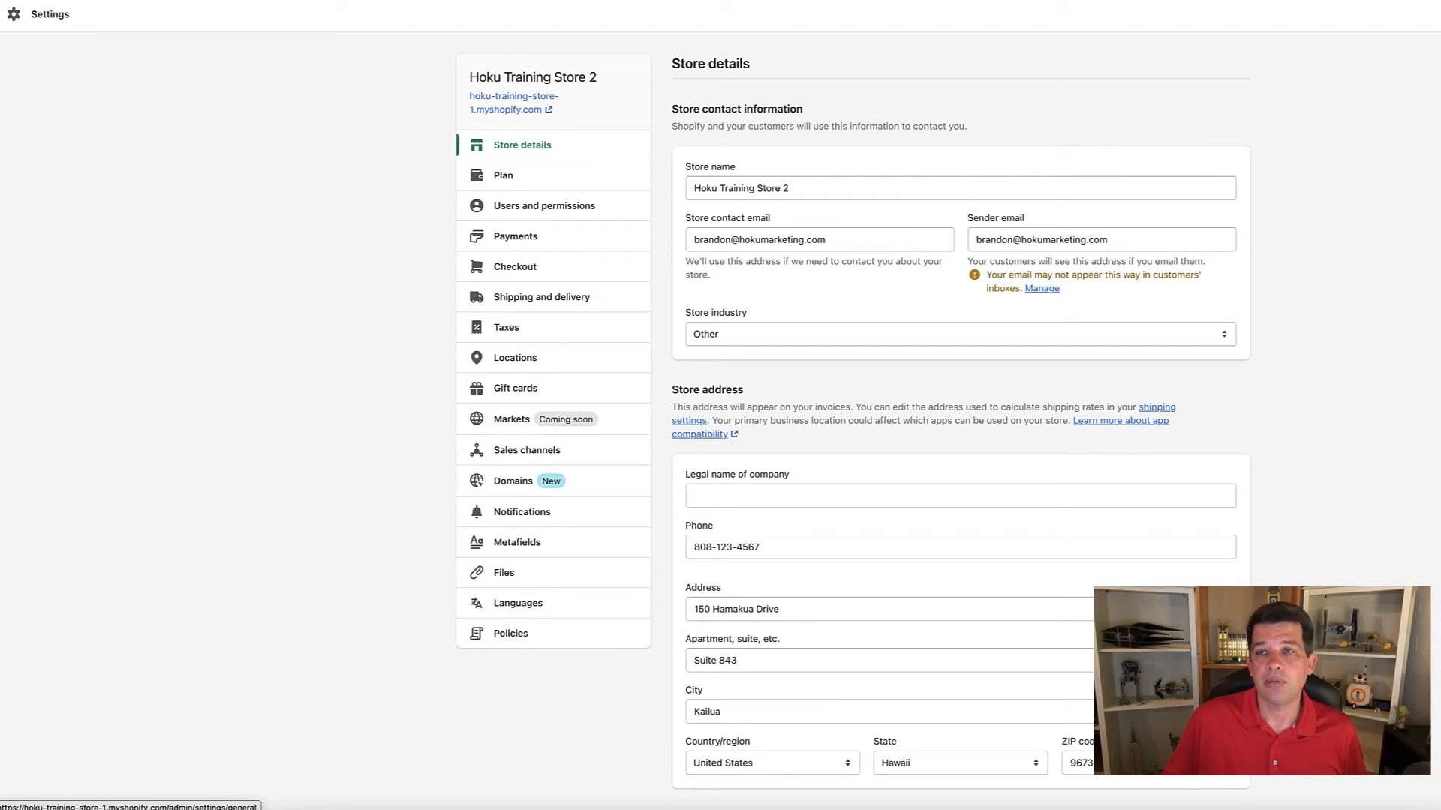
click(515, 236)
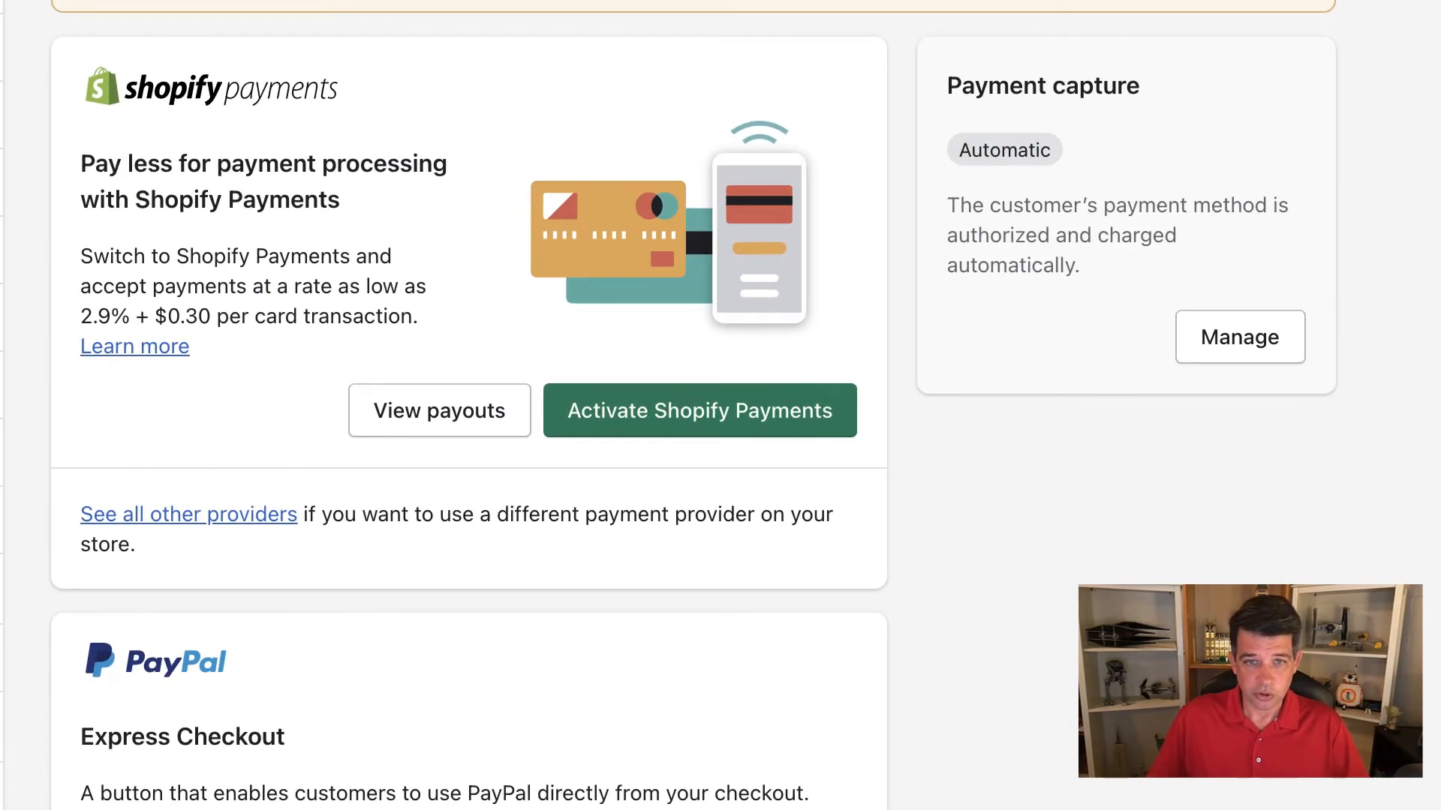
mouse_move(794, 380)
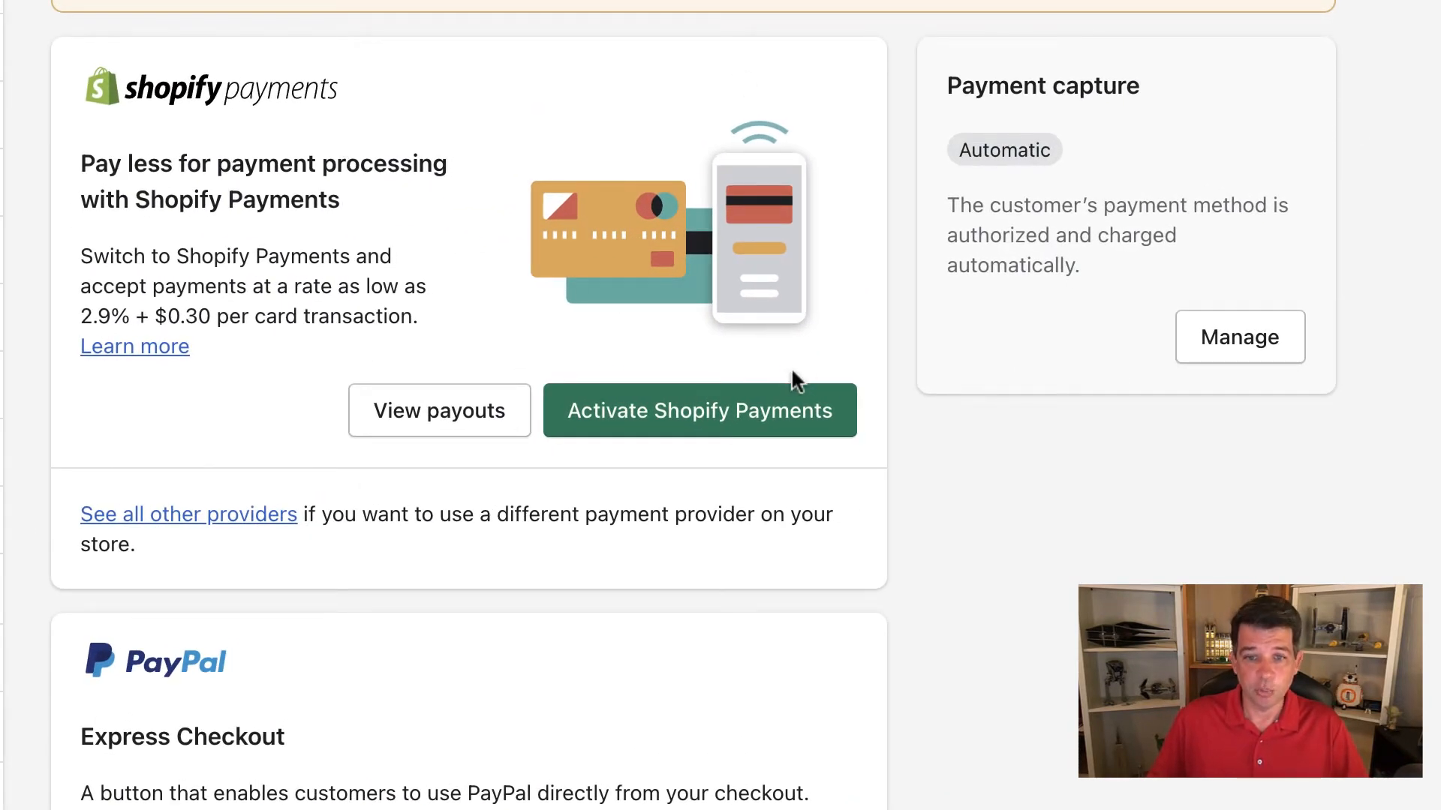
mouse_move(714, 154)
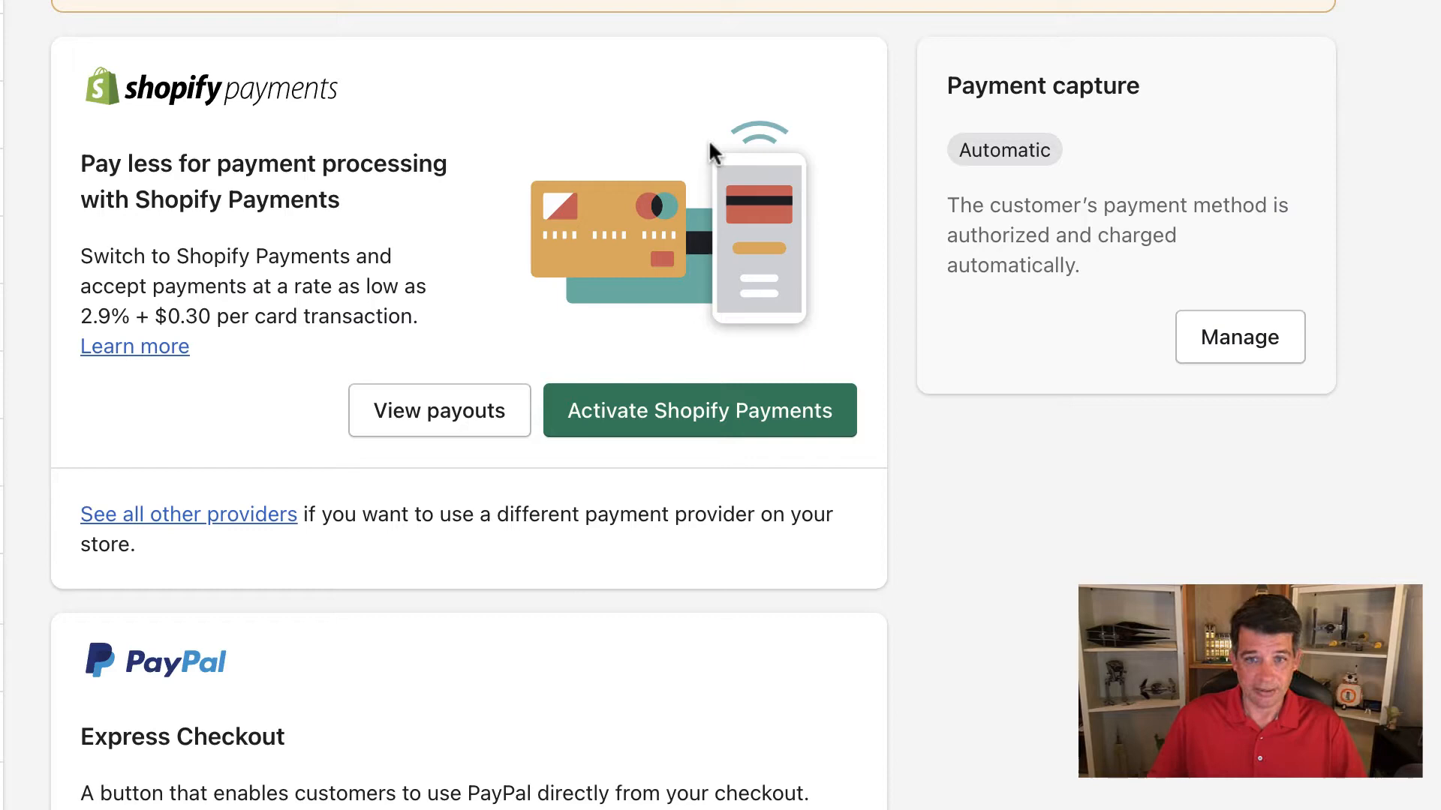
mouse_move(497, 307)
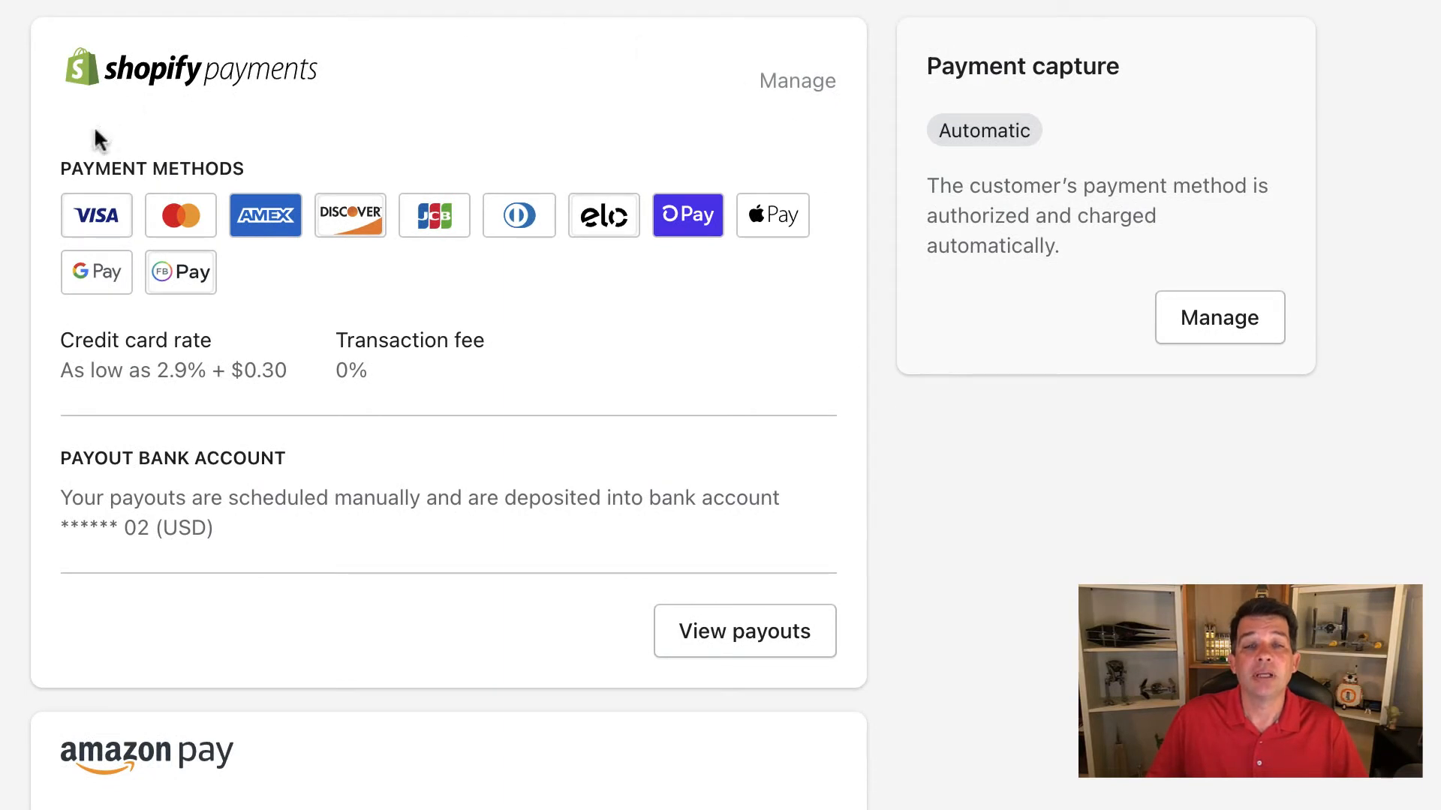
mouse_move(273, 363)
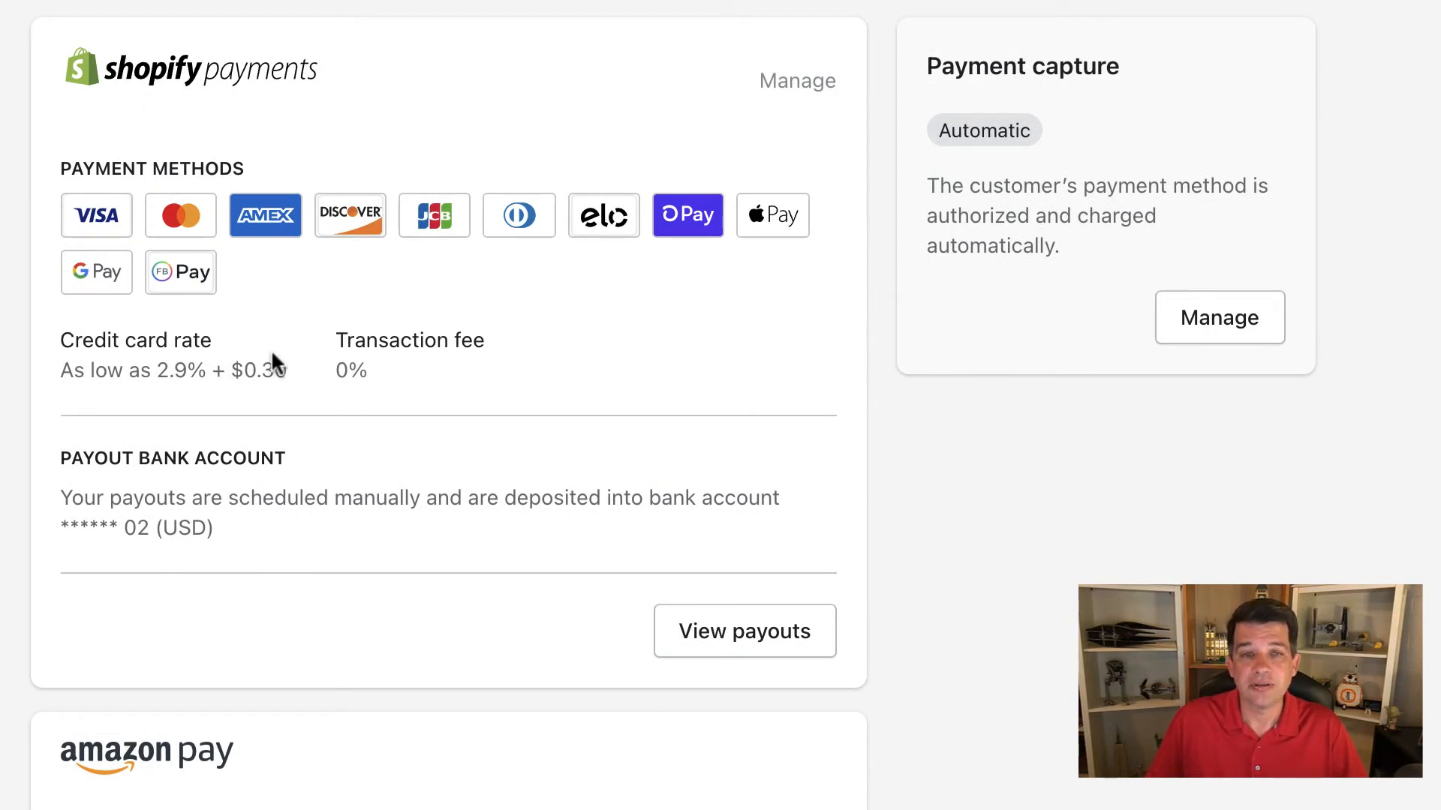
mouse_move(800, 99)
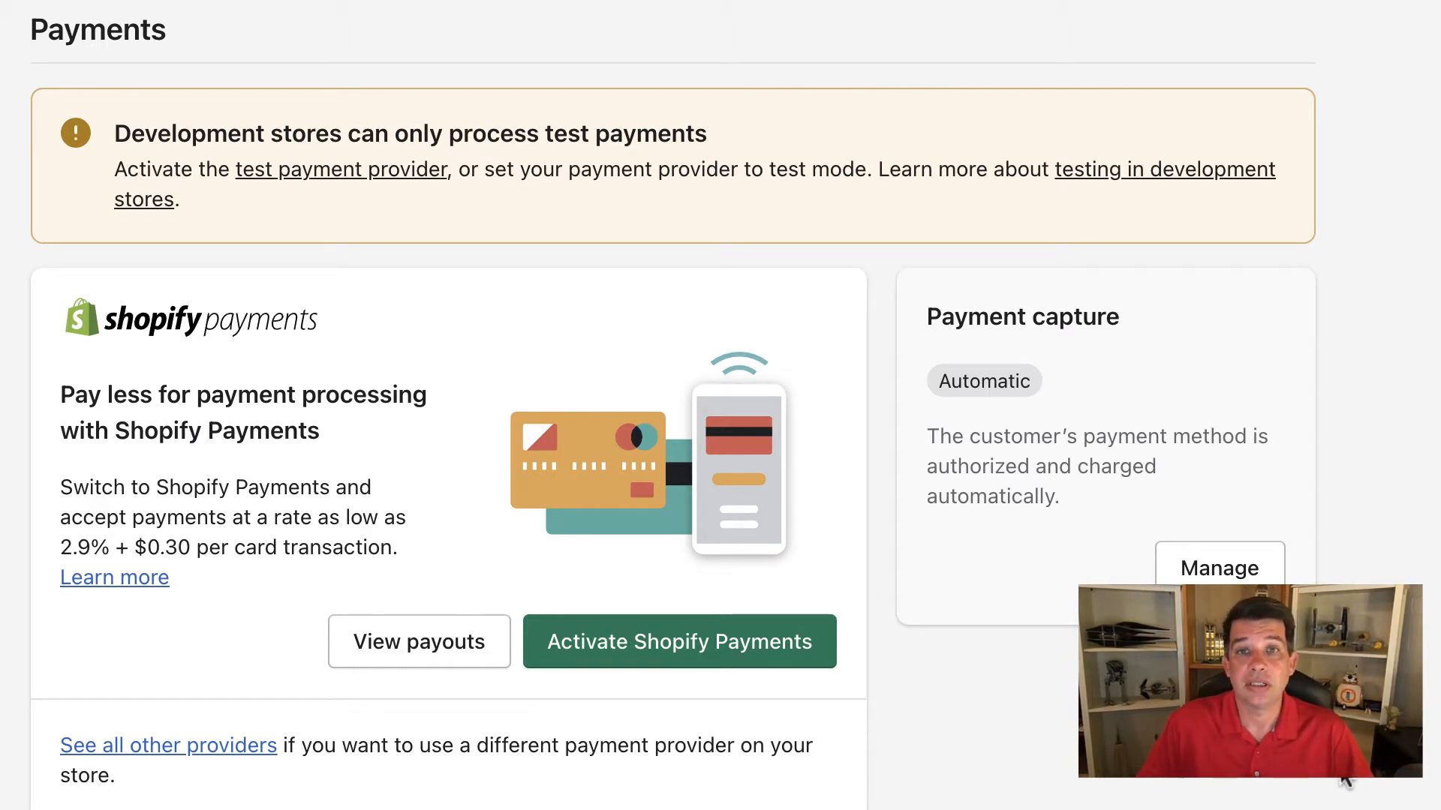
mouse_move(982, 120)
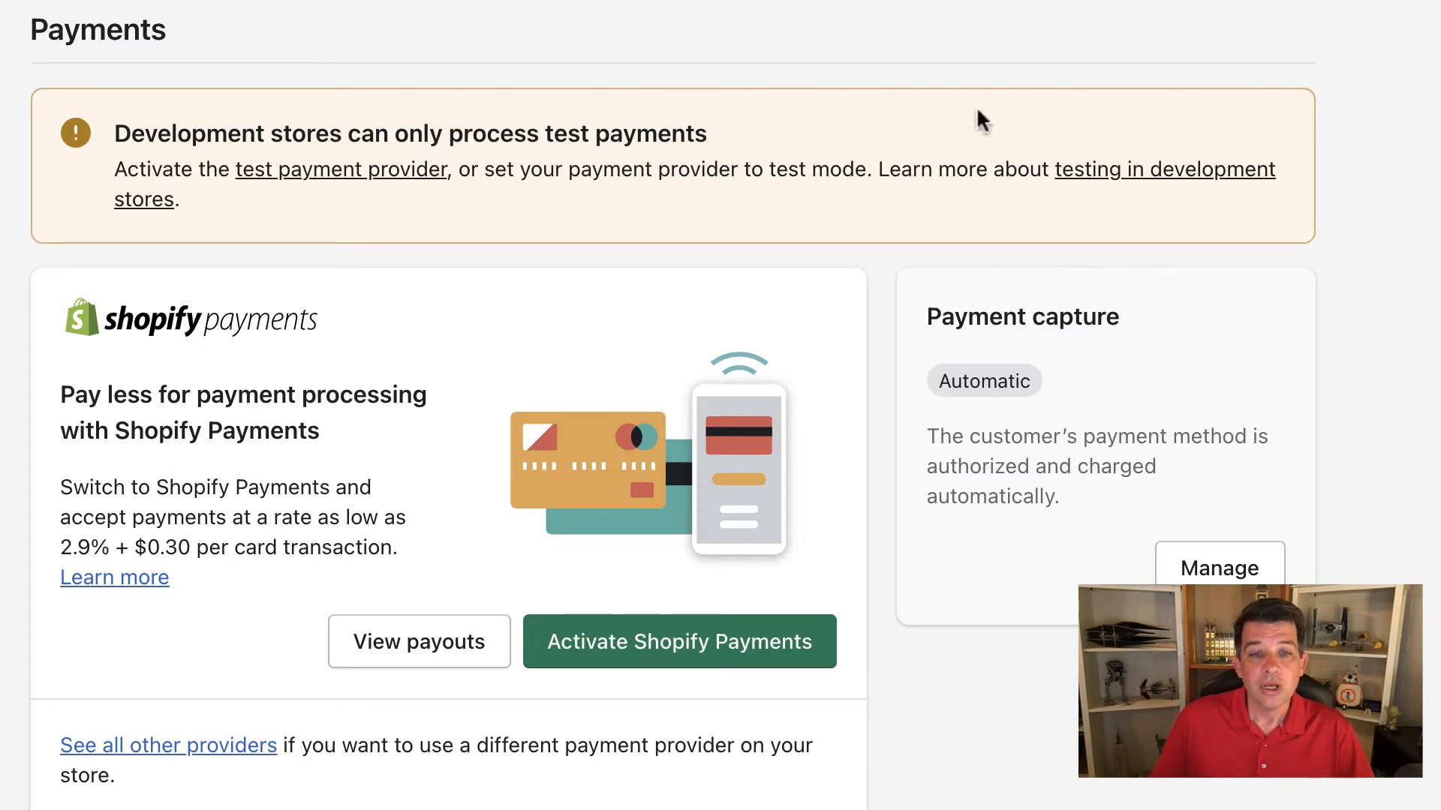
mouse_move(282, 418)
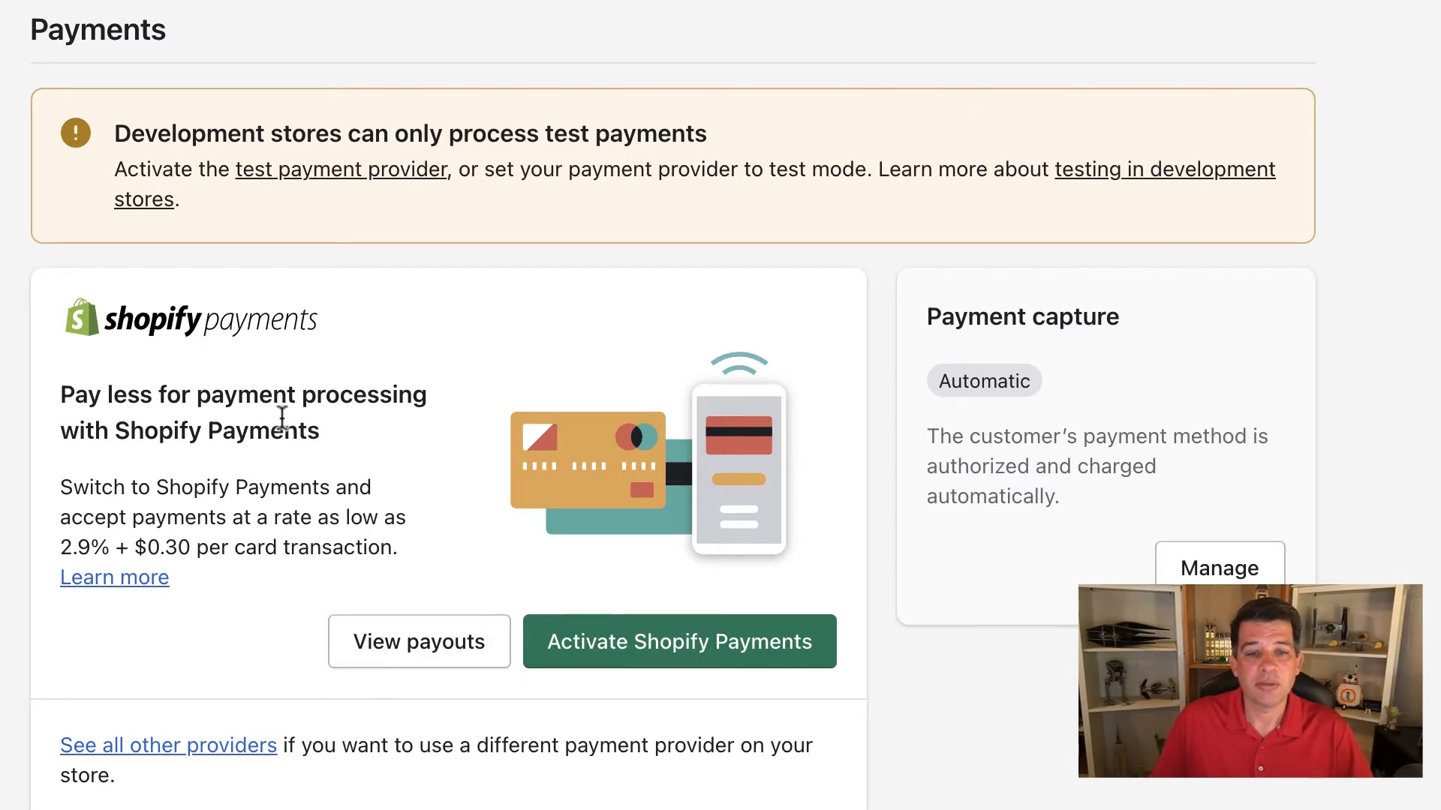
mouse_move(186, 785)
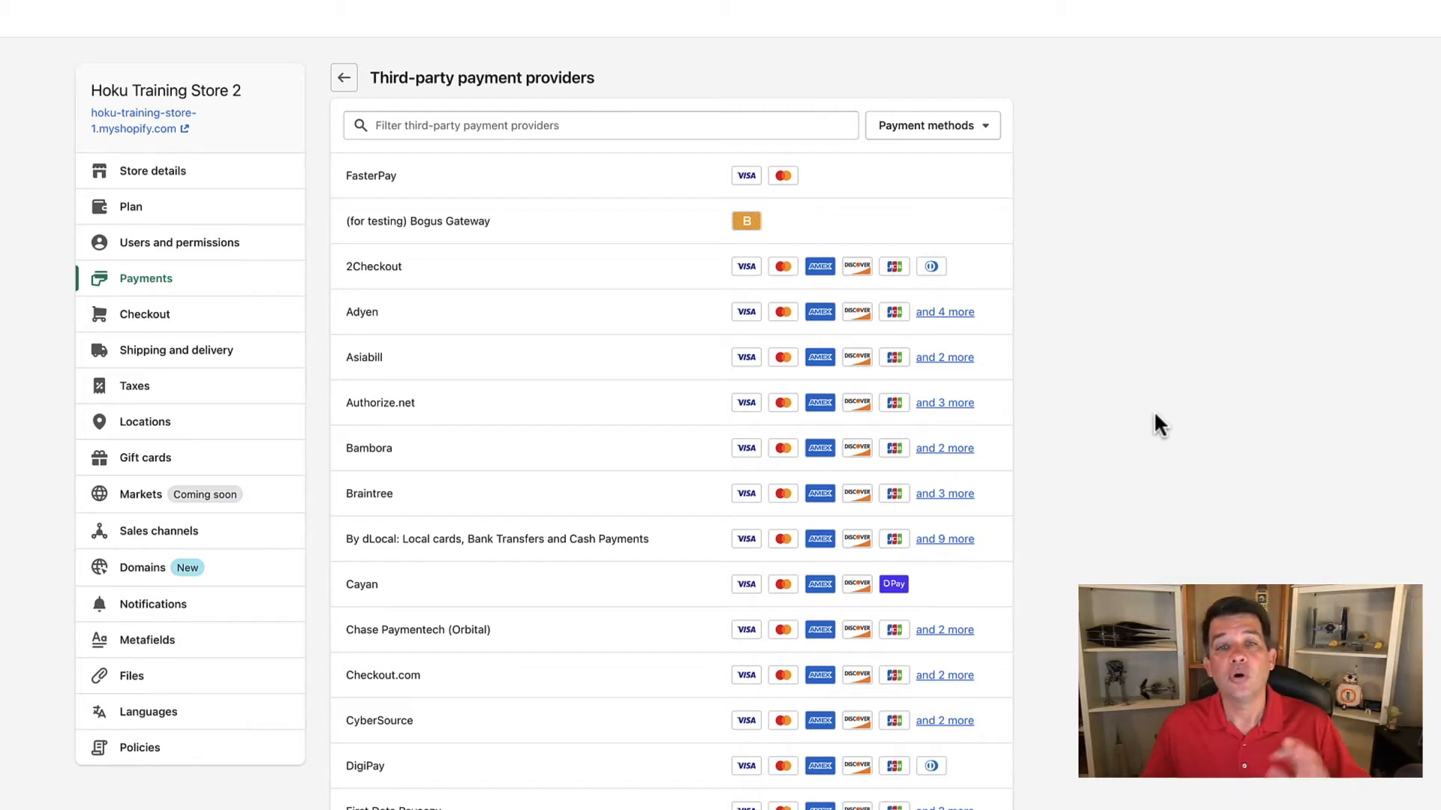
mouse_move(432, 240)
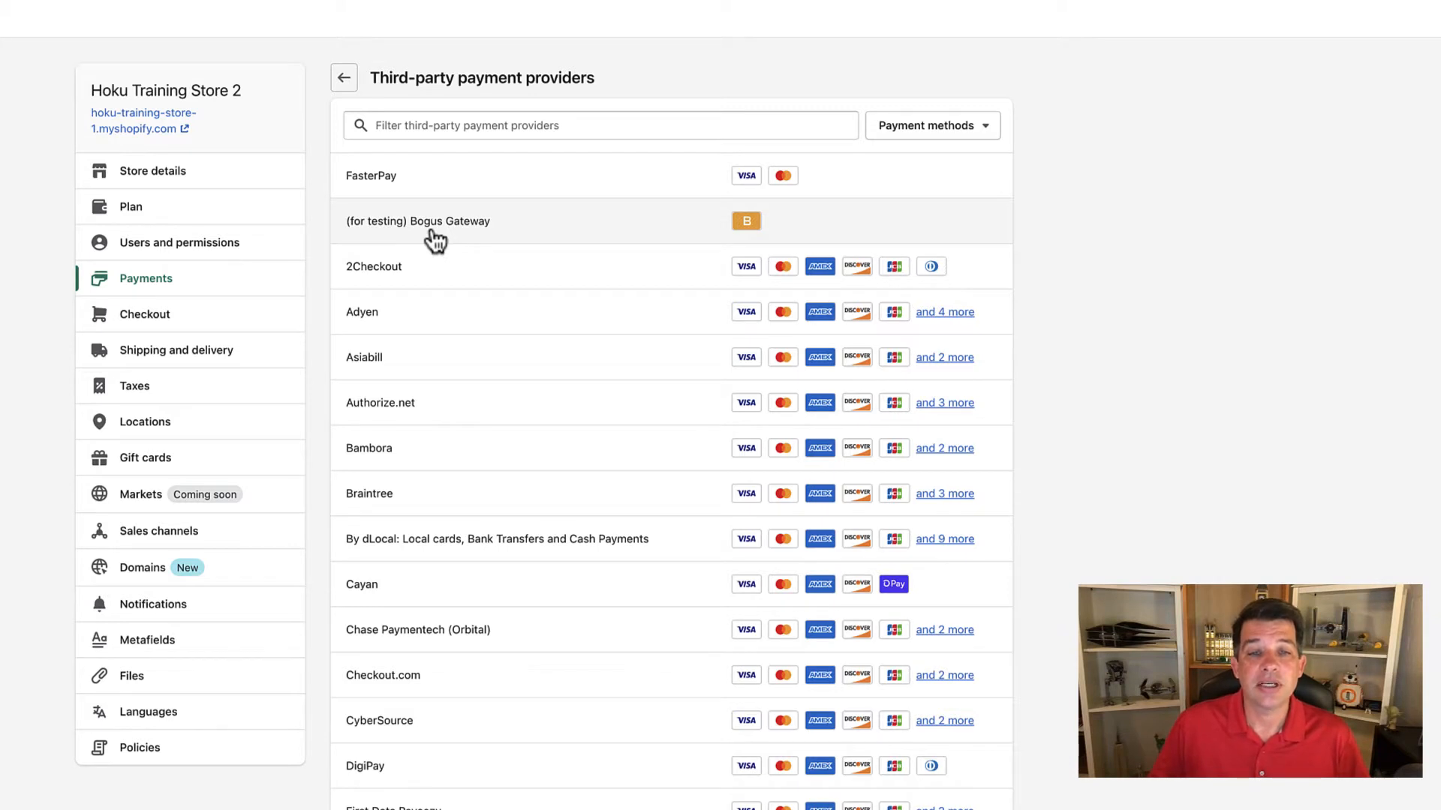
mouse_move(450, 234)
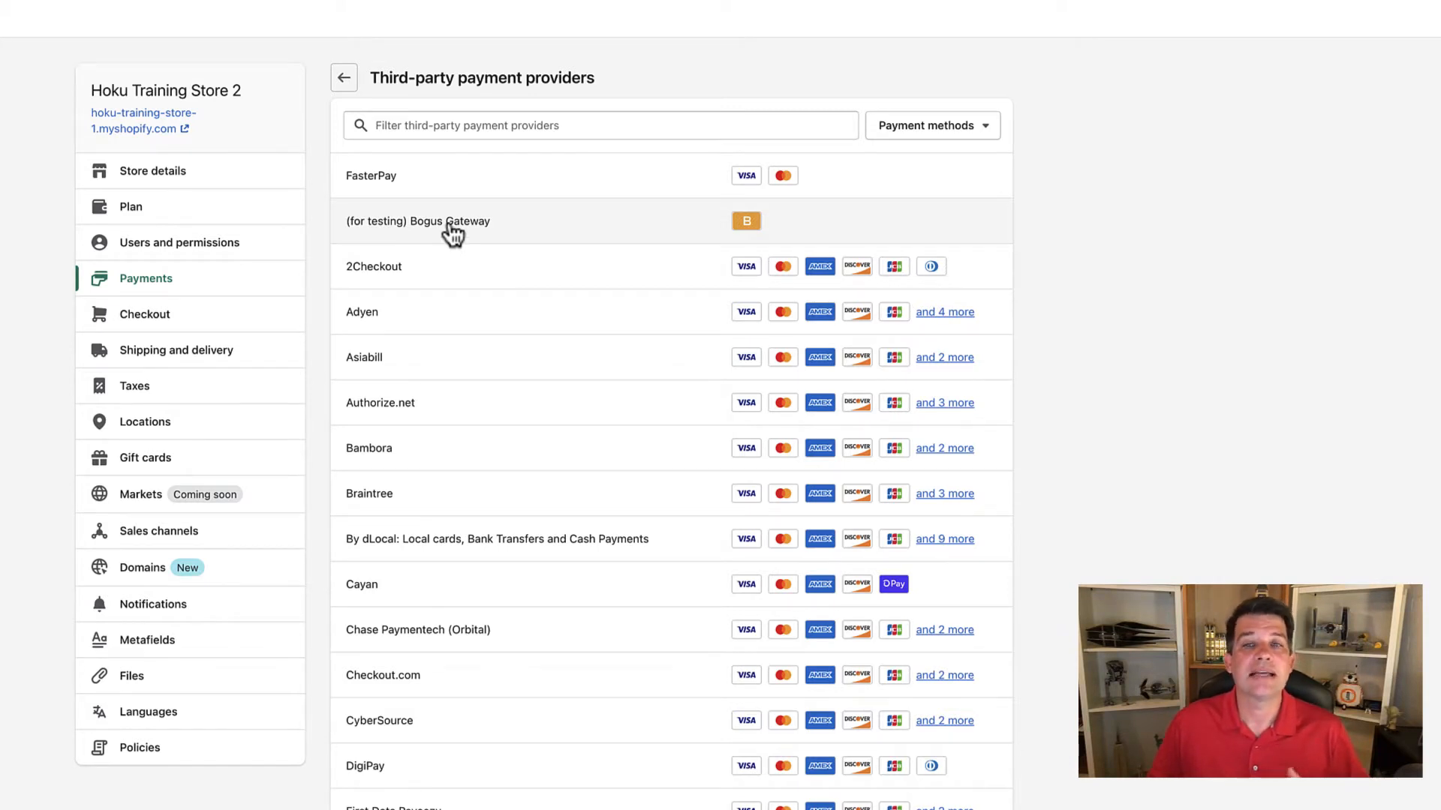
Reactivate the '(for testing) Bogus Gateway' provider so it lists United States (USD)
click(417, 220)
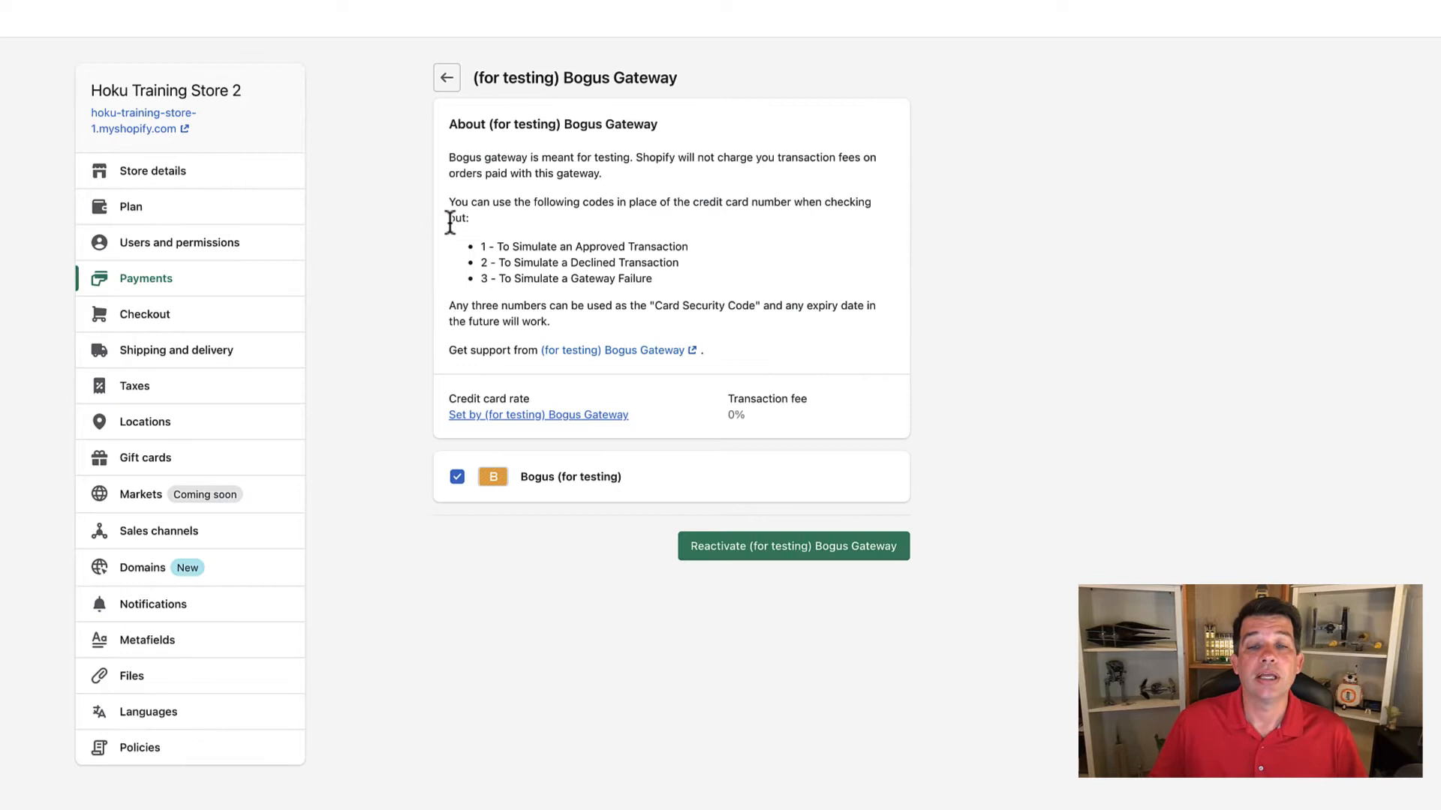
mouse_move(359, 375)
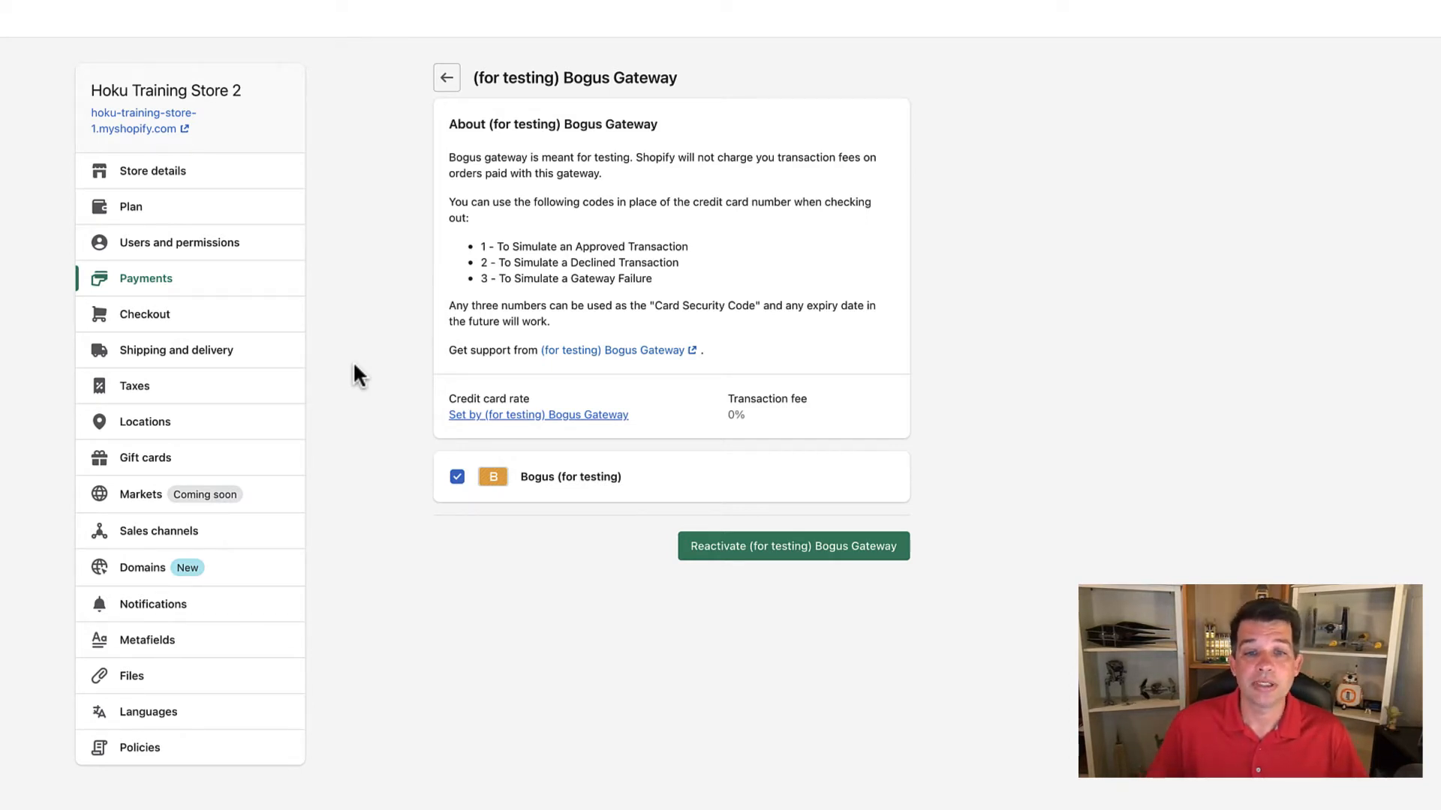
mouse_move(342, 440)
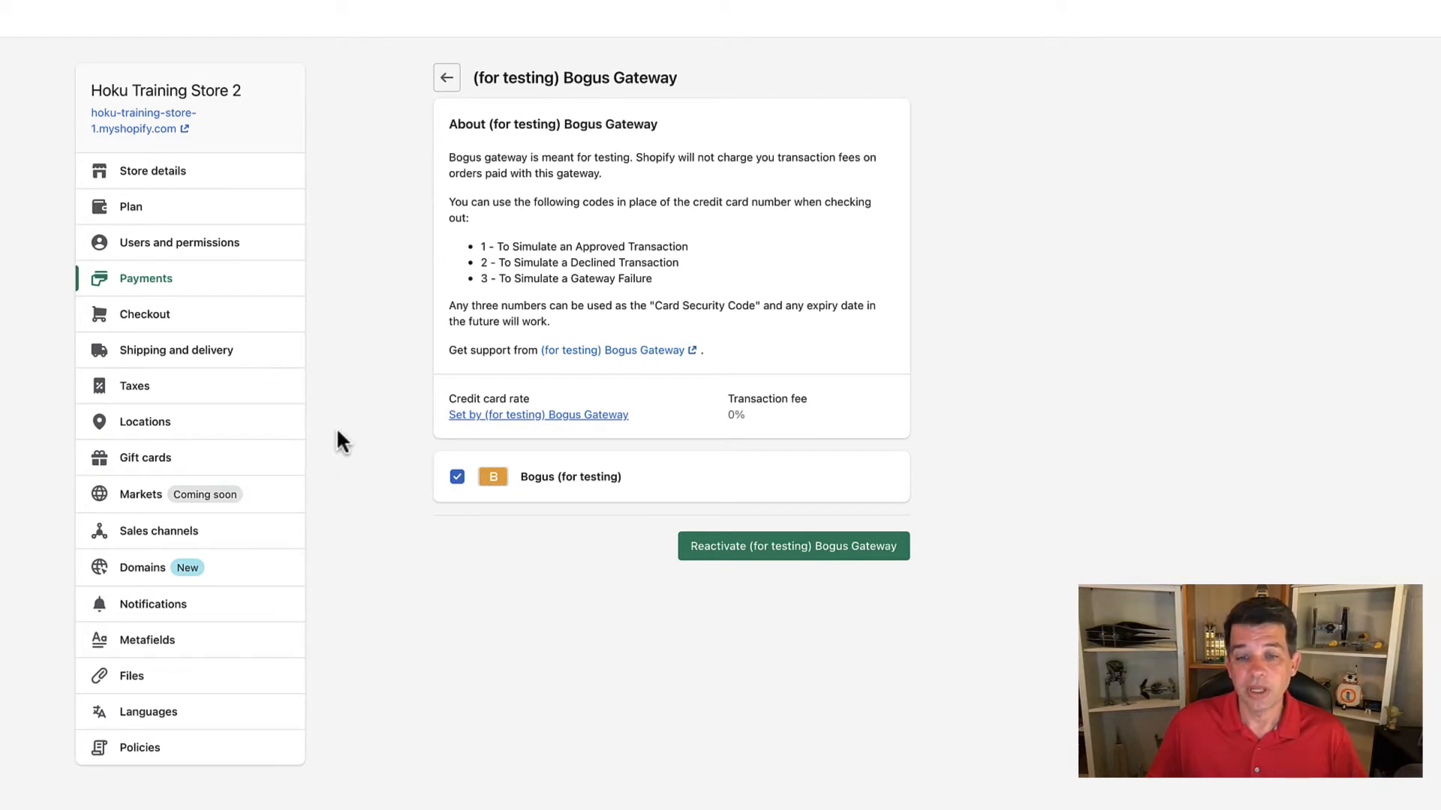
mouse_move(776, 575)
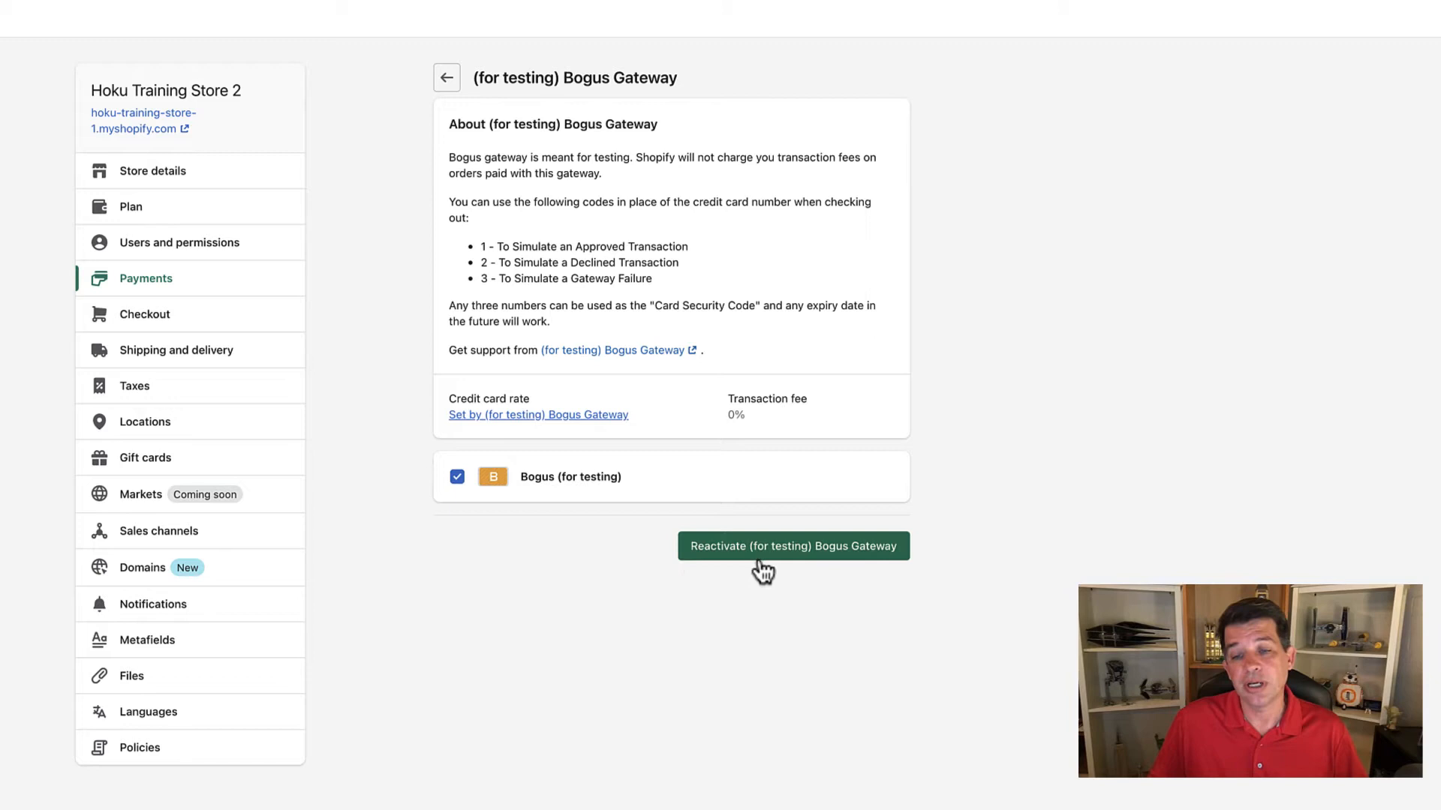
mouse_move(712, 558)
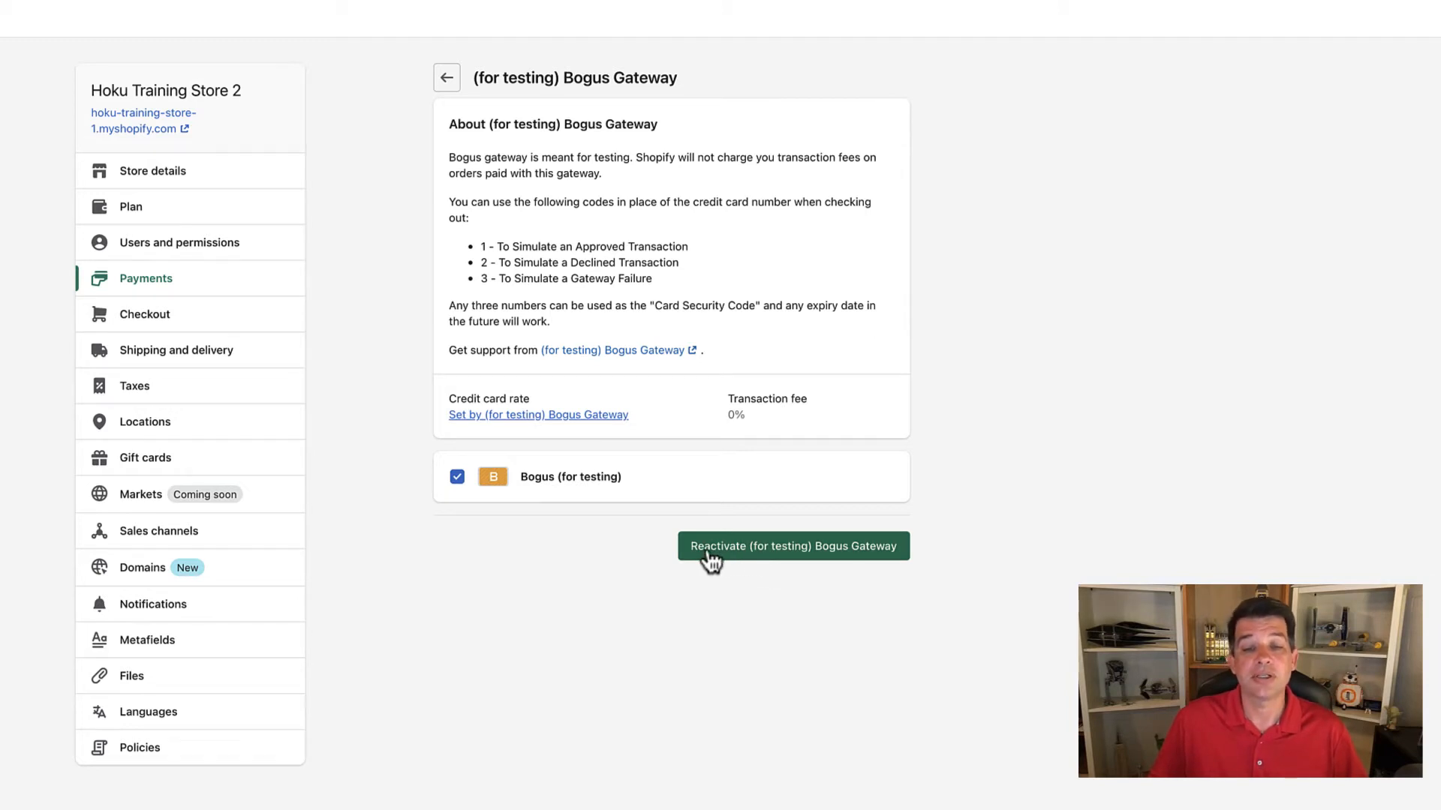
mouse_move(775, 567)
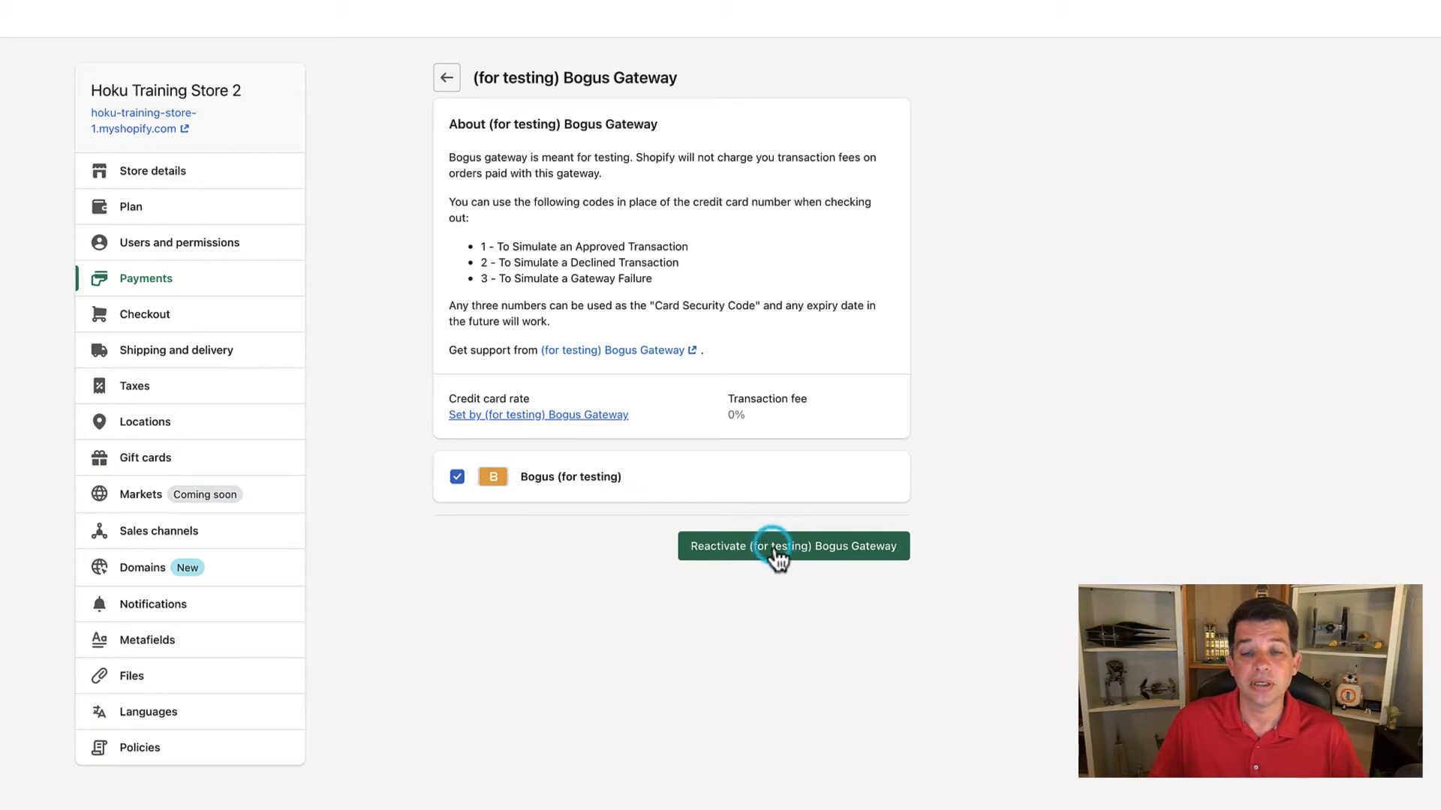
click(792, 545)
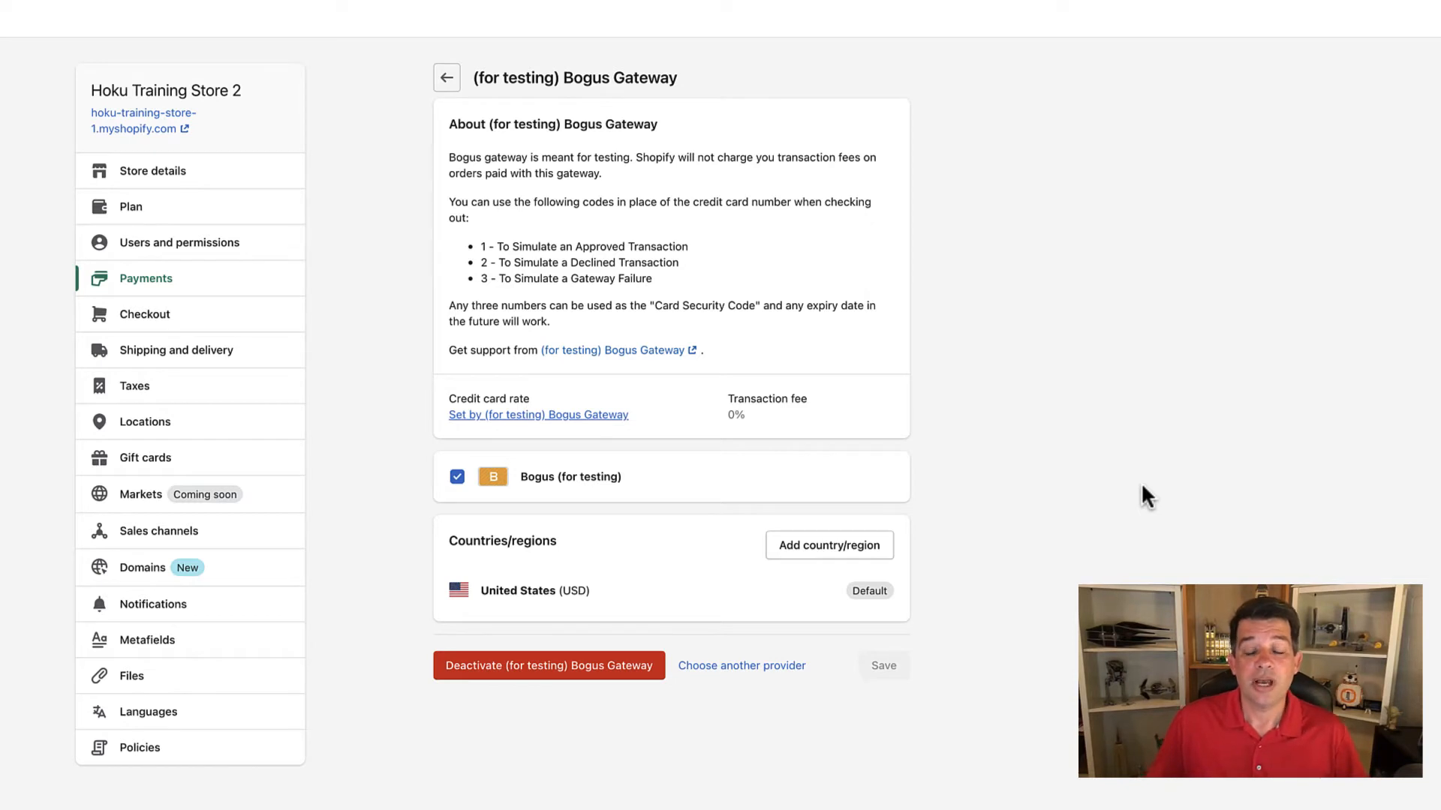
mouse_move(726, 575)
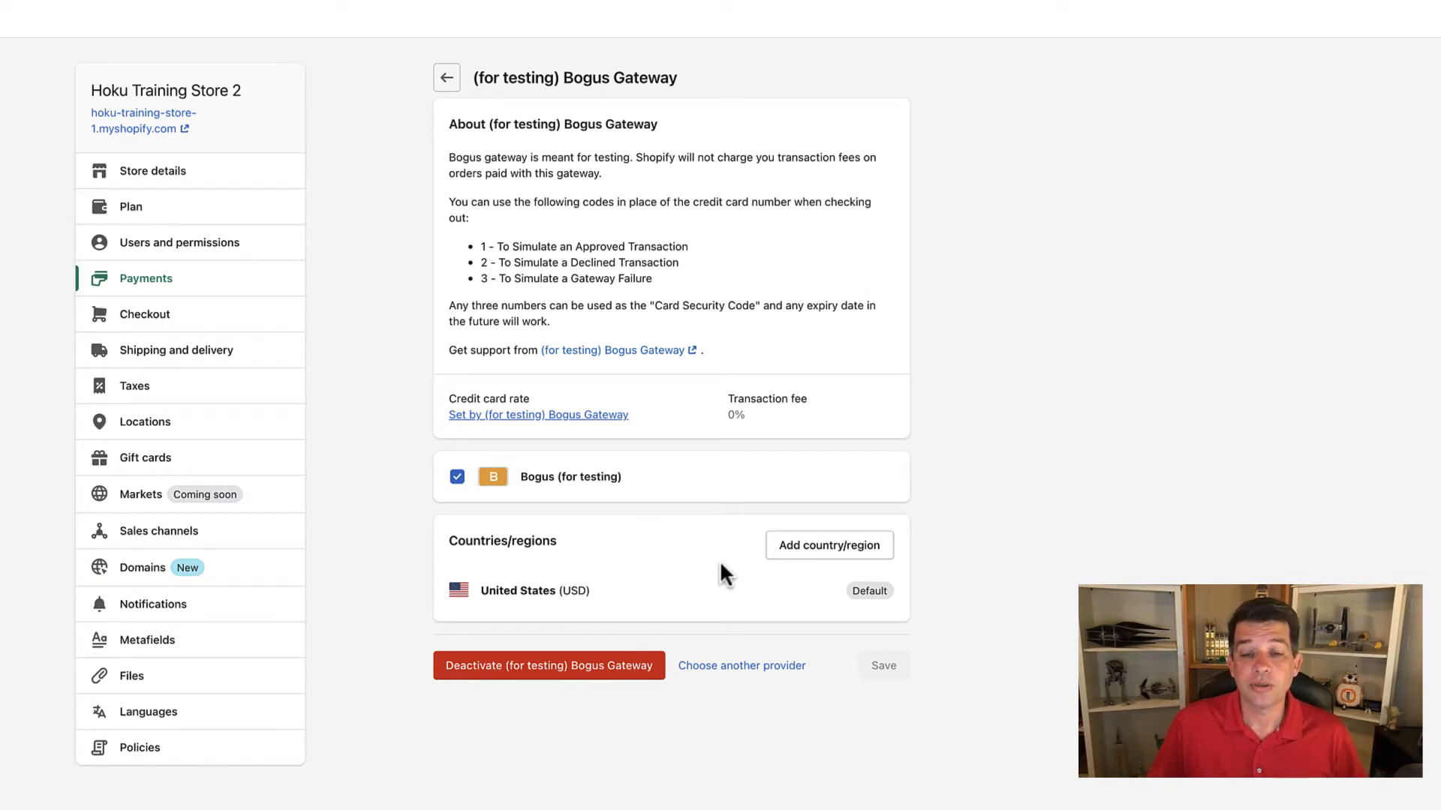
mouse_move(588, 554)
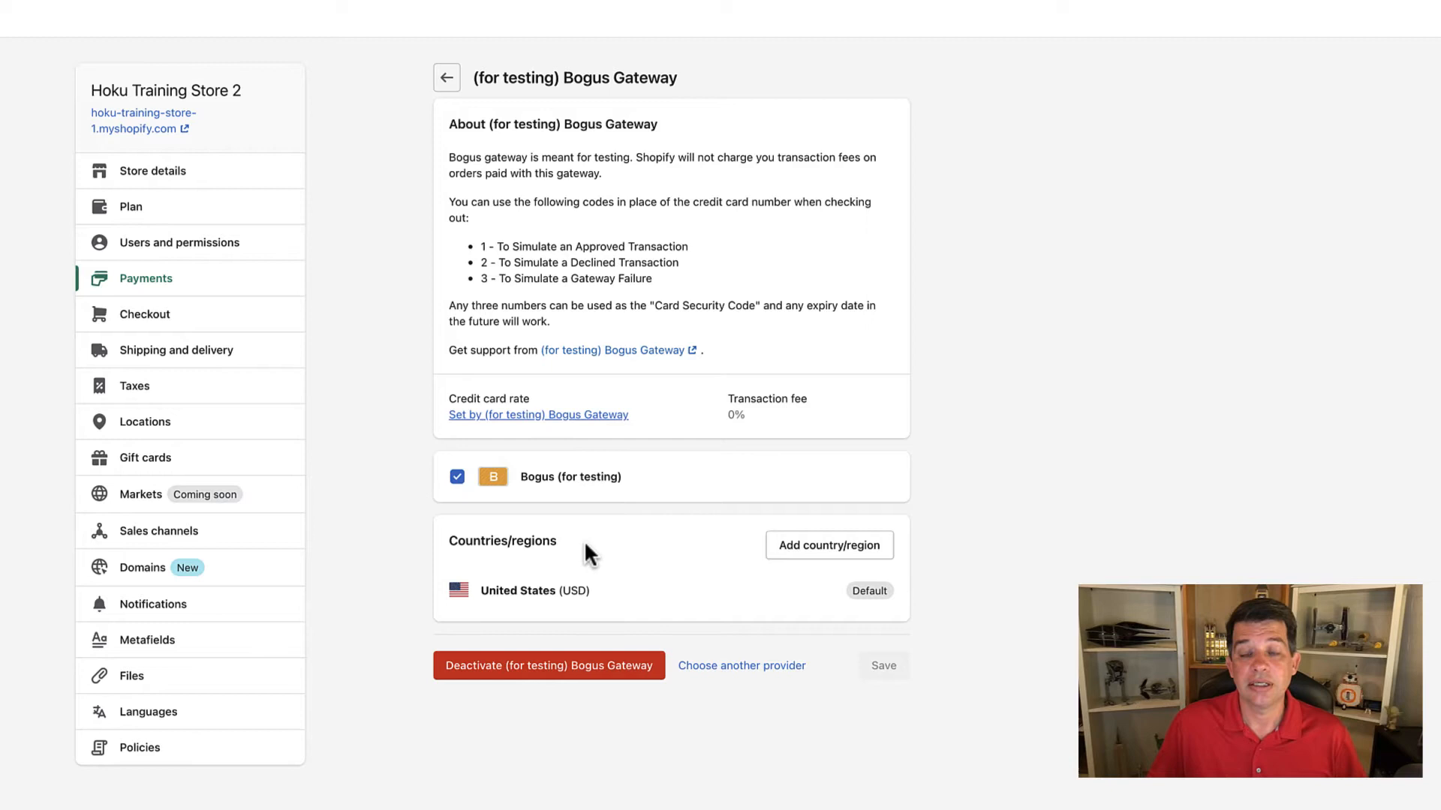
mouse_move(572, 714)
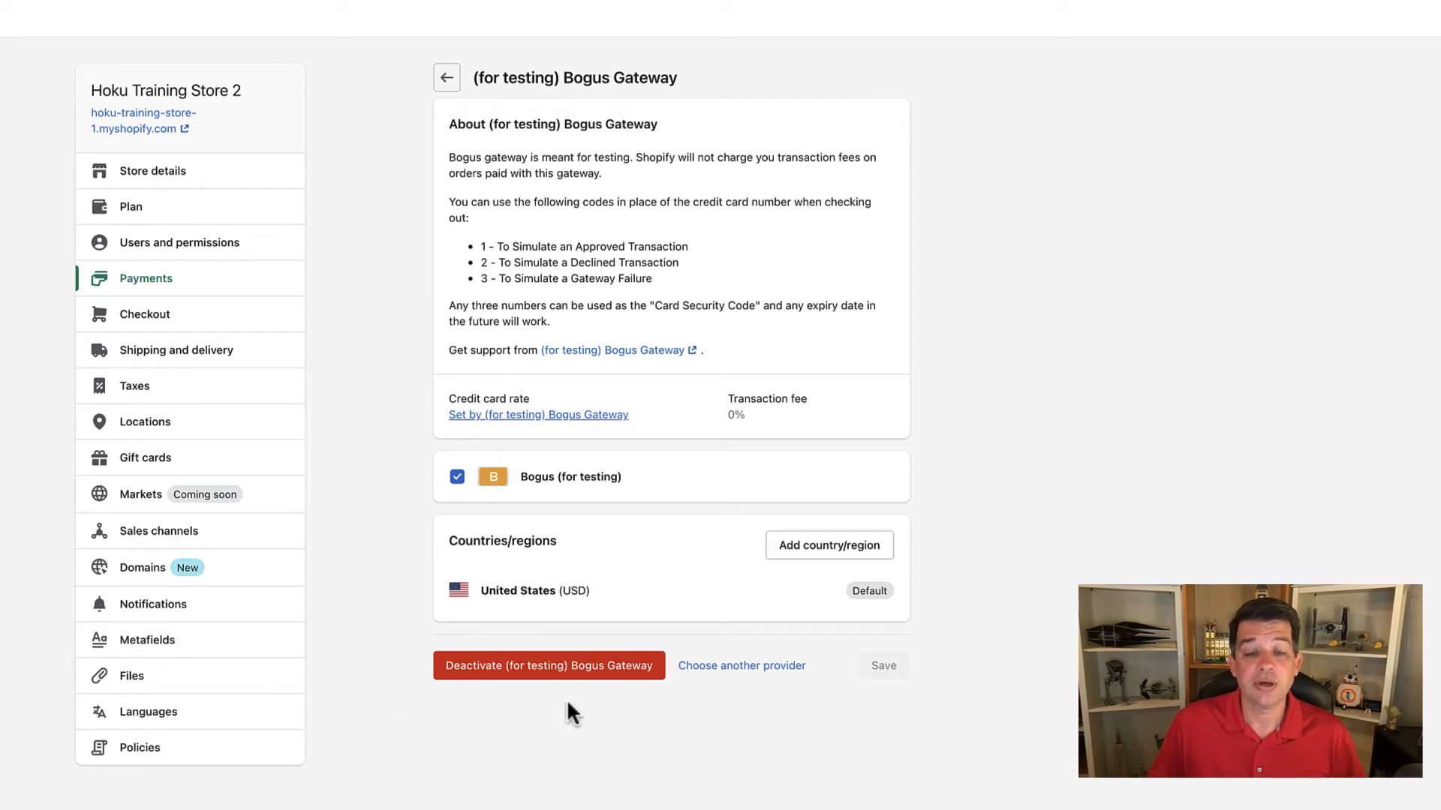
mouse_move(559, 707)
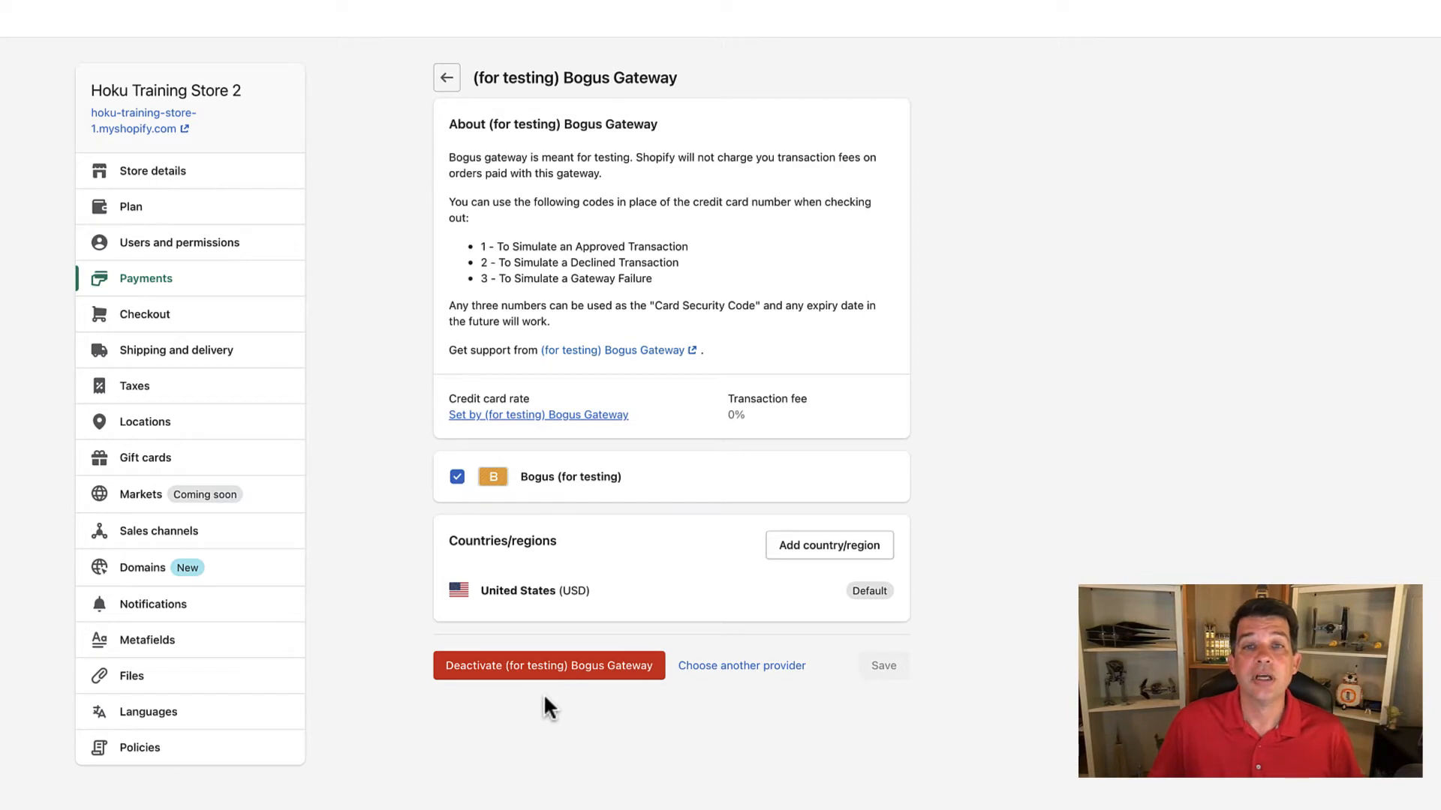
mouse_move(471, 171)
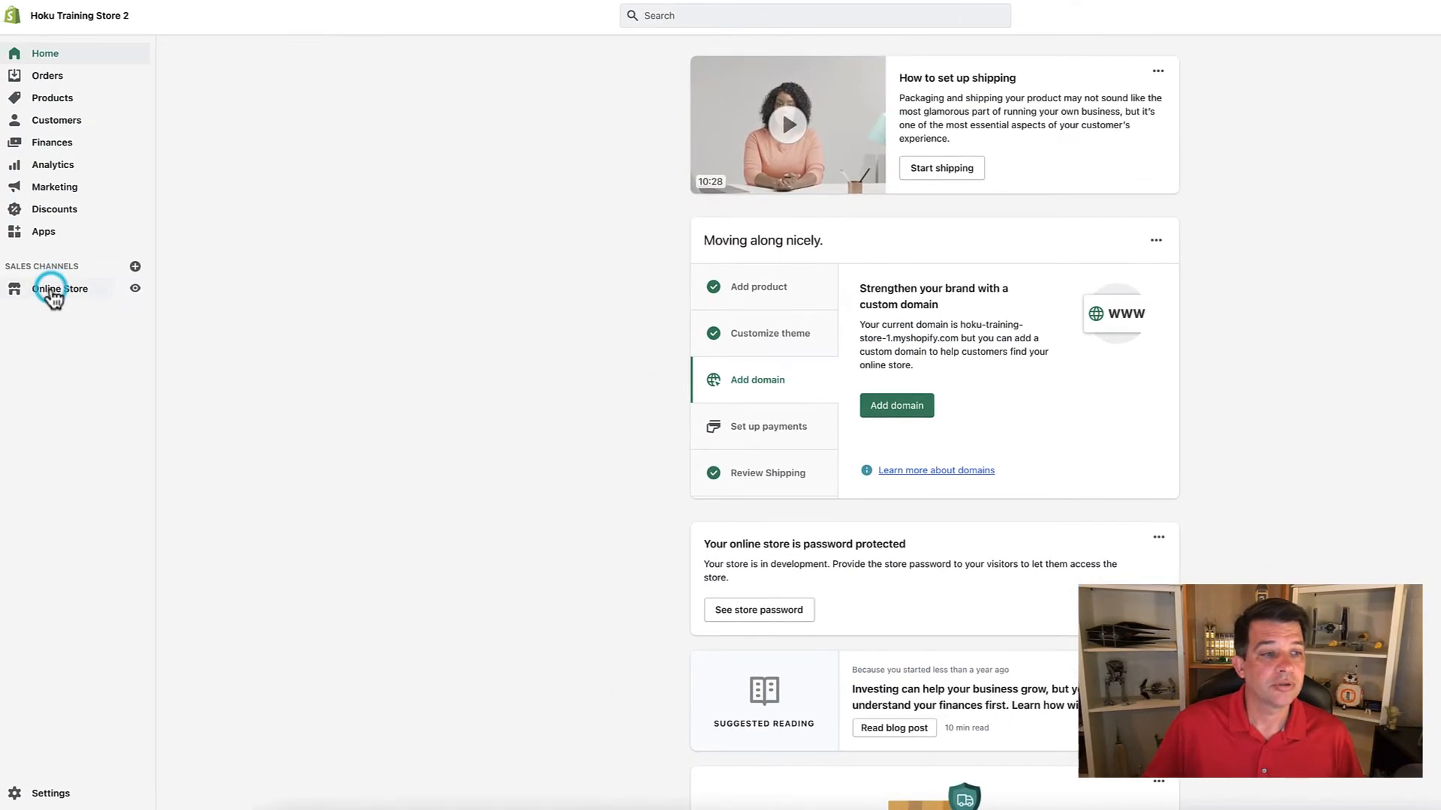
From Online Store, preview the Default product template showing the Surfboard T-Shirt at $31.00
click(60, 288)
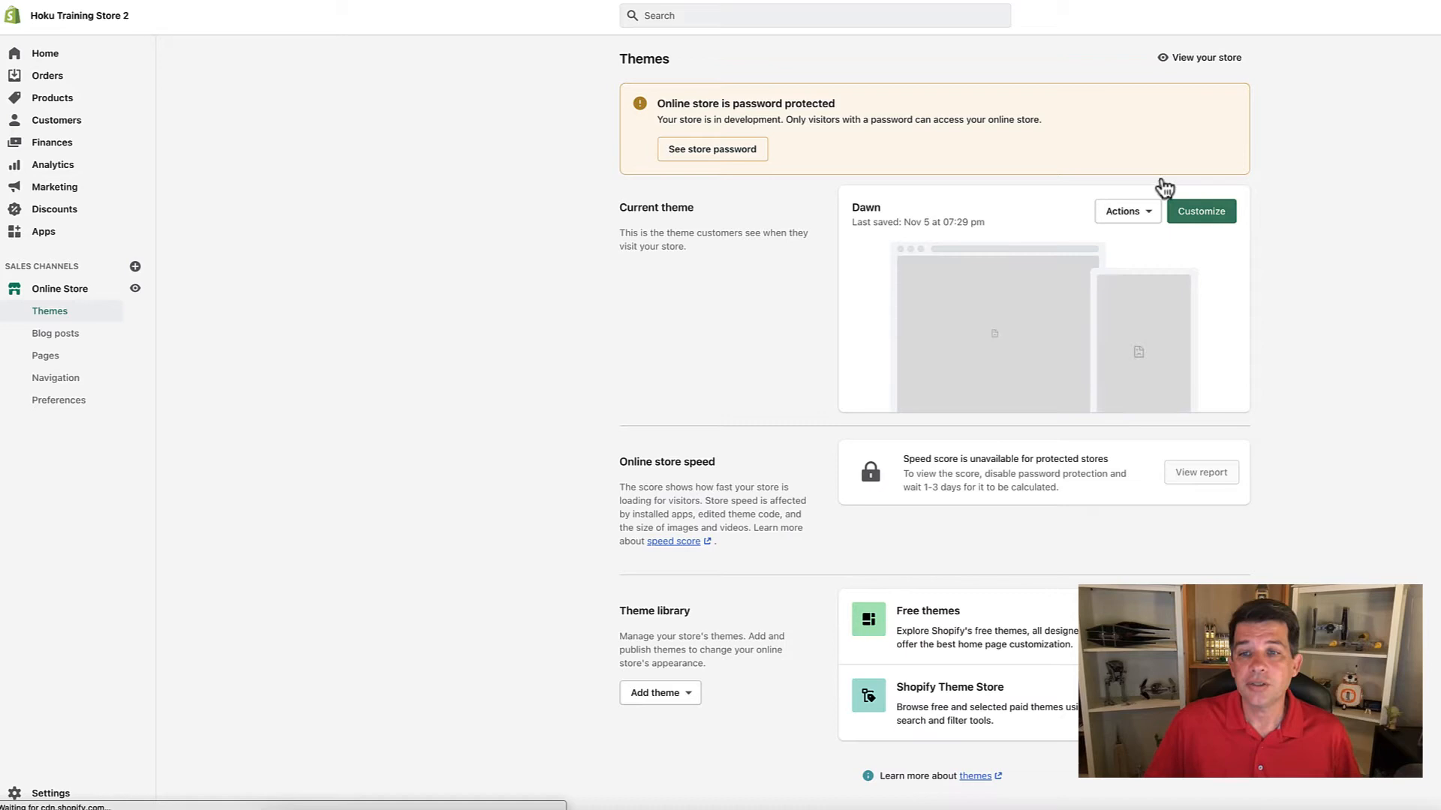
click(1200, 210)
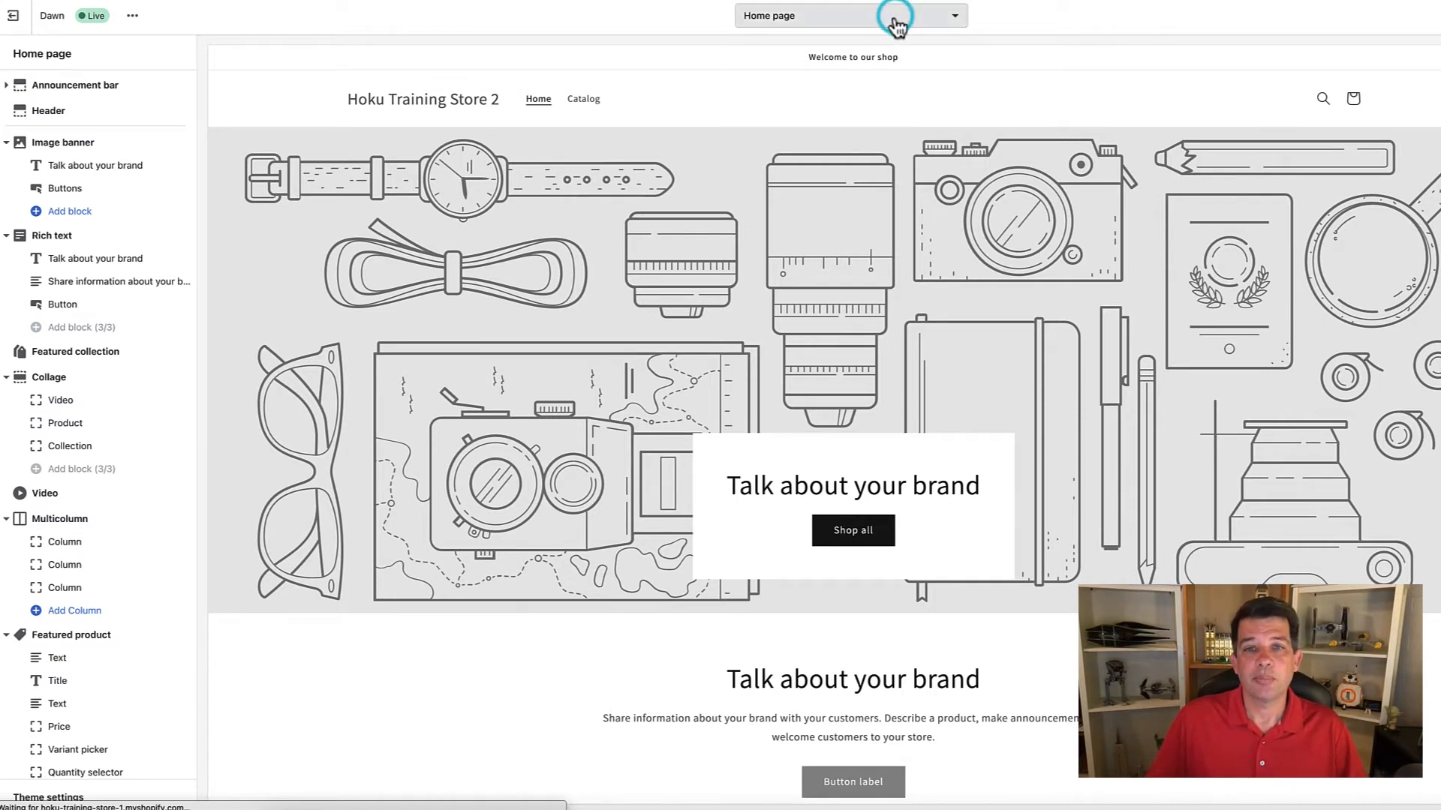
click(954, 15)
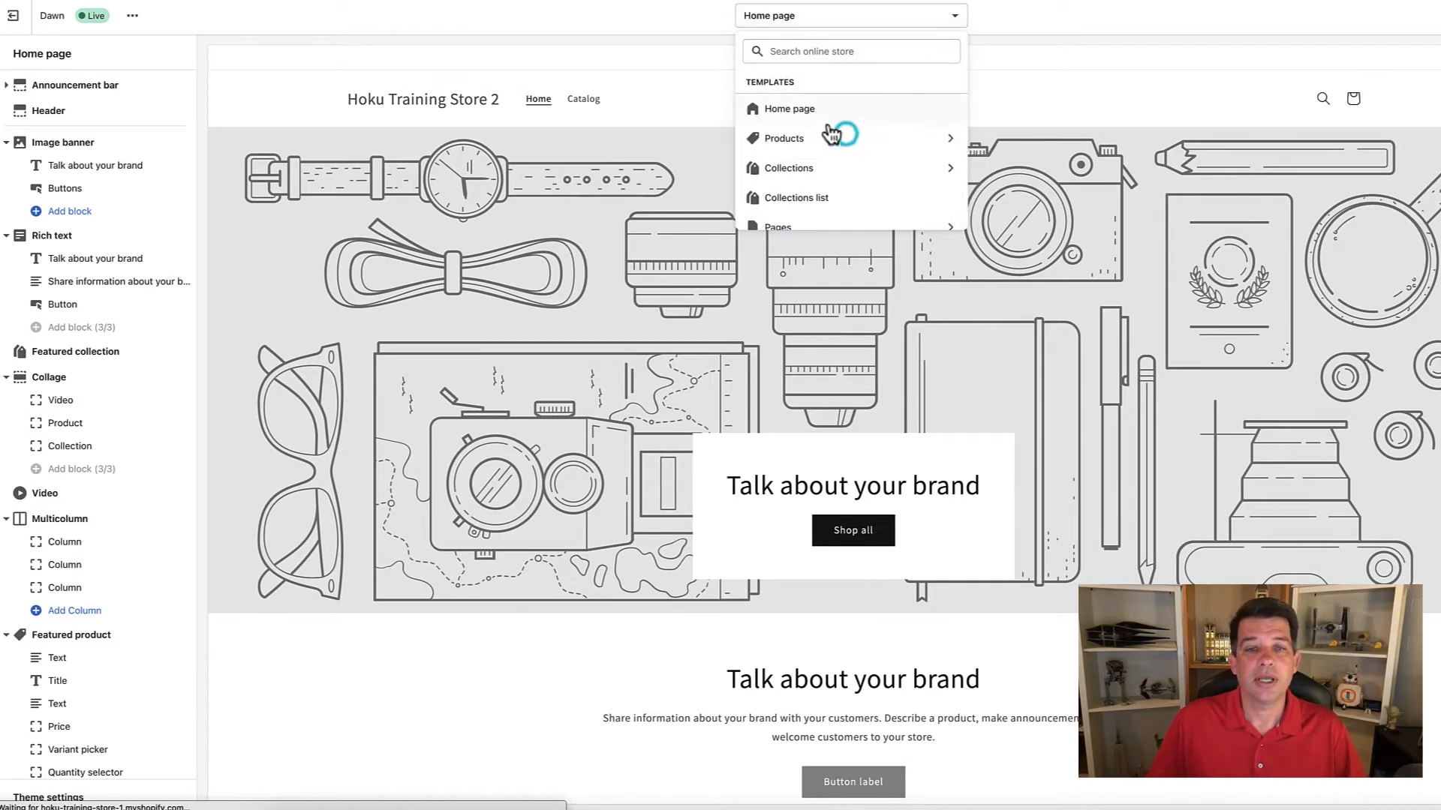
click(783, 138)
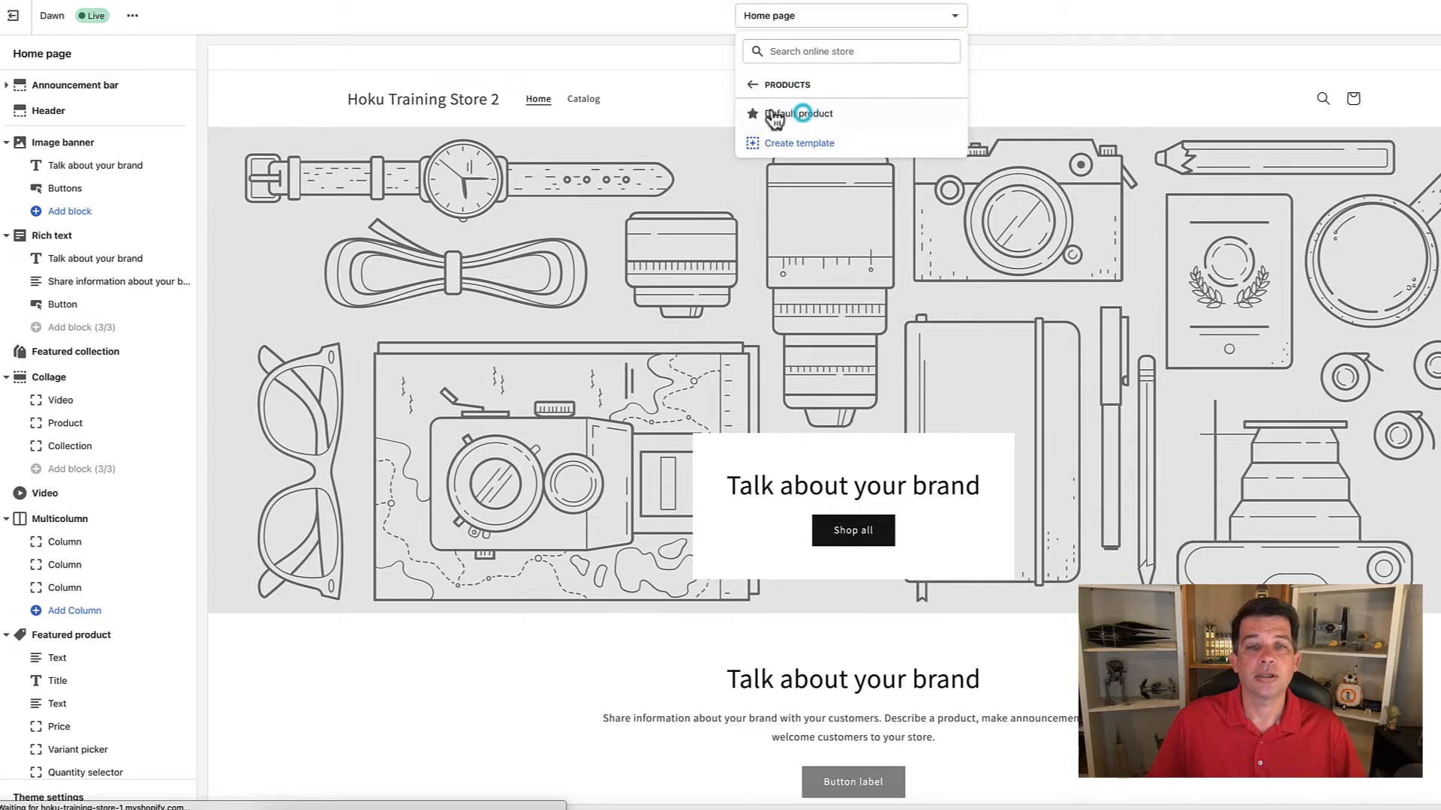
click(802, 112)
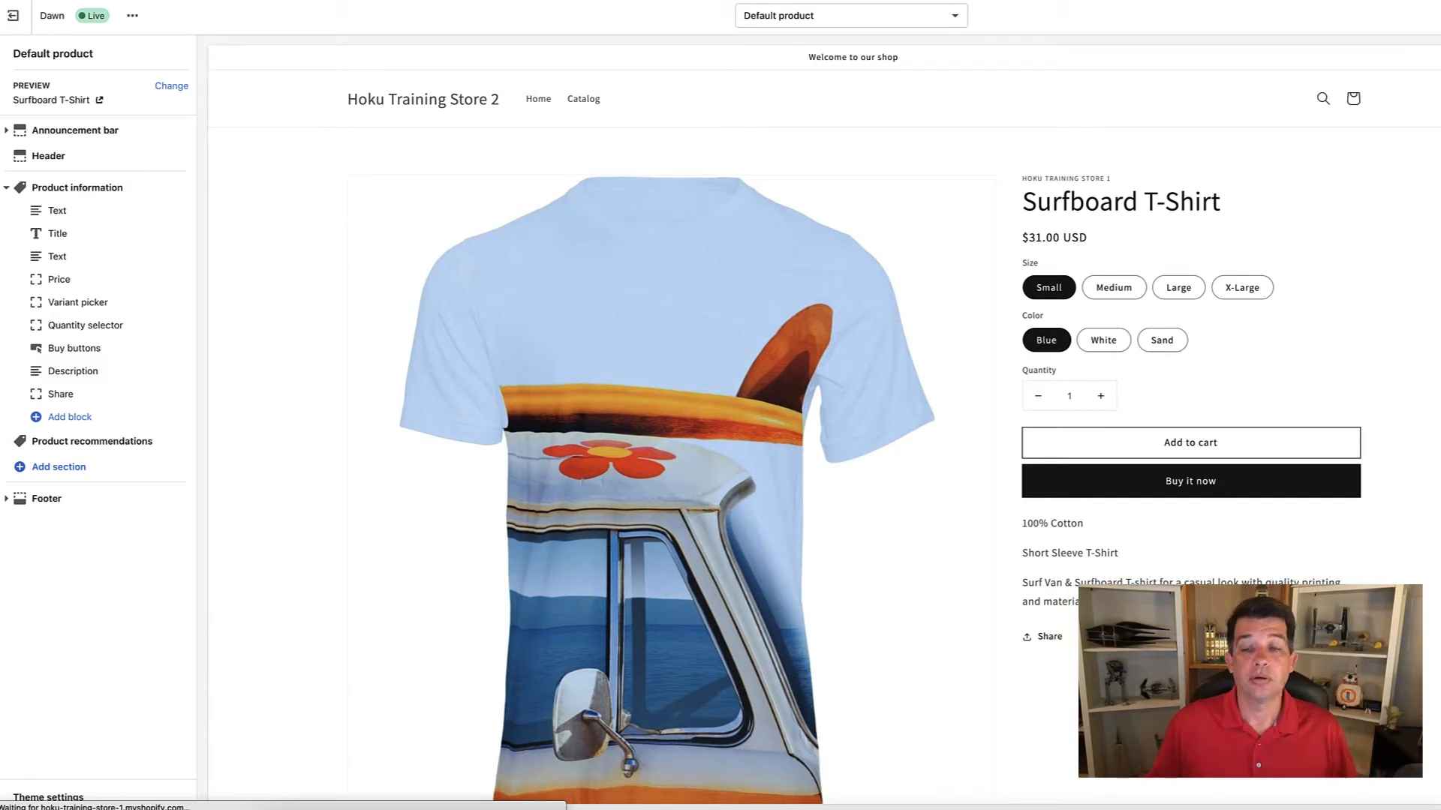
mouse_move(1231, 459)
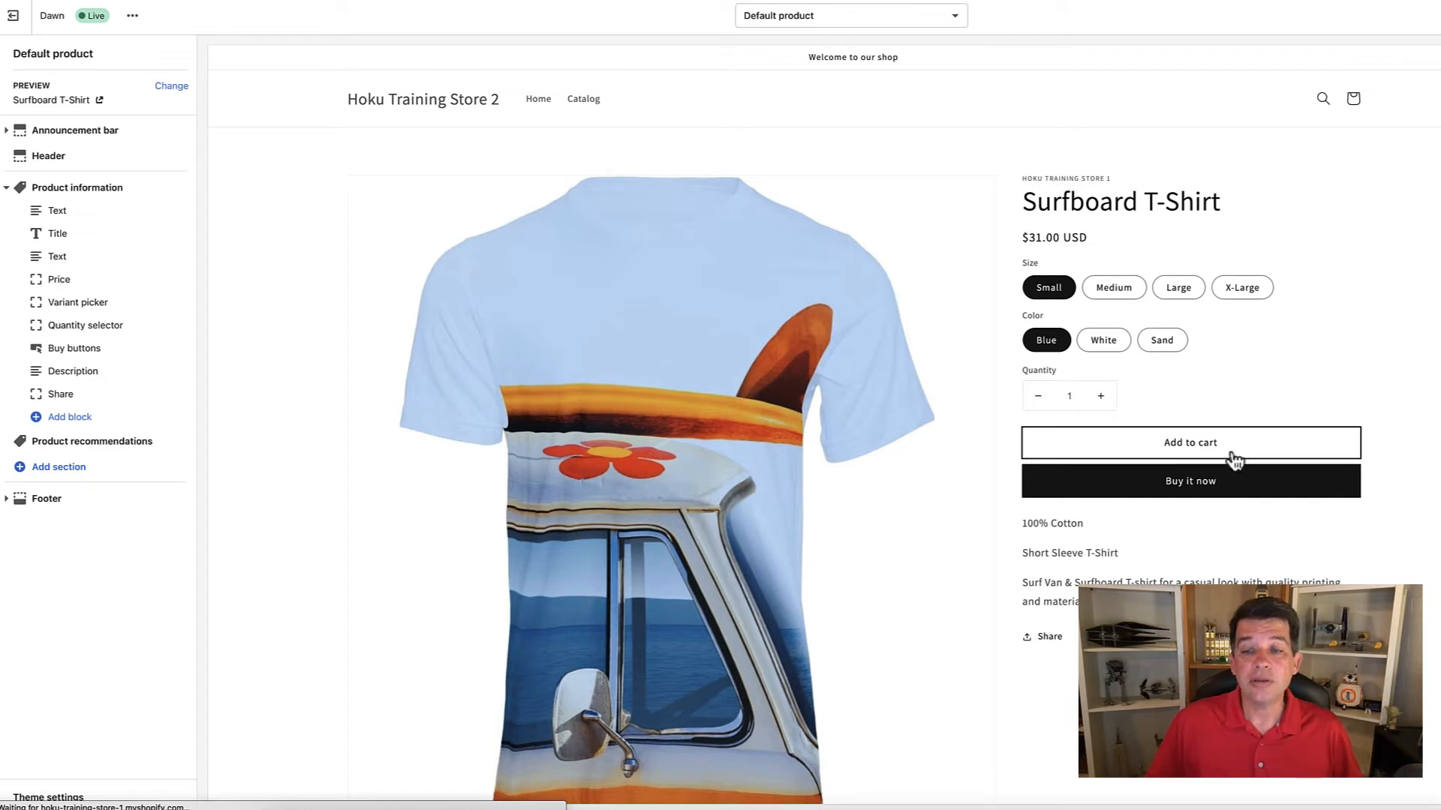
mouse_move(1157, 513)
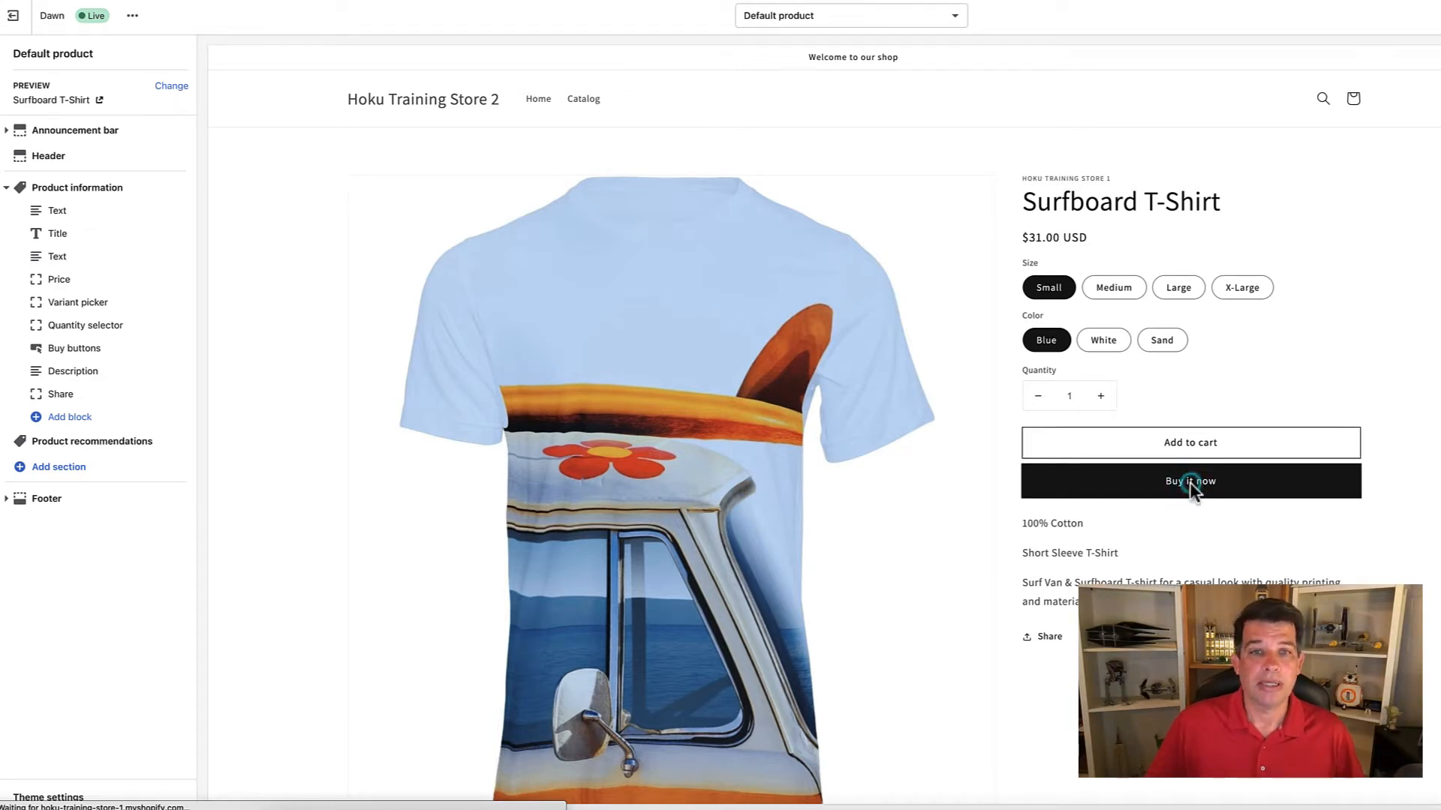
Use Buy it now on the Surfboard T-Shirt to reach checkout's Information step
click(1188, 480)
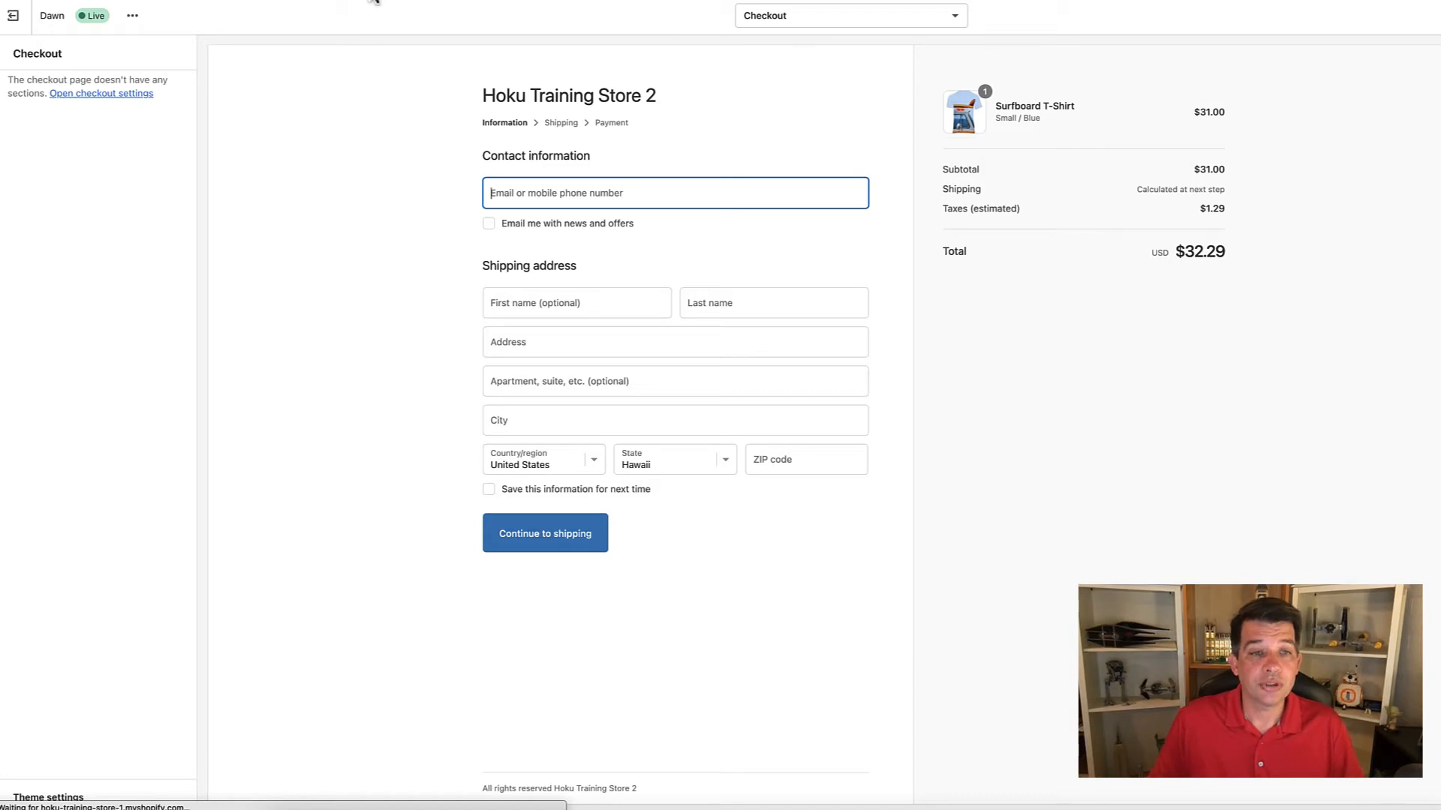
mouse_move(363, 292)
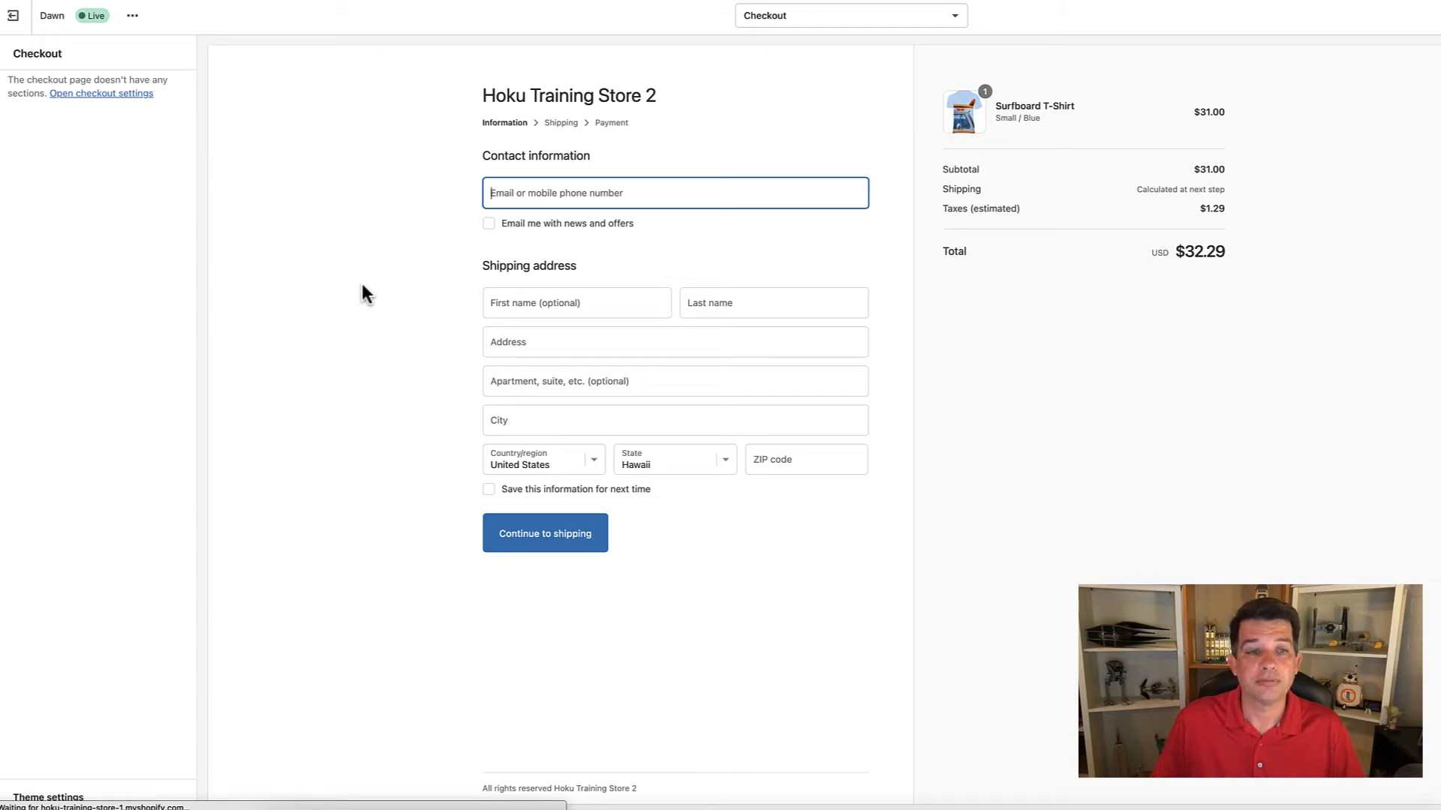
click(543, 533)
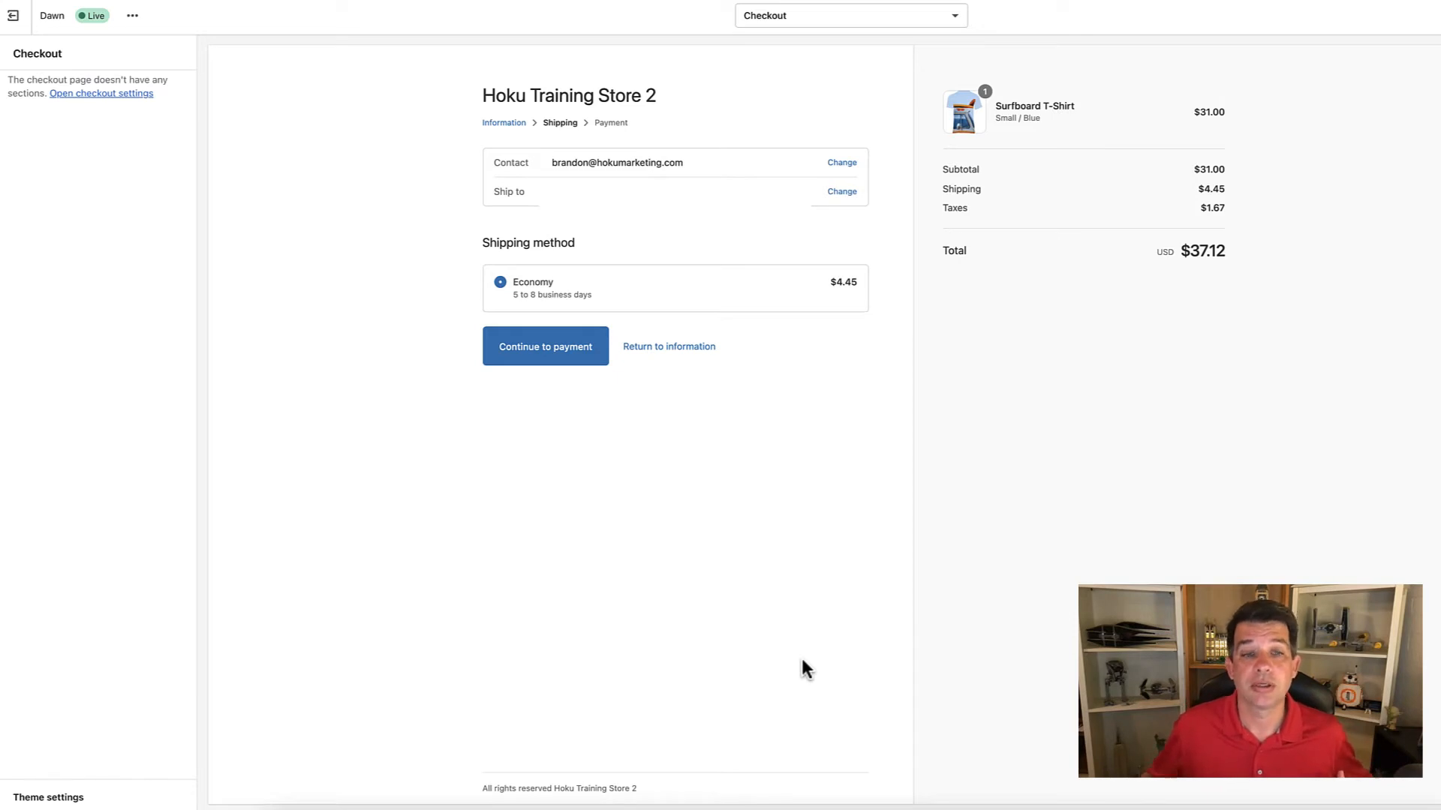
mouse_move(689, 286)
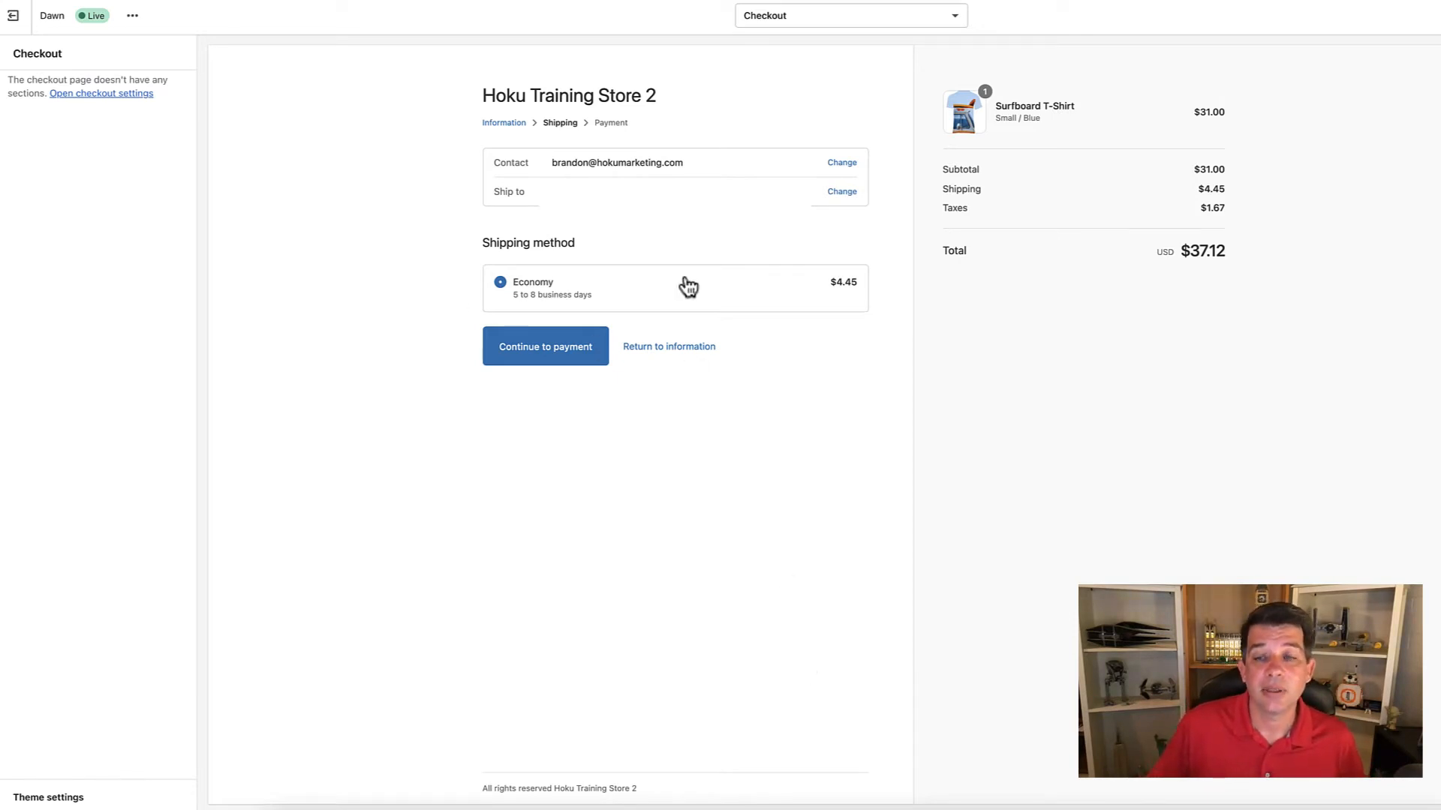
mouse_move(395, 321)
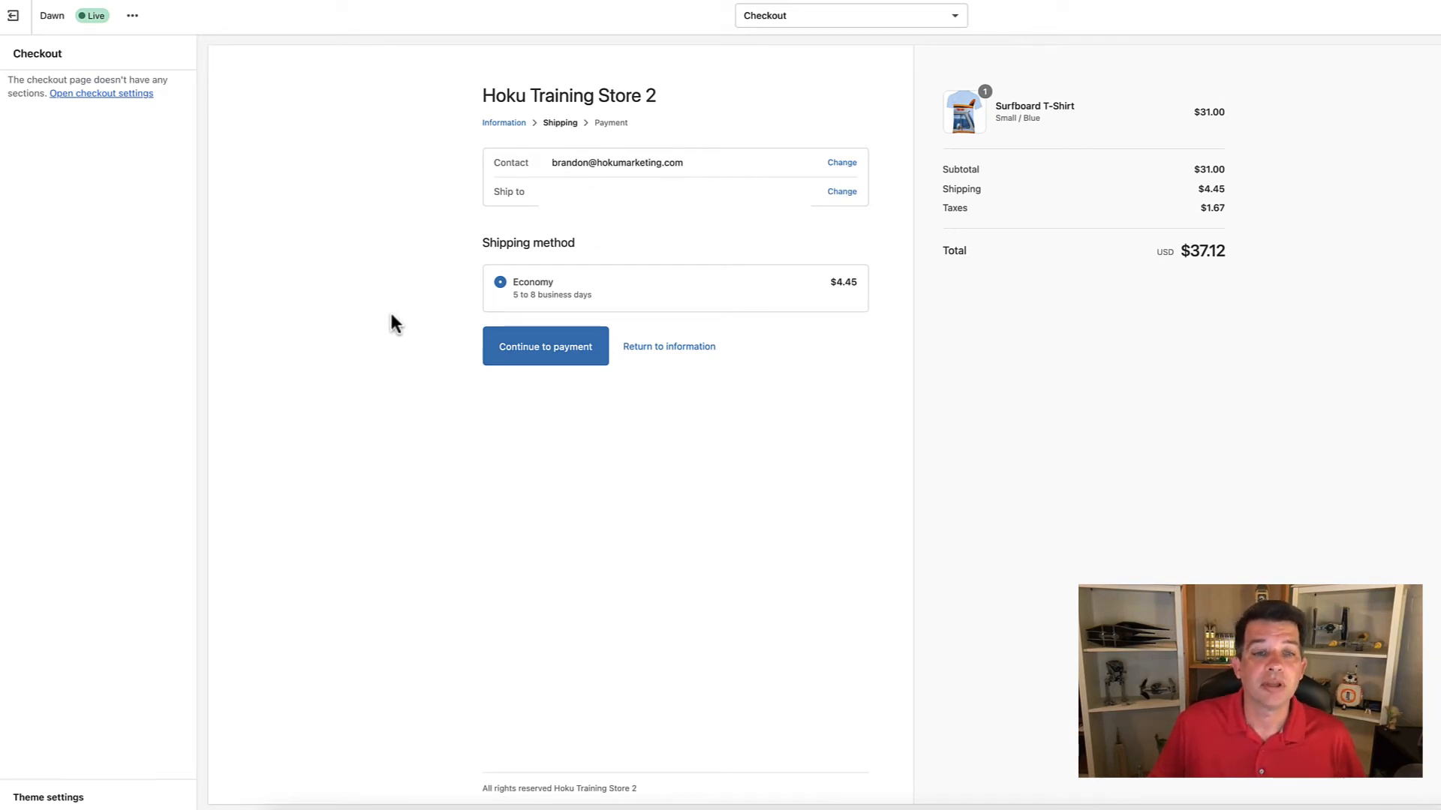
mouse_move(459, 327)
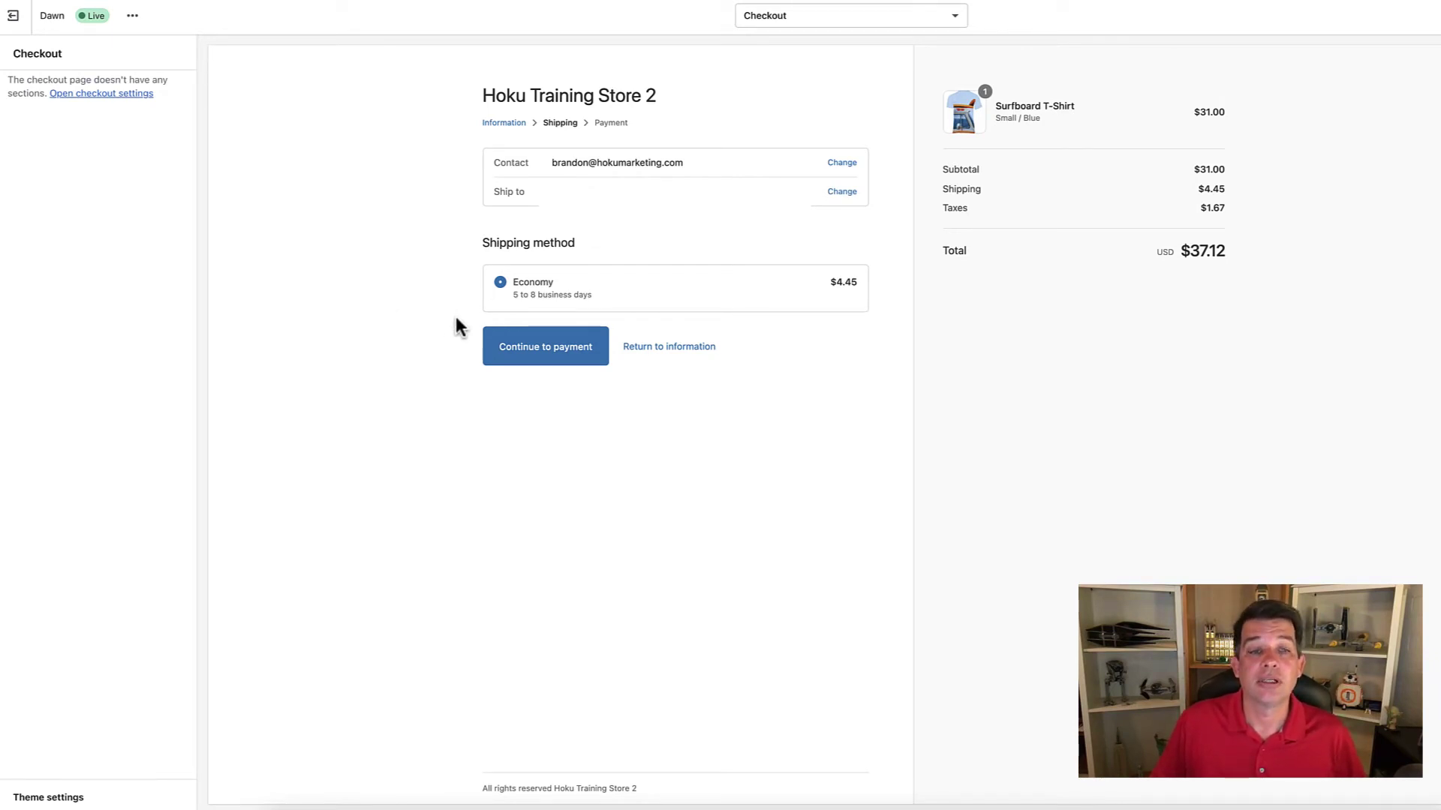
mouse_move(550, 429)
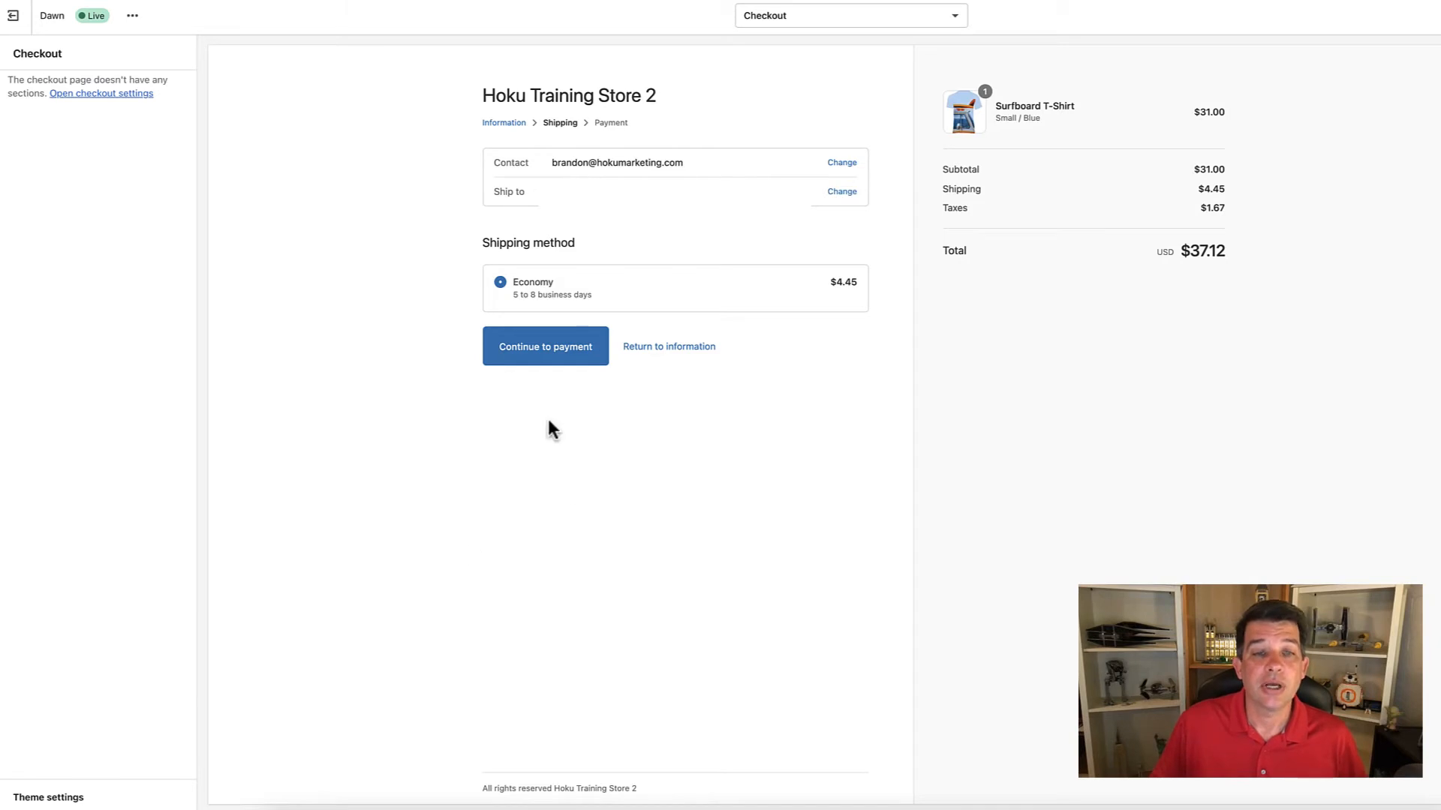
mouse_move(545, 351)
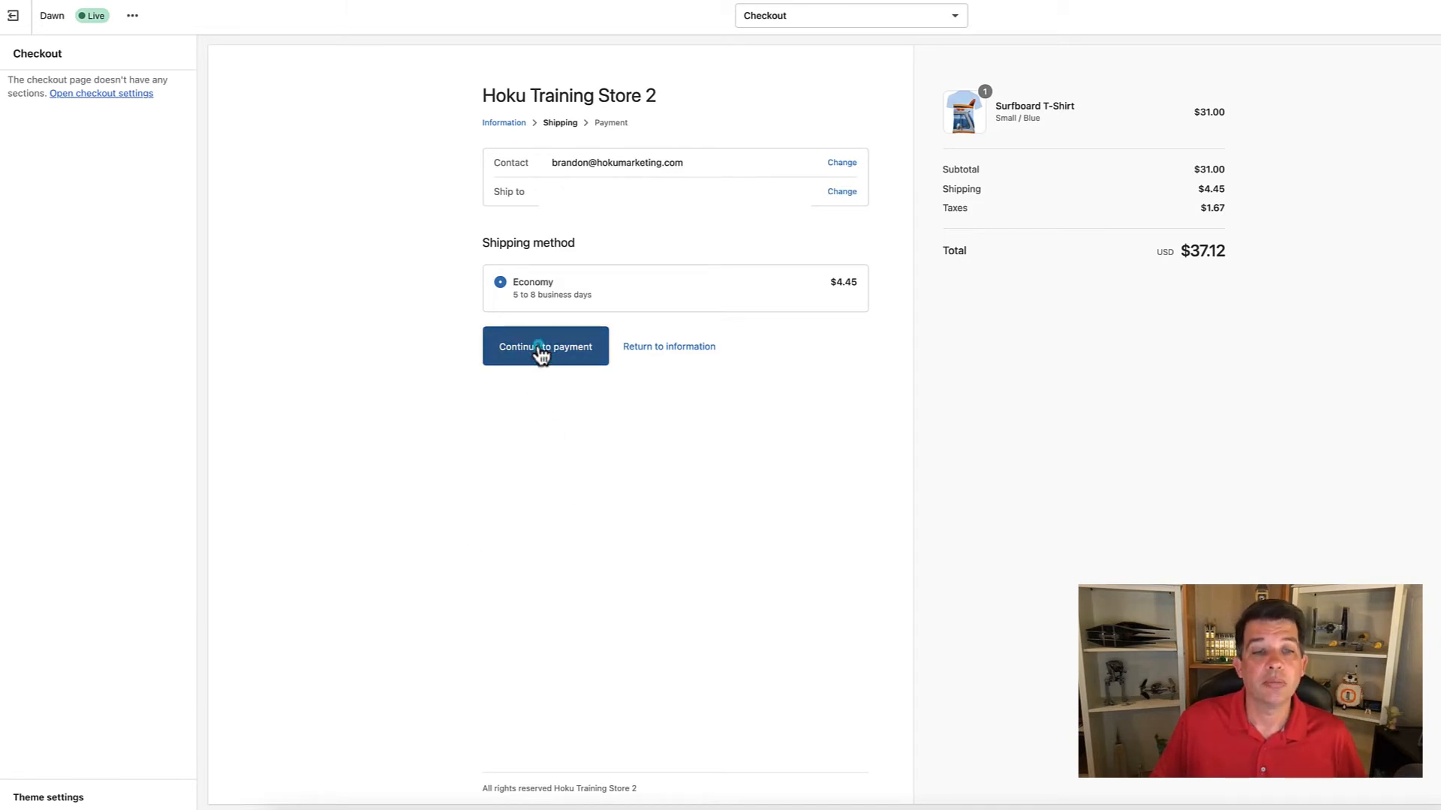
Keep Economy shipping at $4.45 and continue to the payment step
click(543, 346)
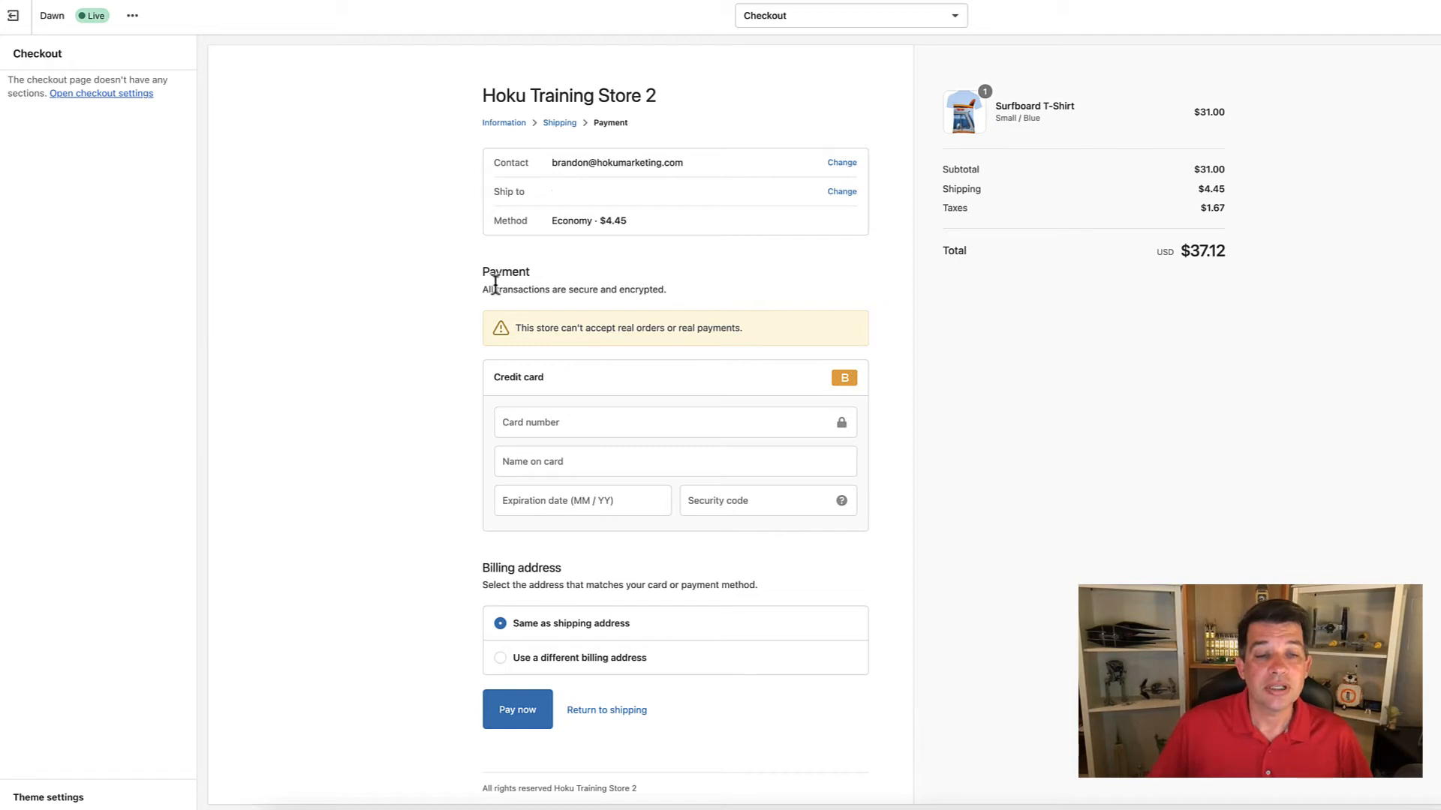
mouse_move(821, 346)
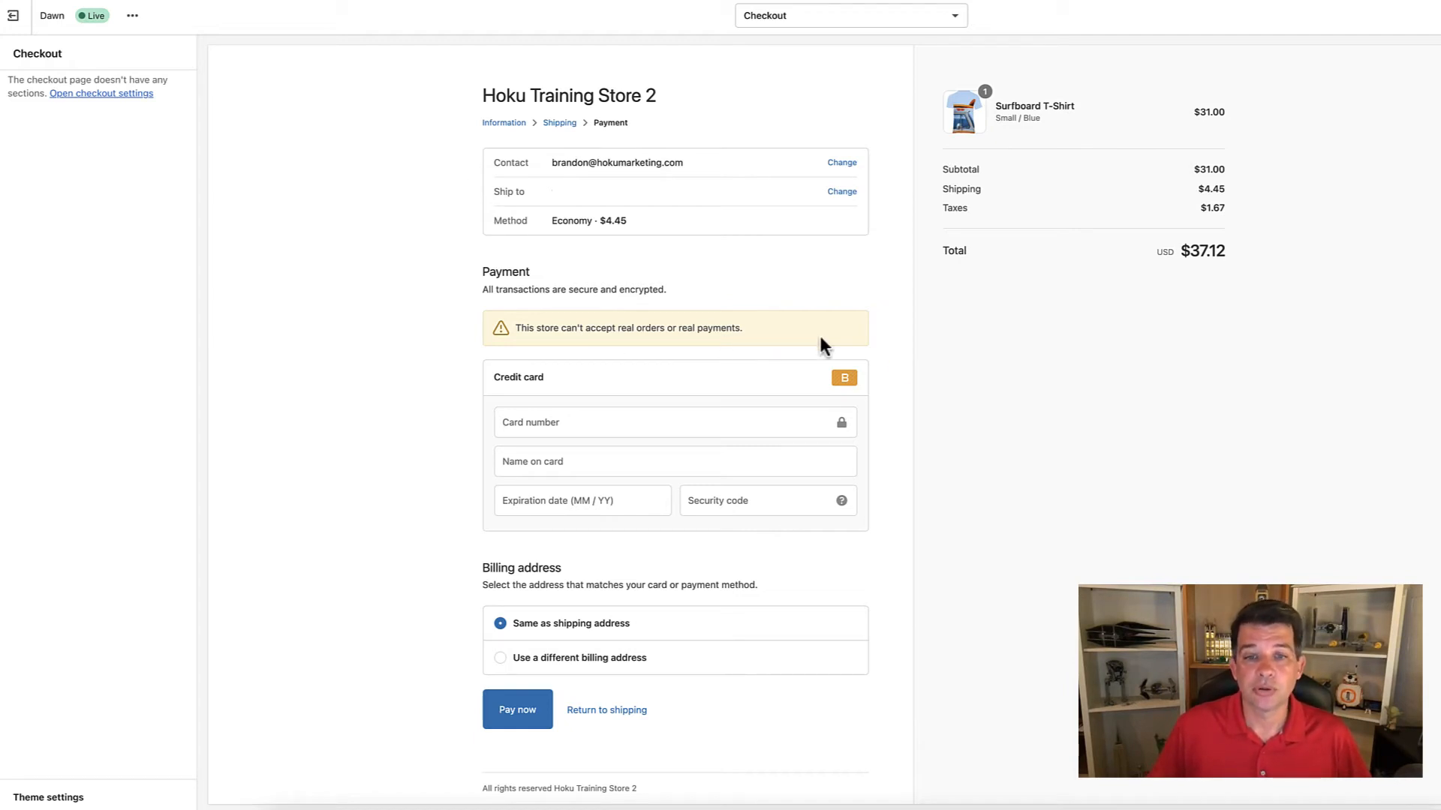
mouse_move(899, 396)
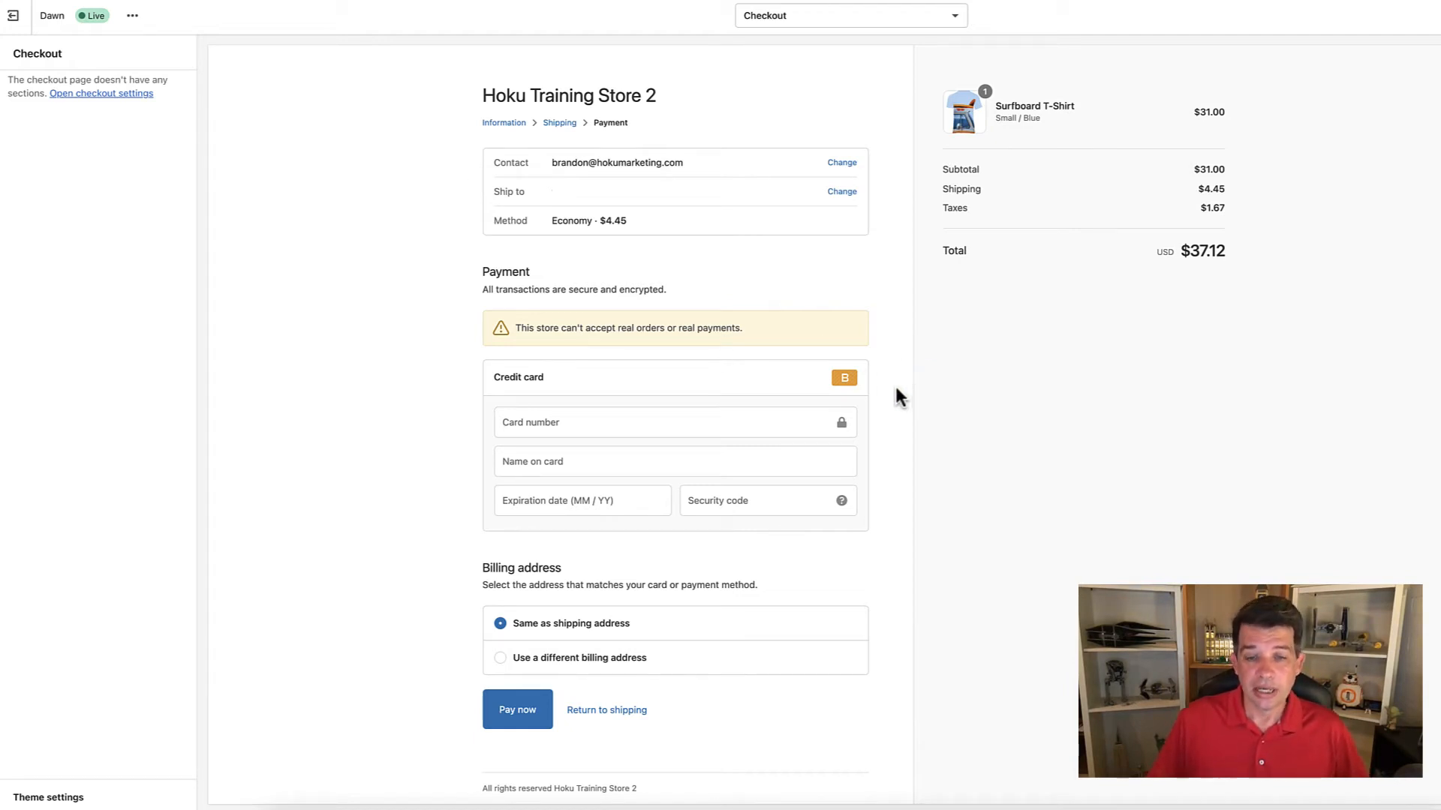
mouse_move(853, 390)
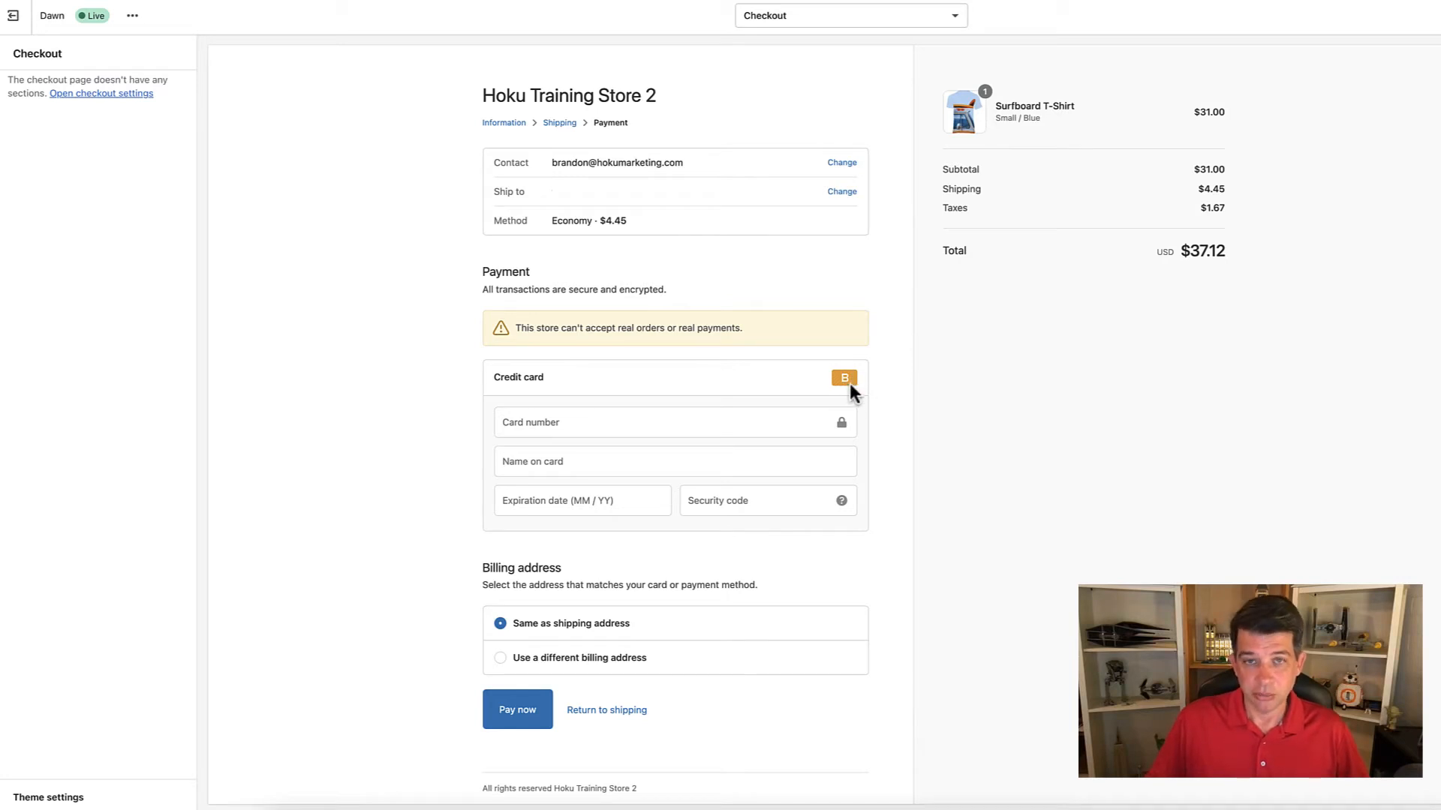
mouse_move(931, 365)
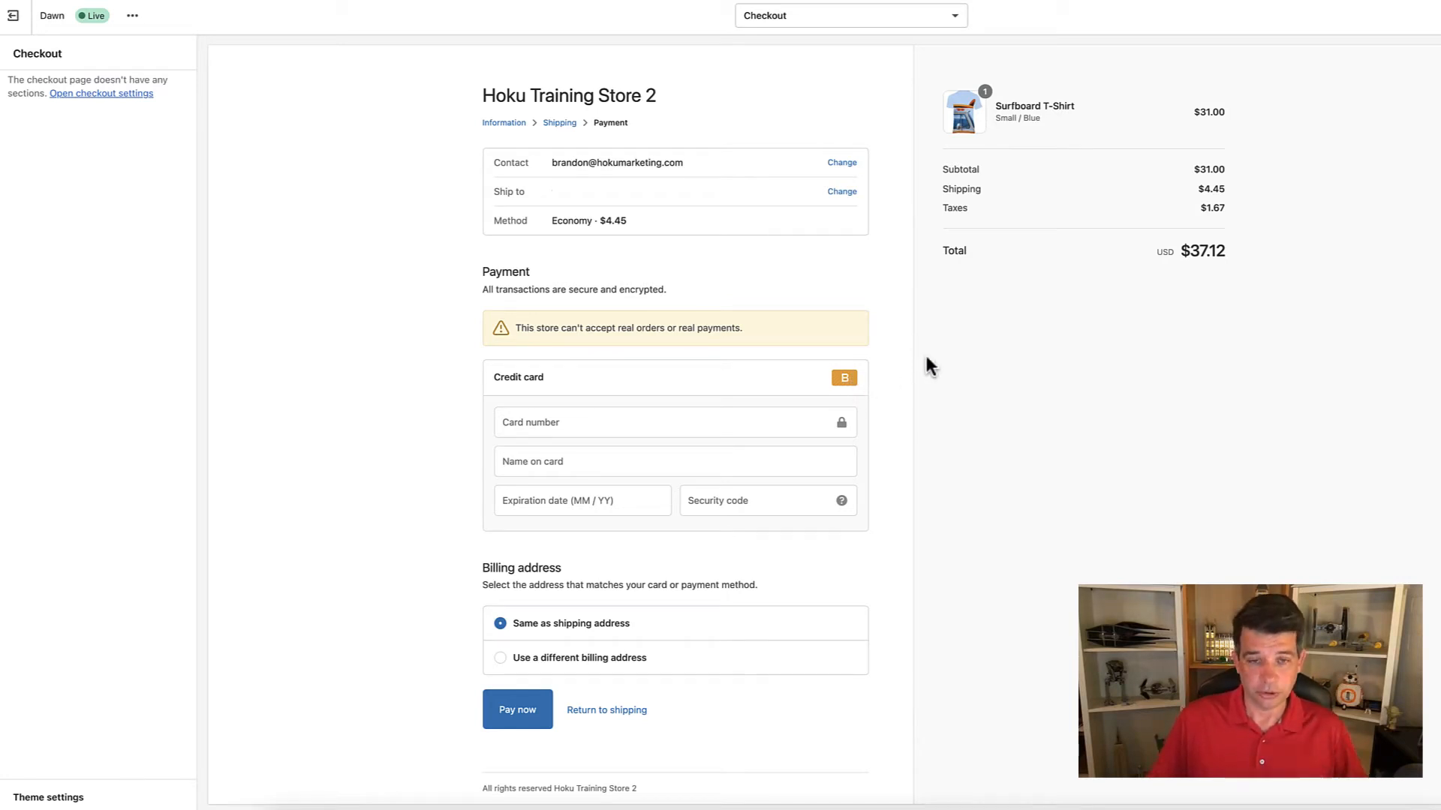
mouse_move(901, 310)
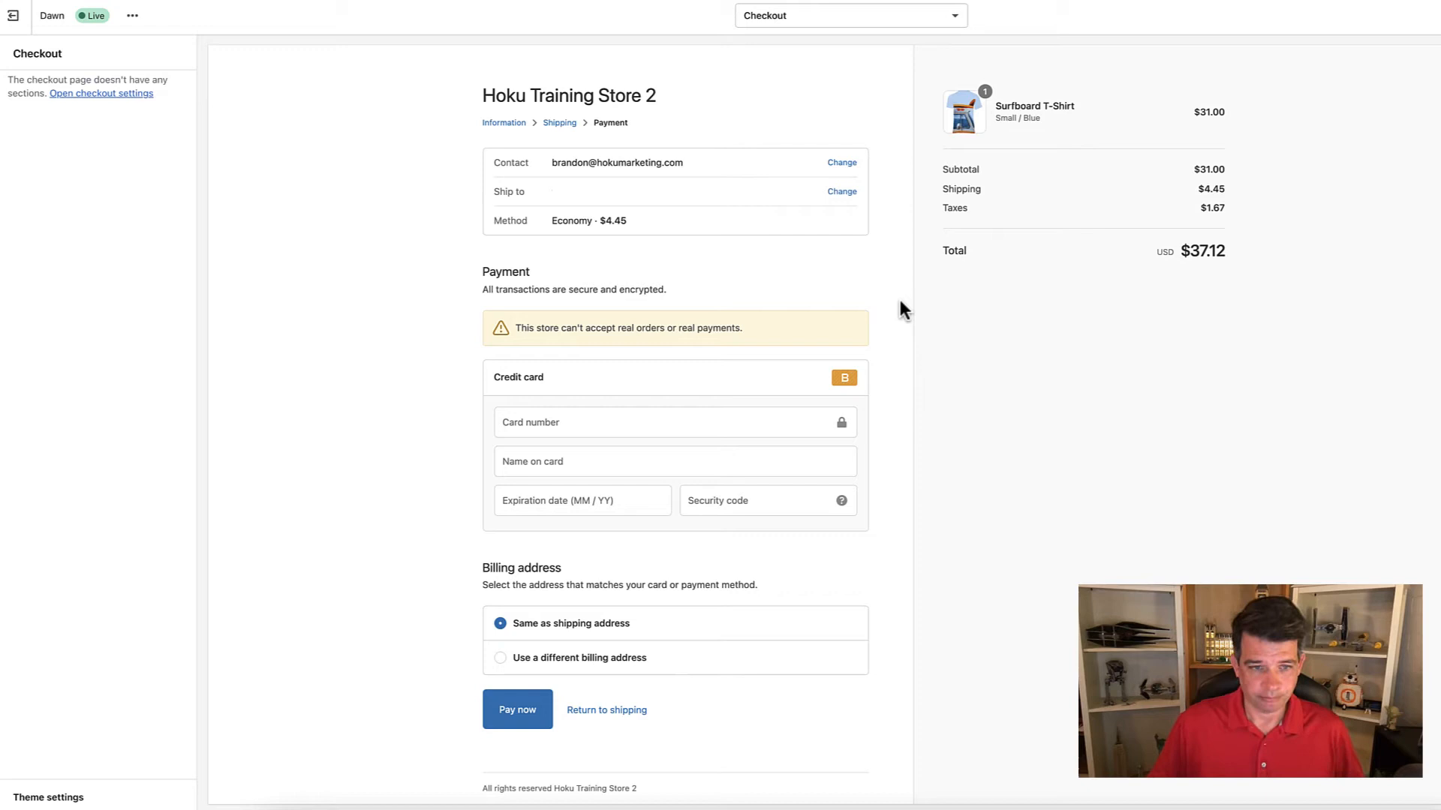
mouse_move(489, 395)
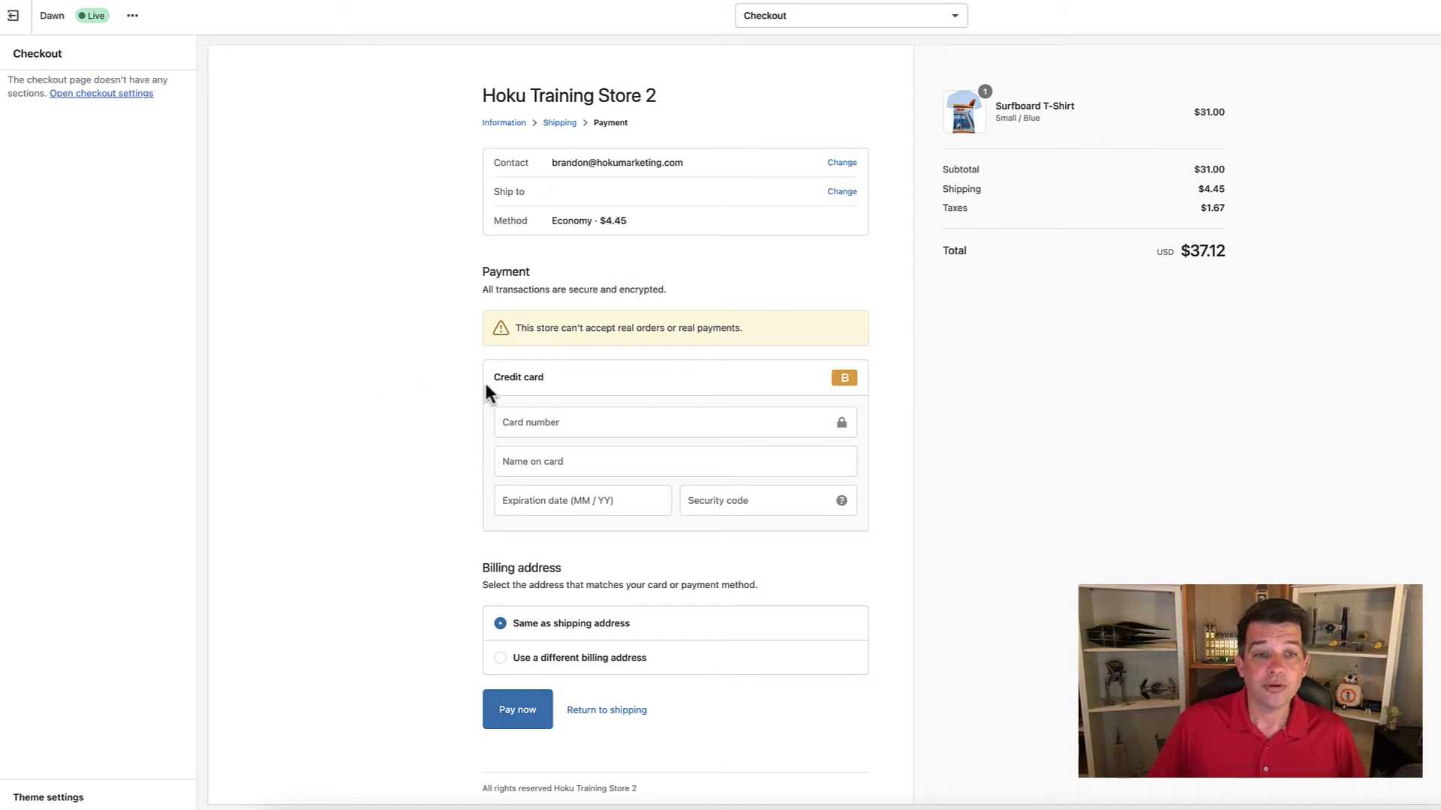
mouse_move(459, 391)
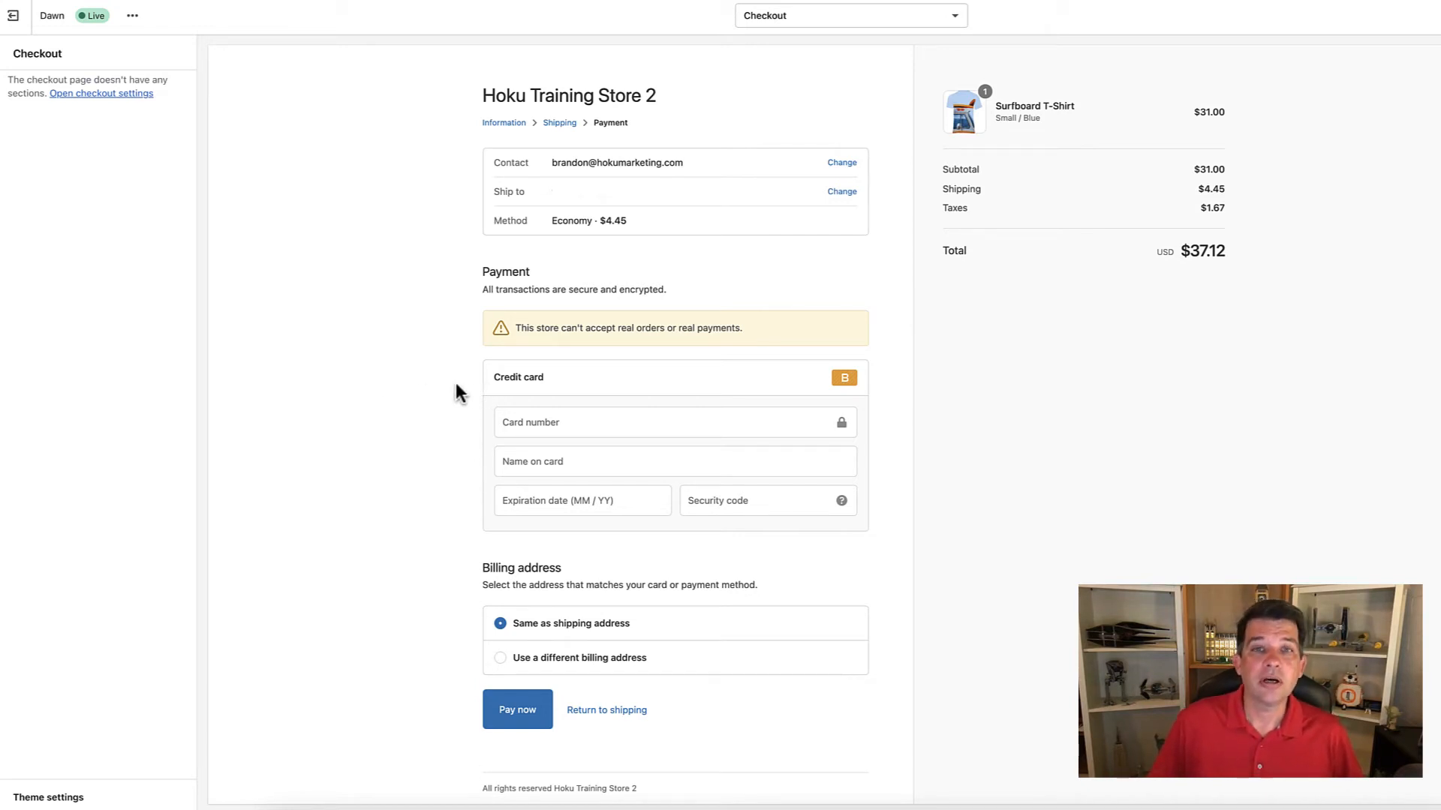
Enter test card number 1 in the Card number field, correcting a mistyped 3
click(531, 422)
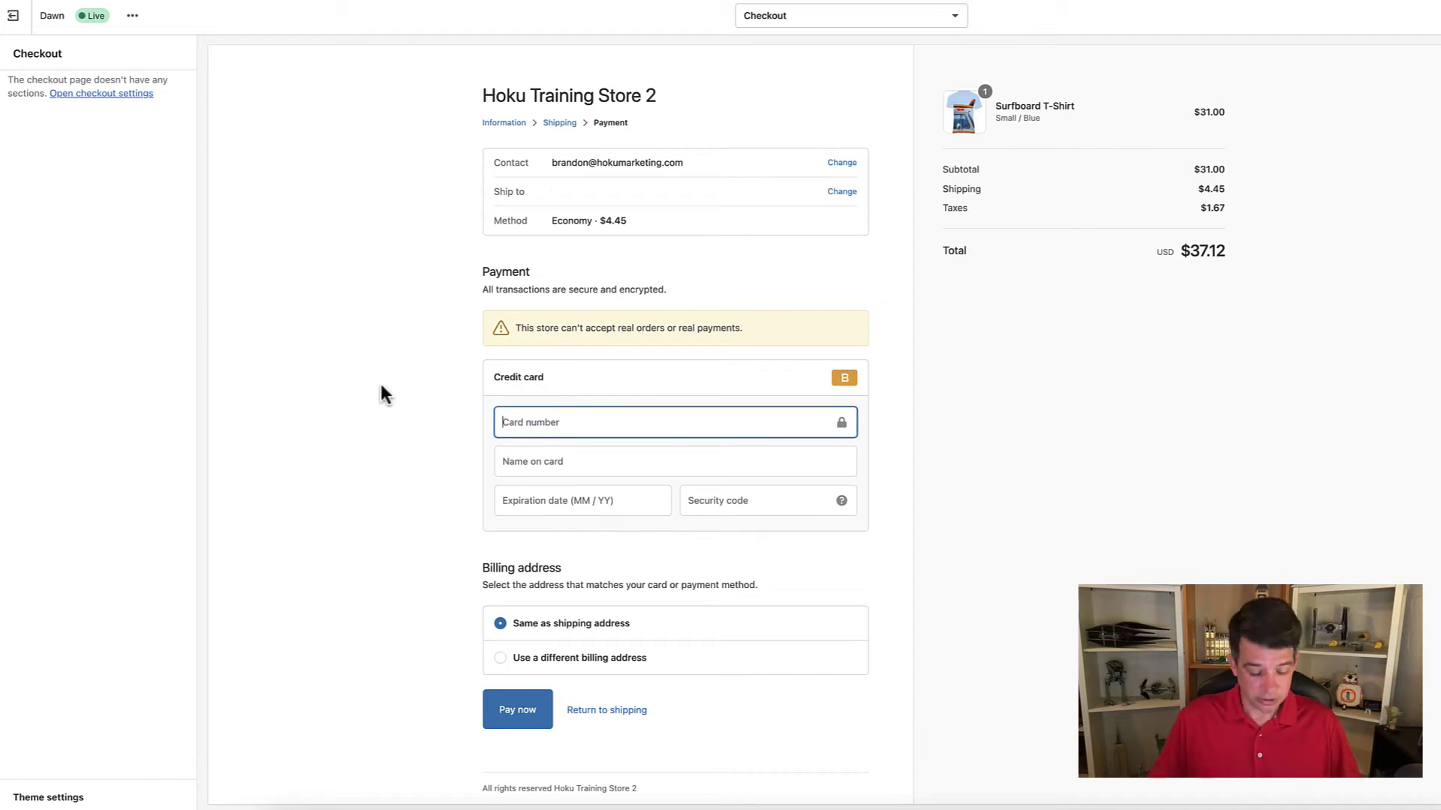
text(1)
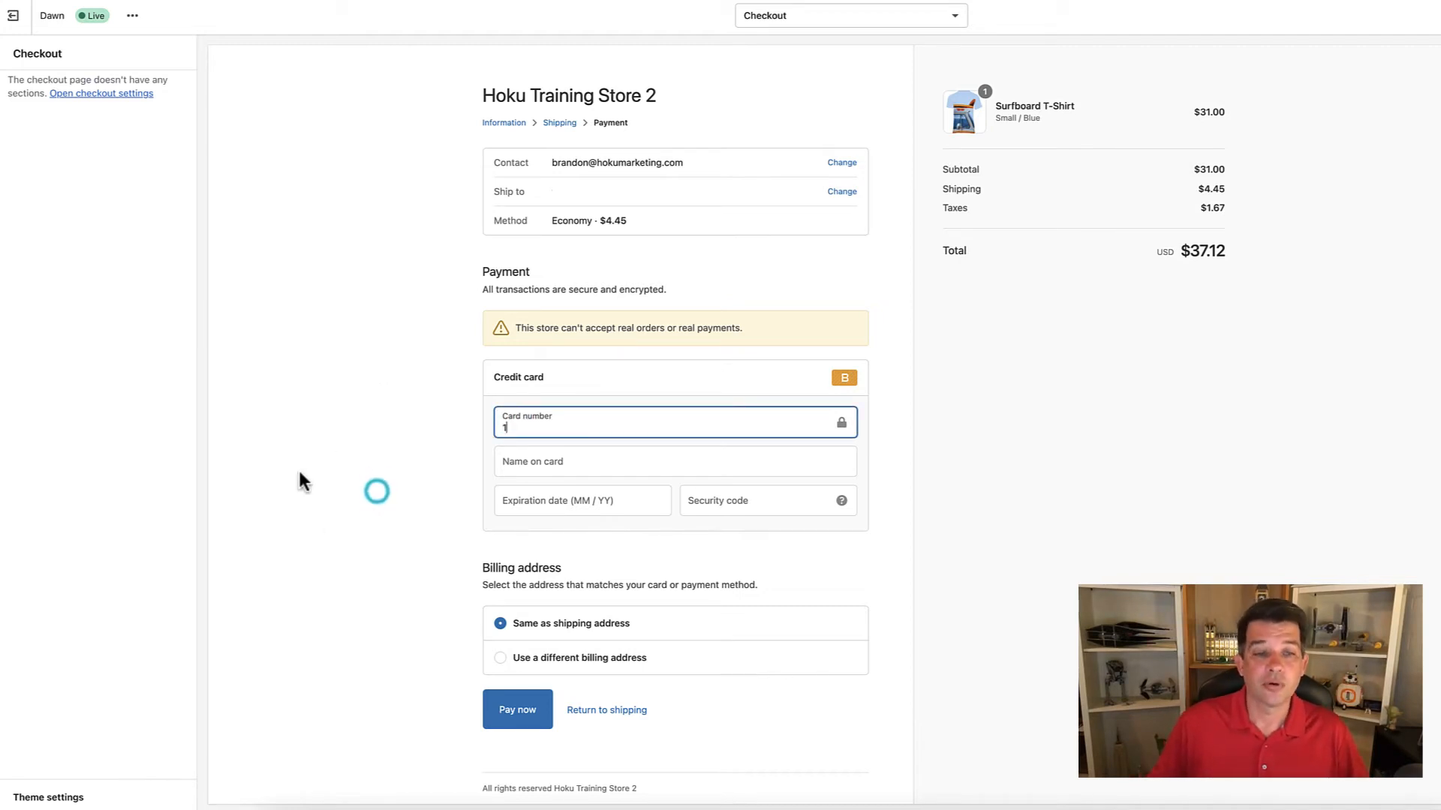
mouse_move(408, 461)
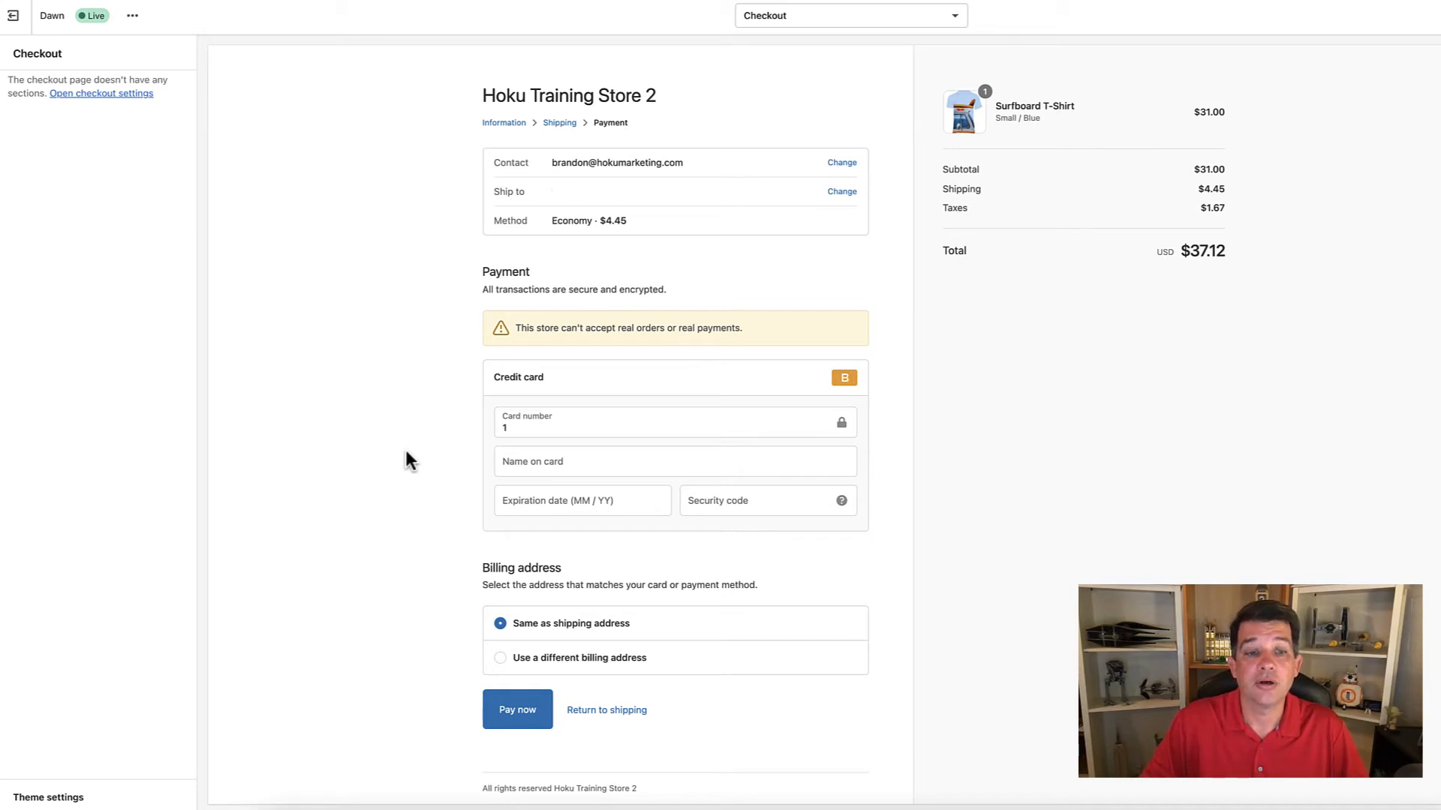
click(674, 421)
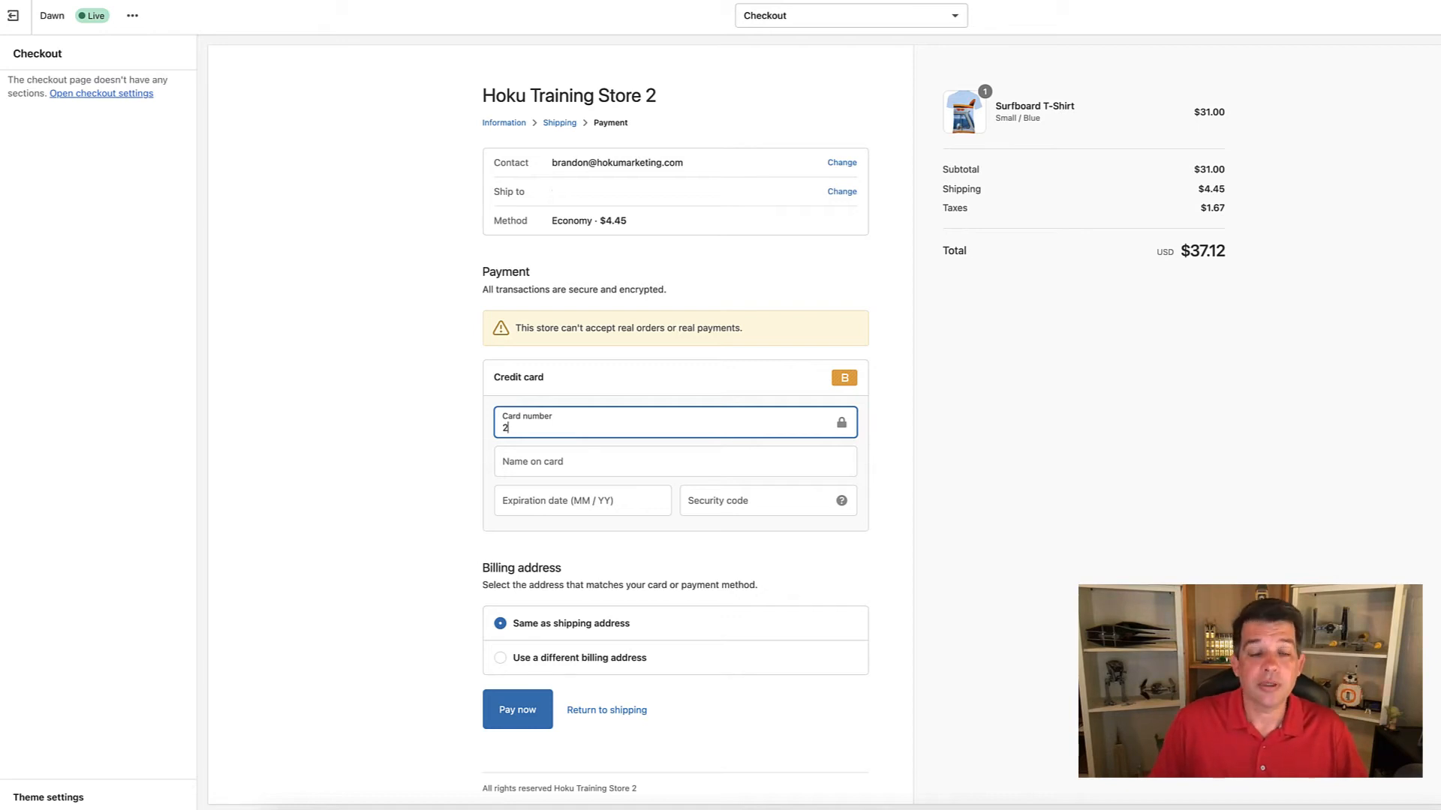
key(Backspace)
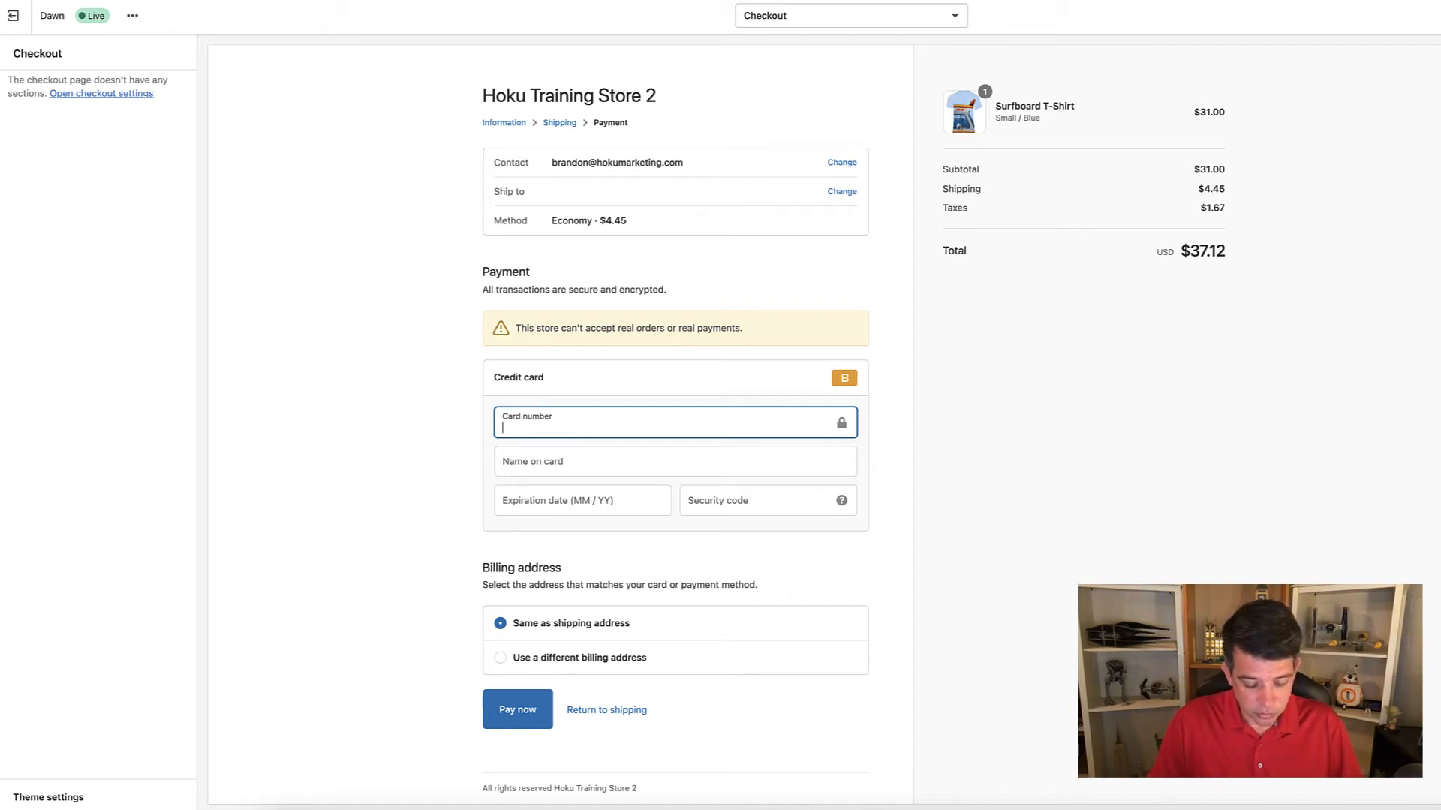
text(3)
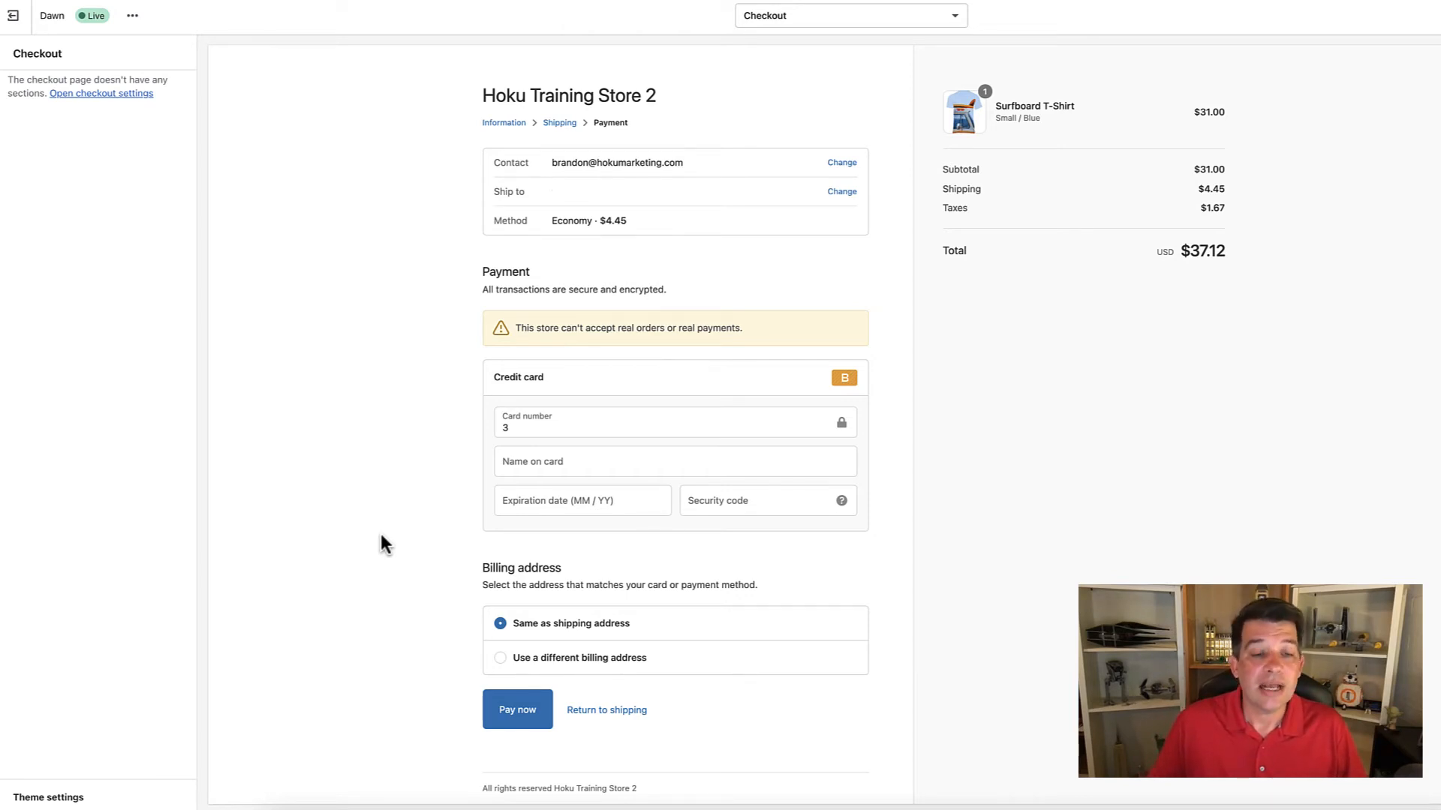
click(674, 421)
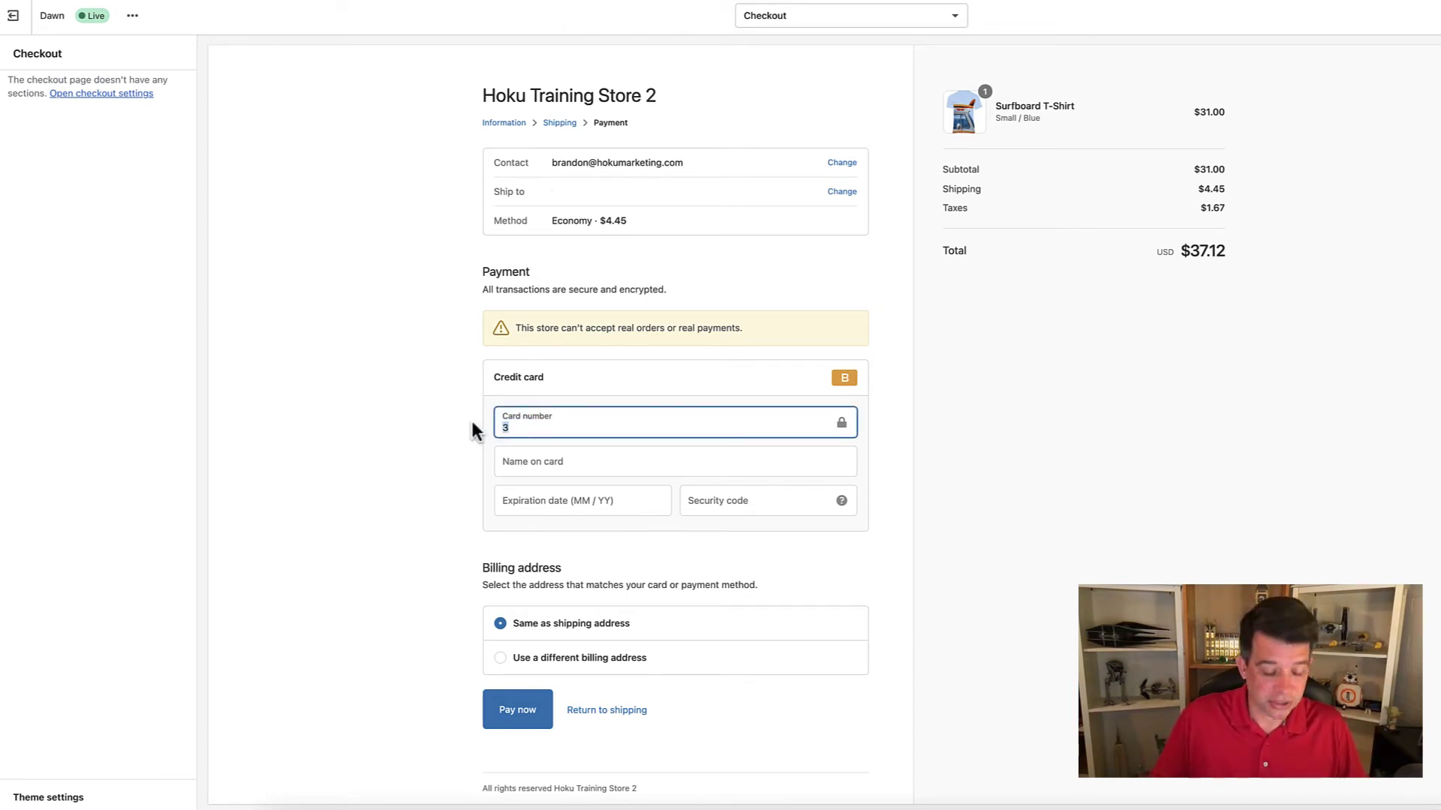
text(1)
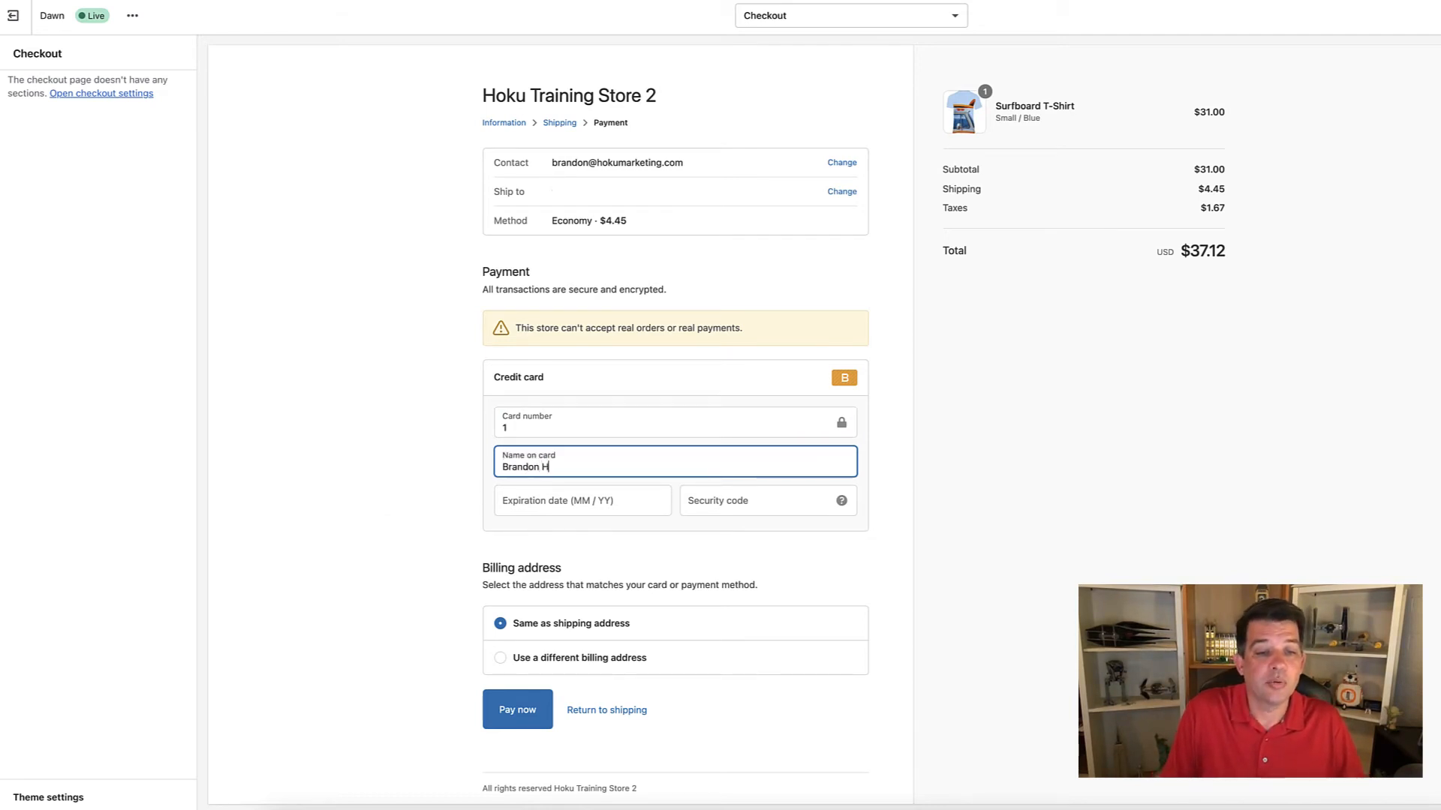
Fill name on card Test, expiry 12/21 and security code 111
key(Backspace)
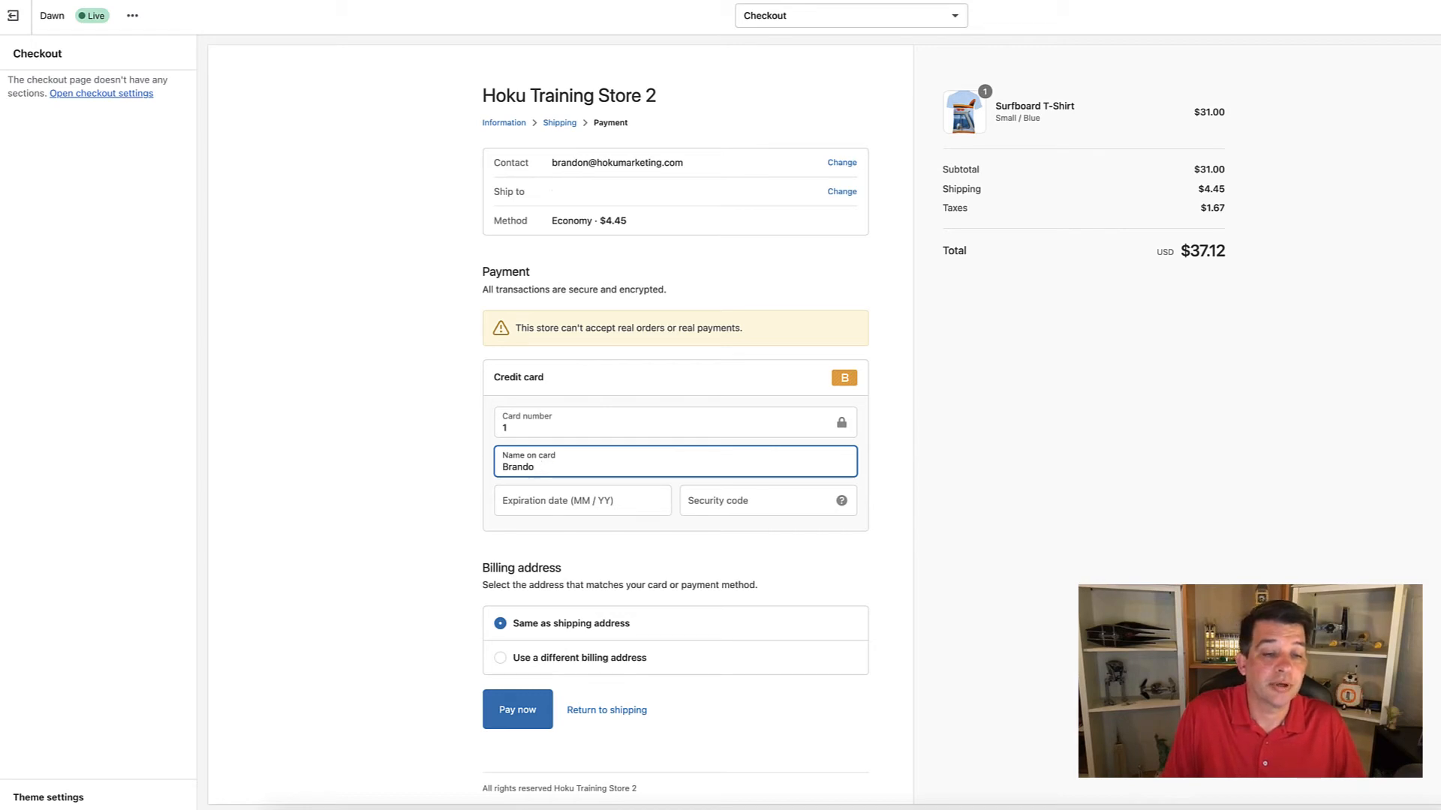
text(Test)
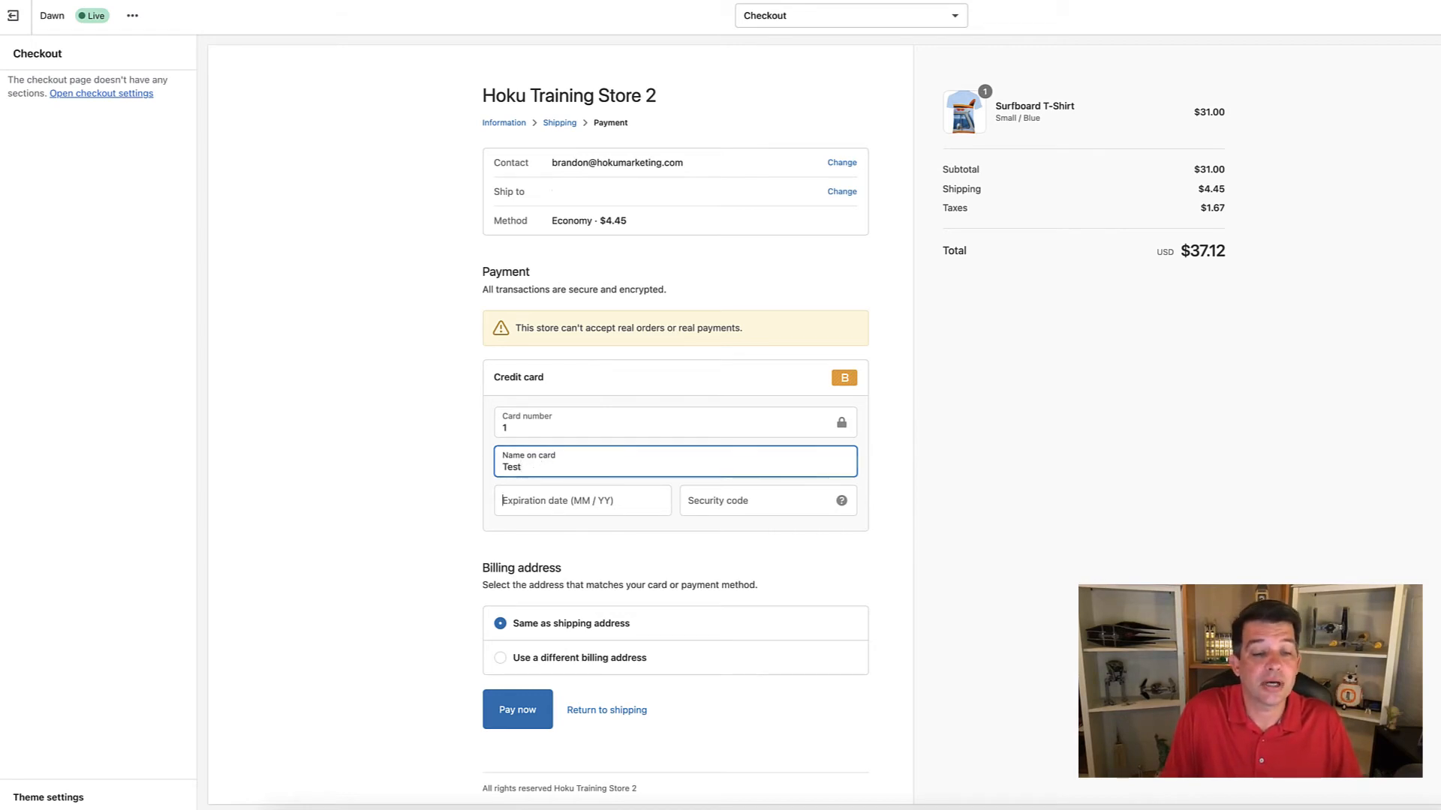
click(582, 499)
text(12 /)
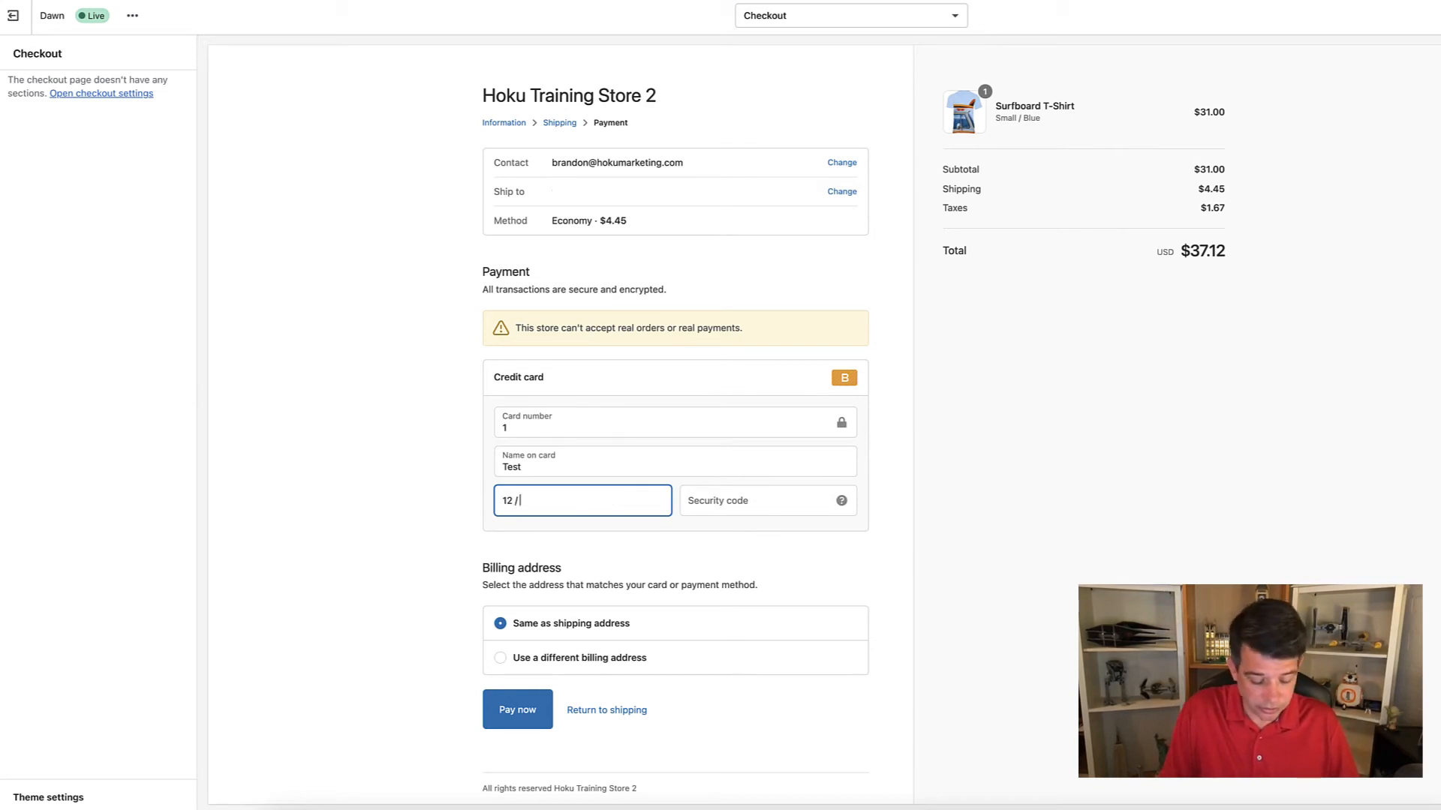
text(21)
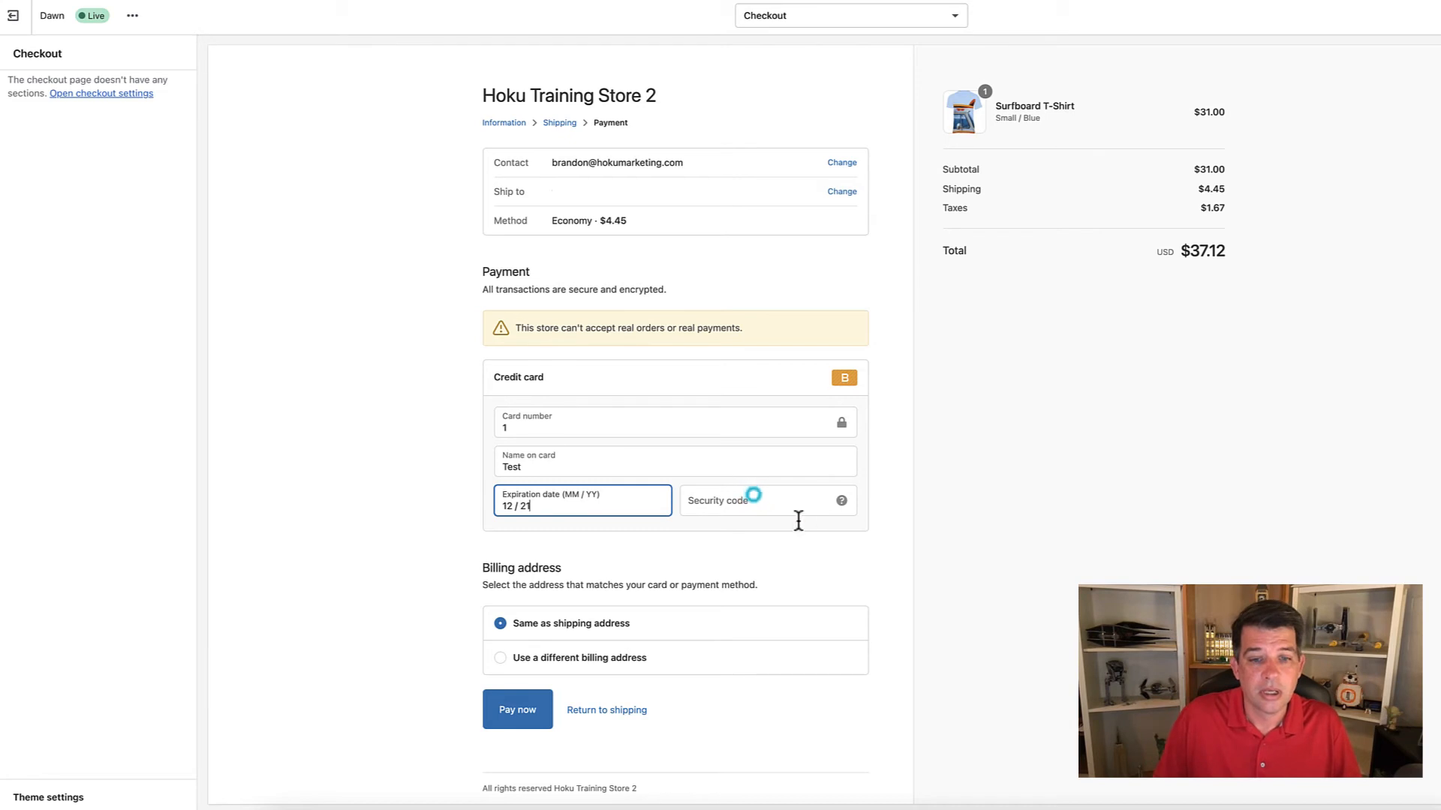
click(767, 499)
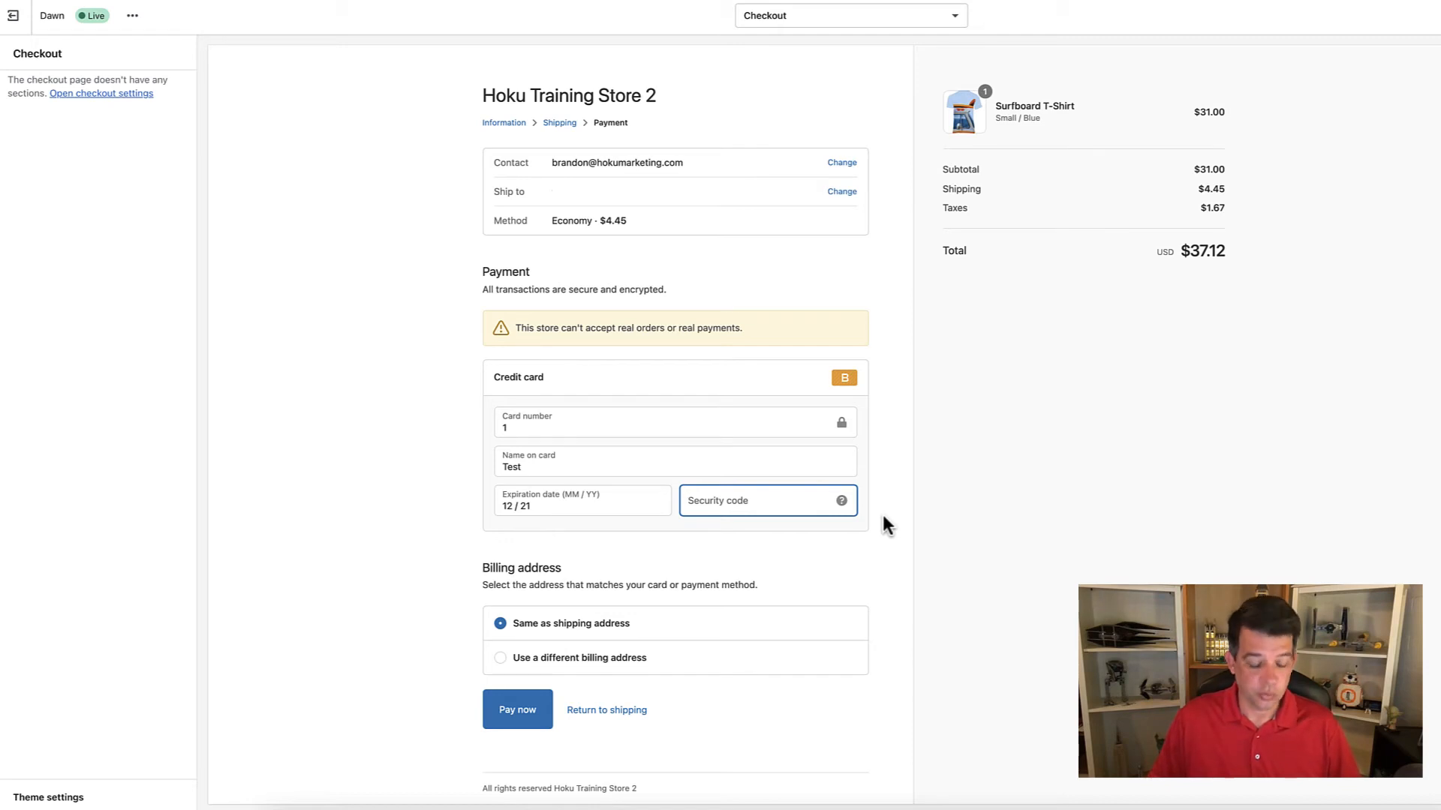
text(111)
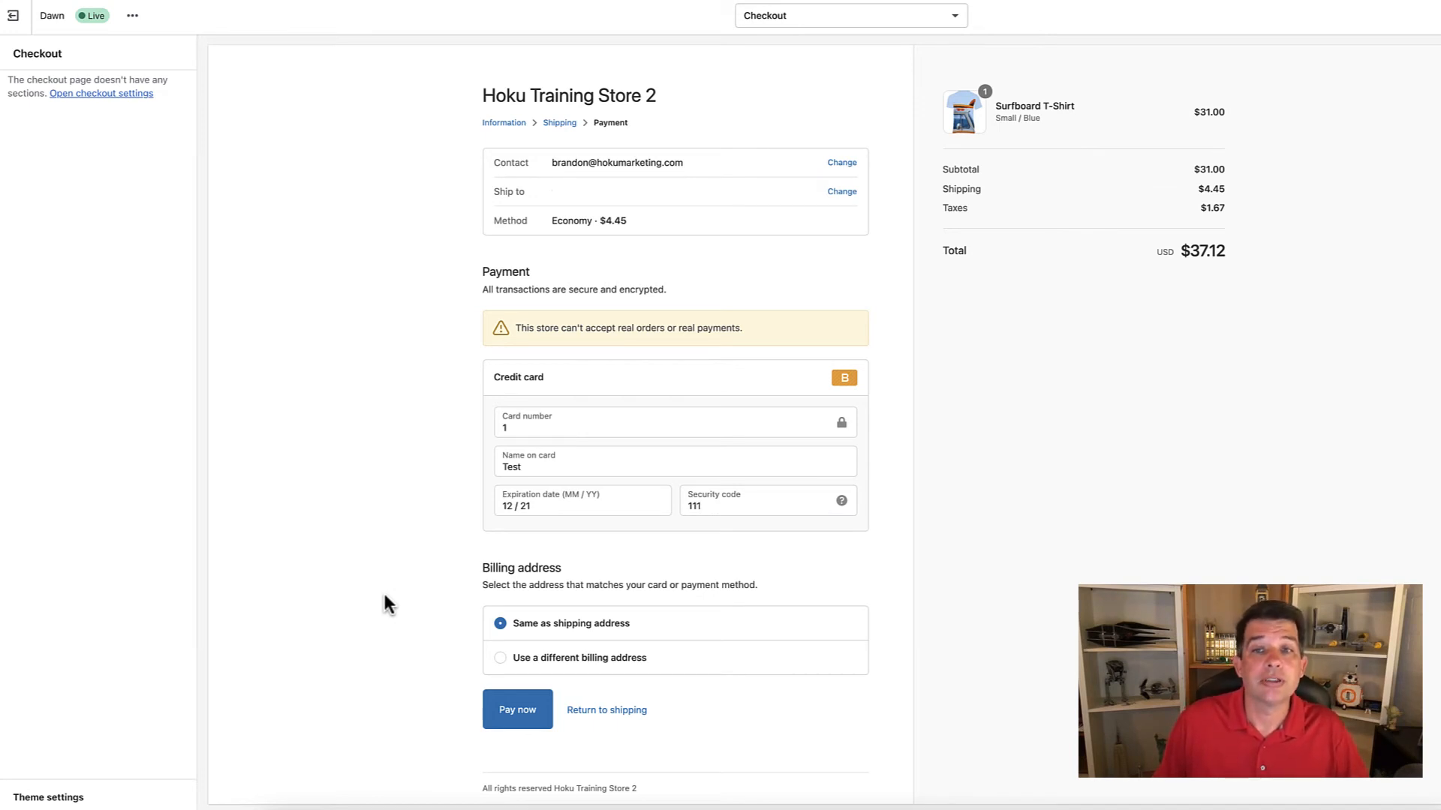
mouse_move(386, 549)
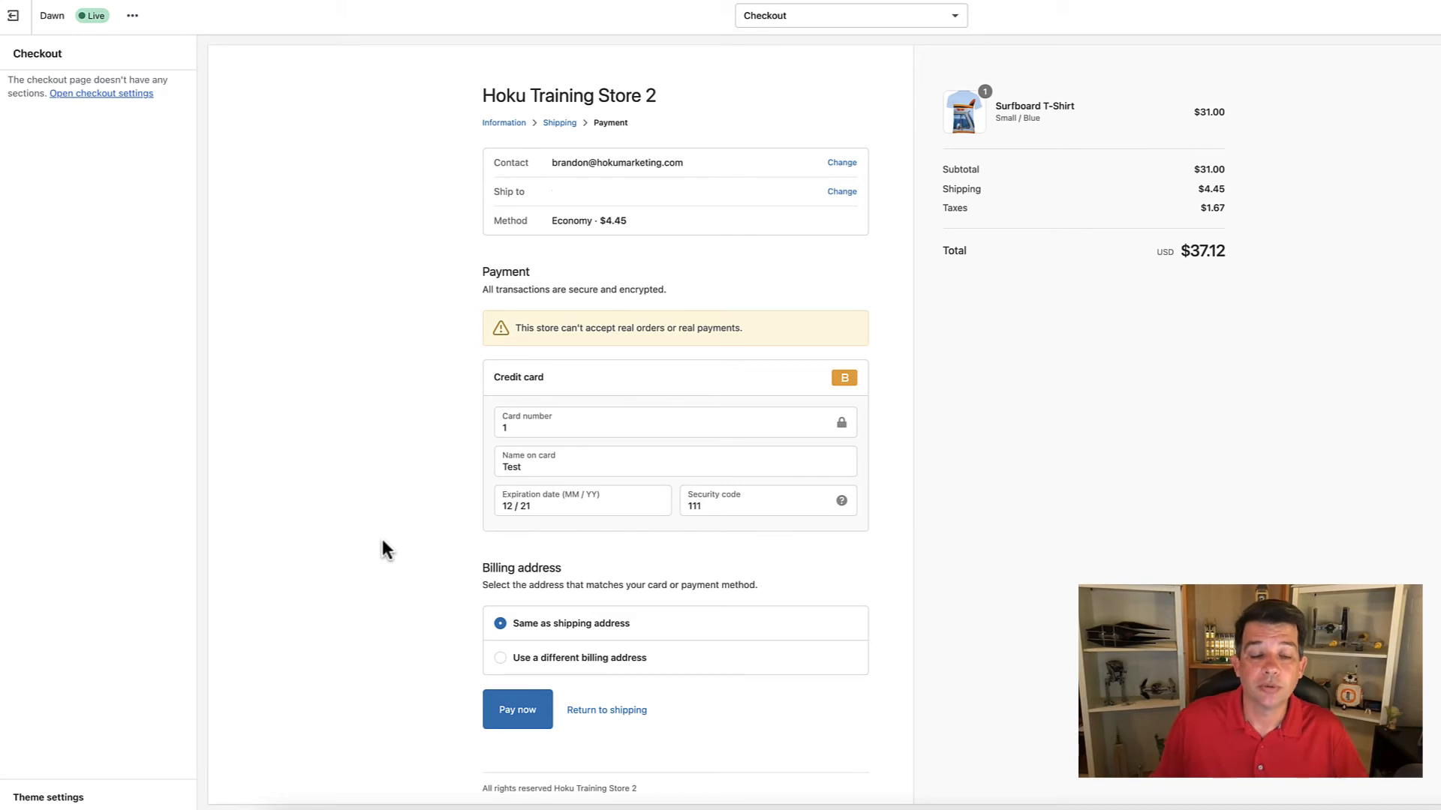
mouse_move(425, 759)
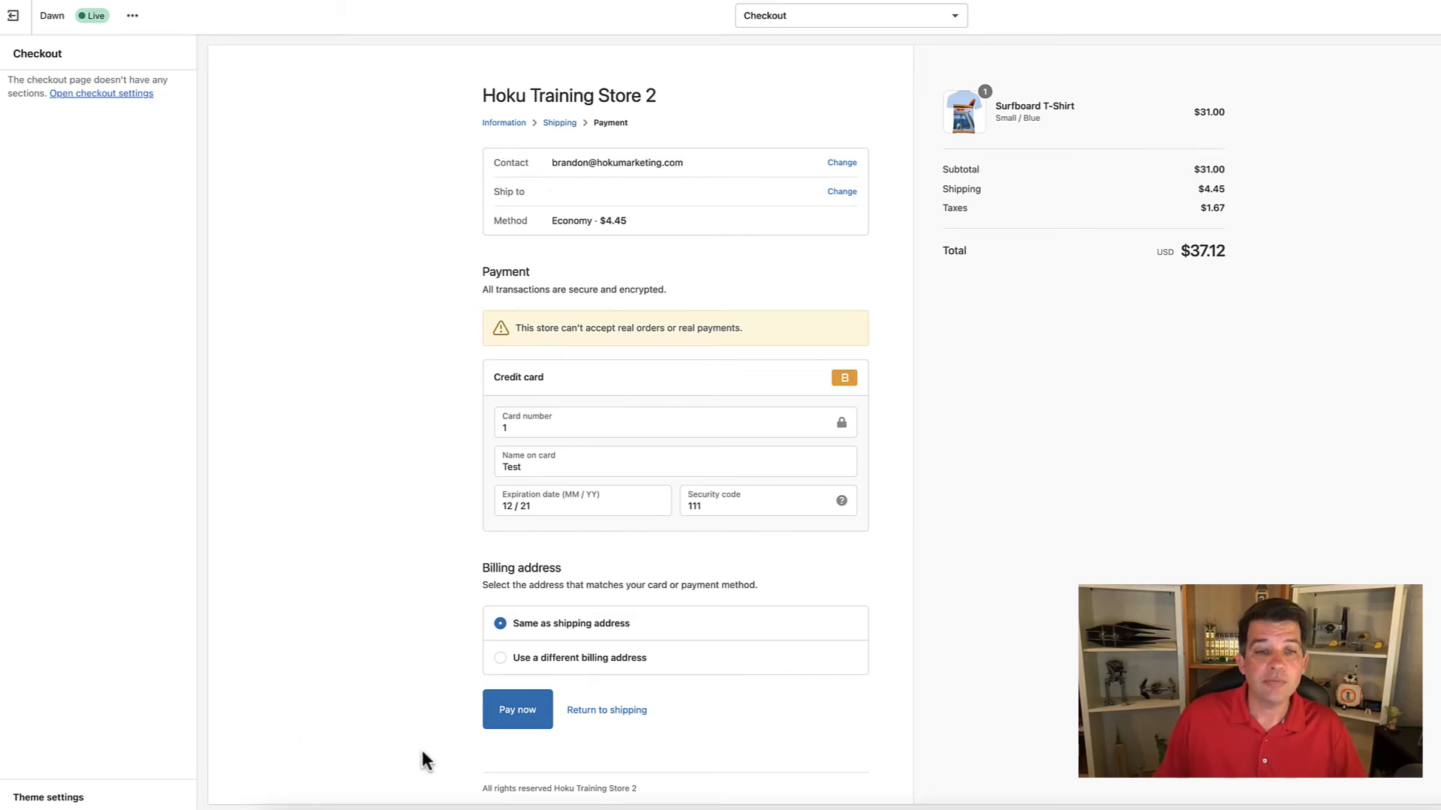
Submit the test payment with Pay now until the editor reports the page failed to load
click(517, 710)
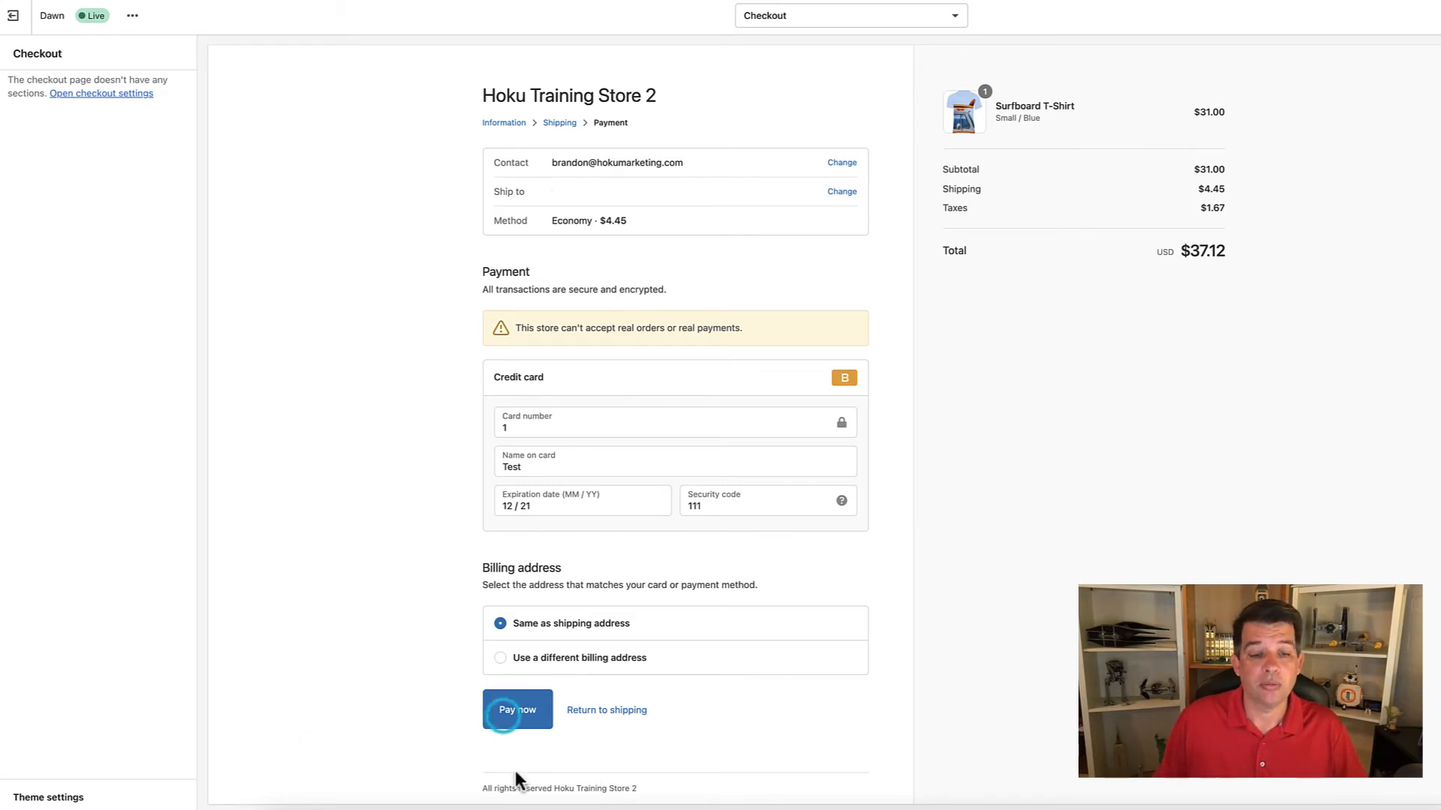
click(516, 710)
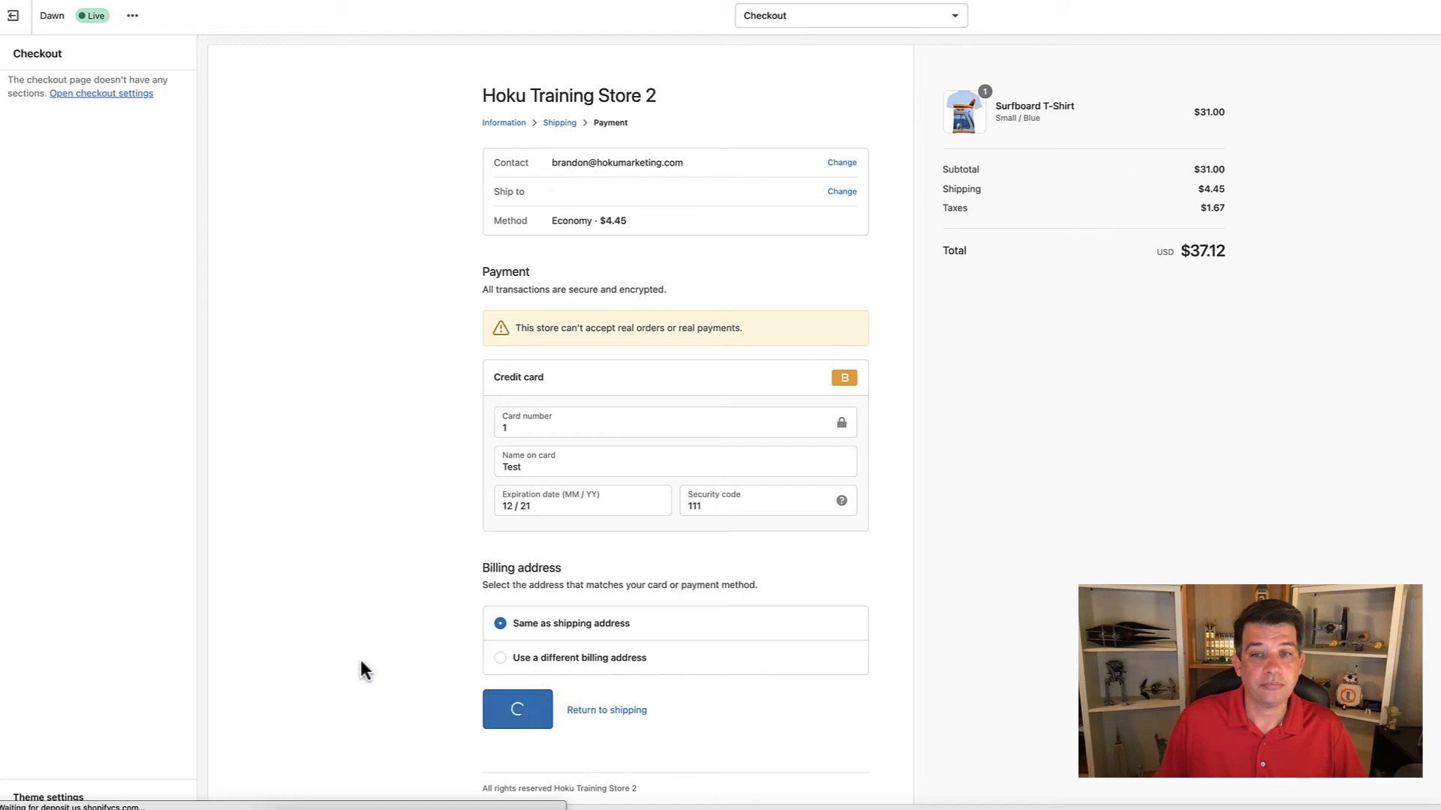
click(516, 709)
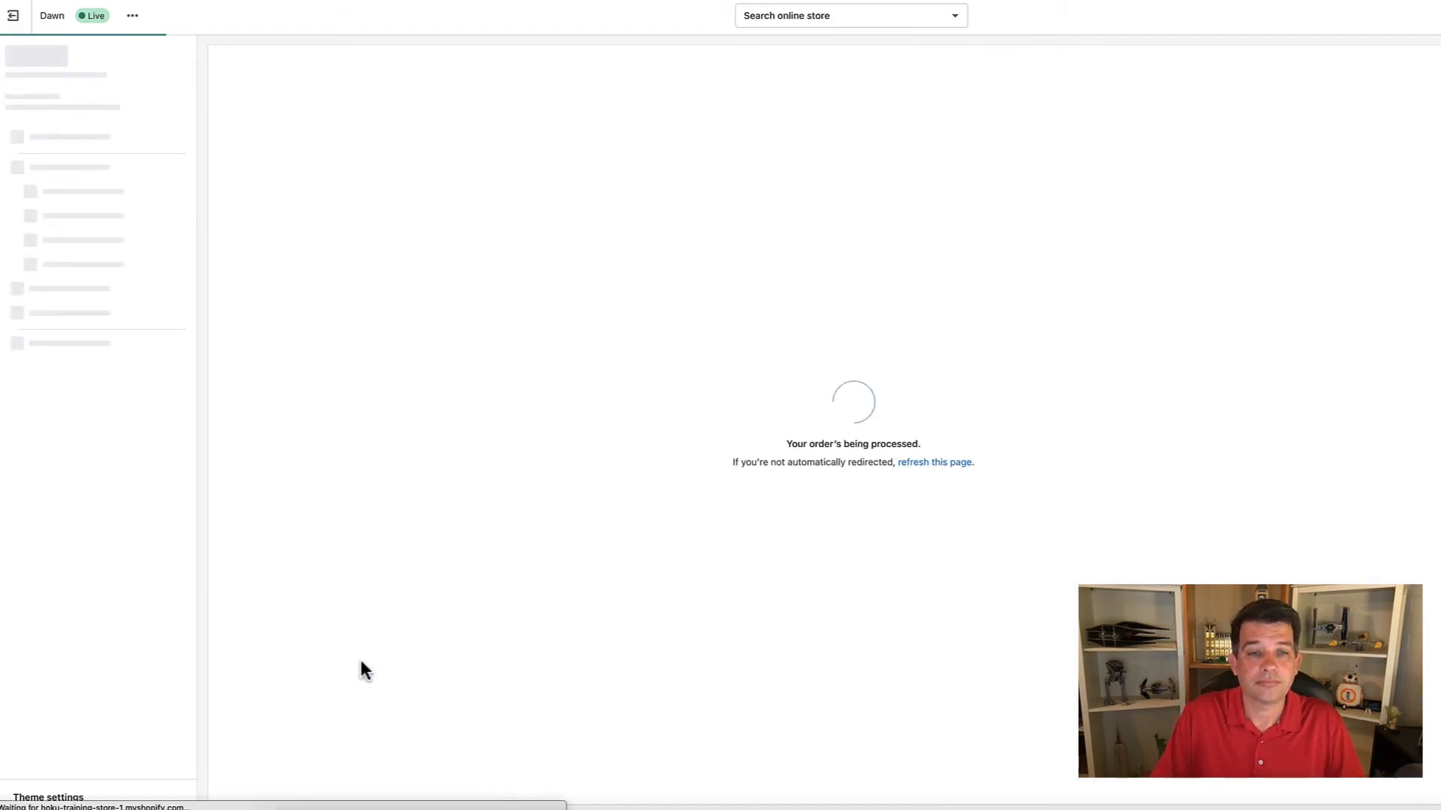
click(850, 15)
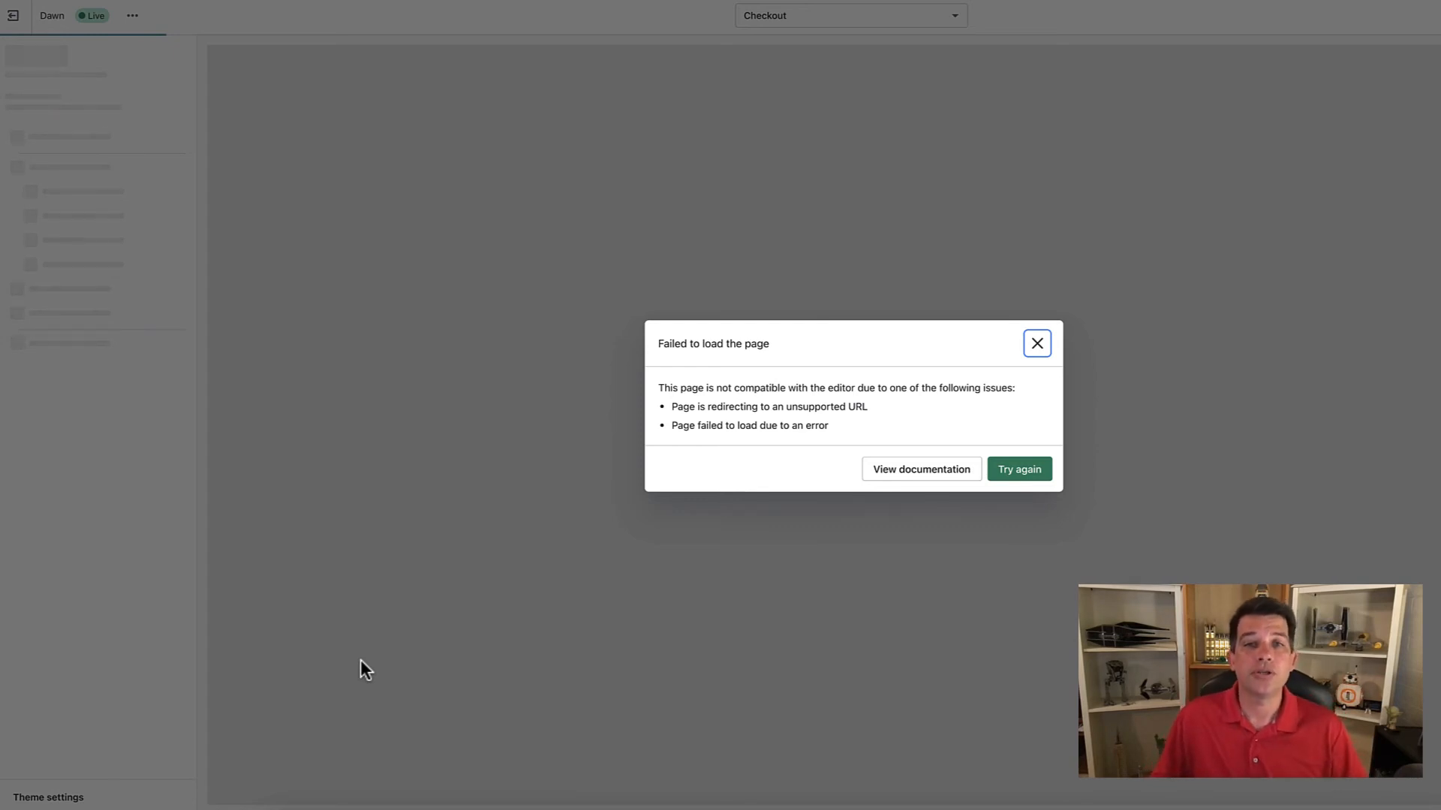
mouse_move(1065, 629)
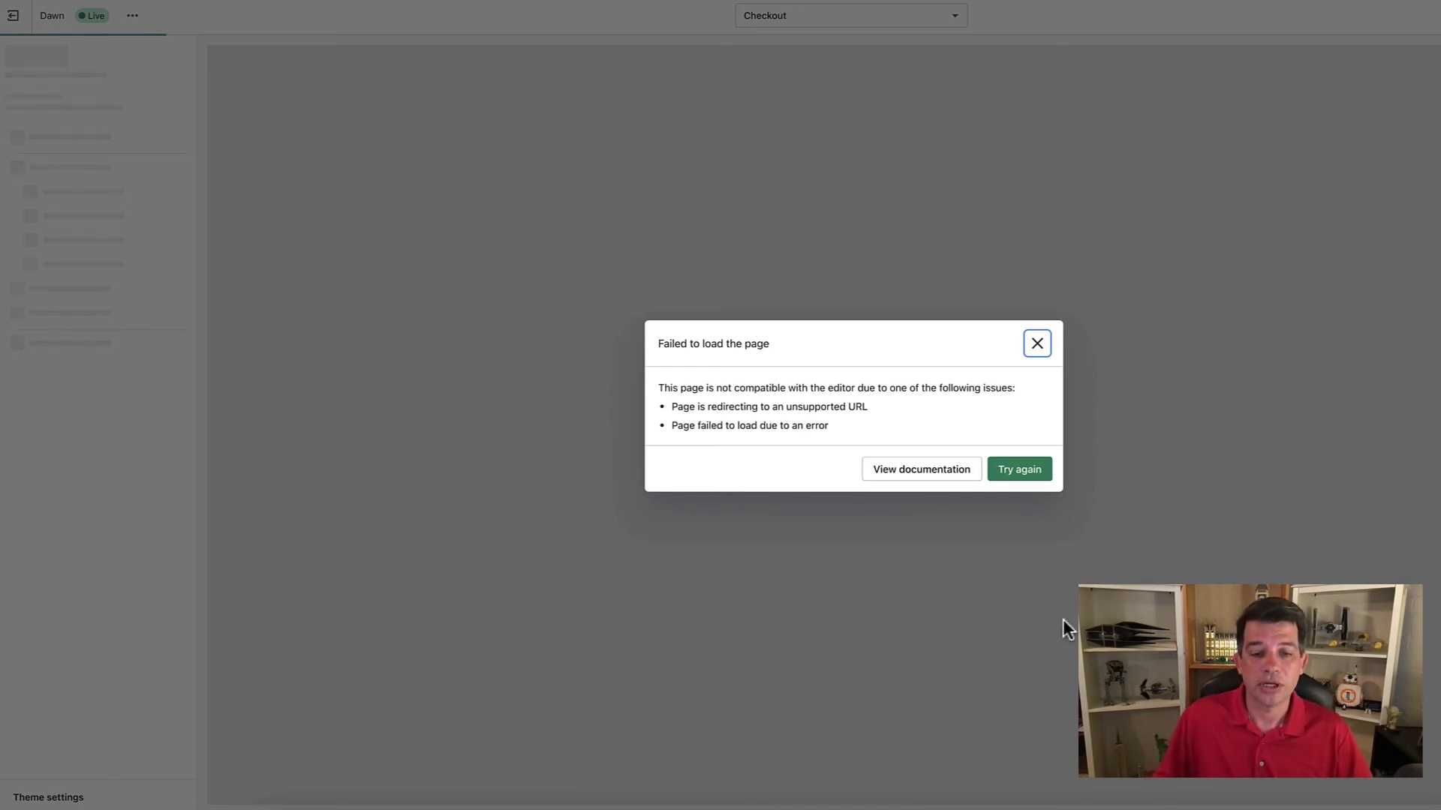
mouse_move(1021, 492)
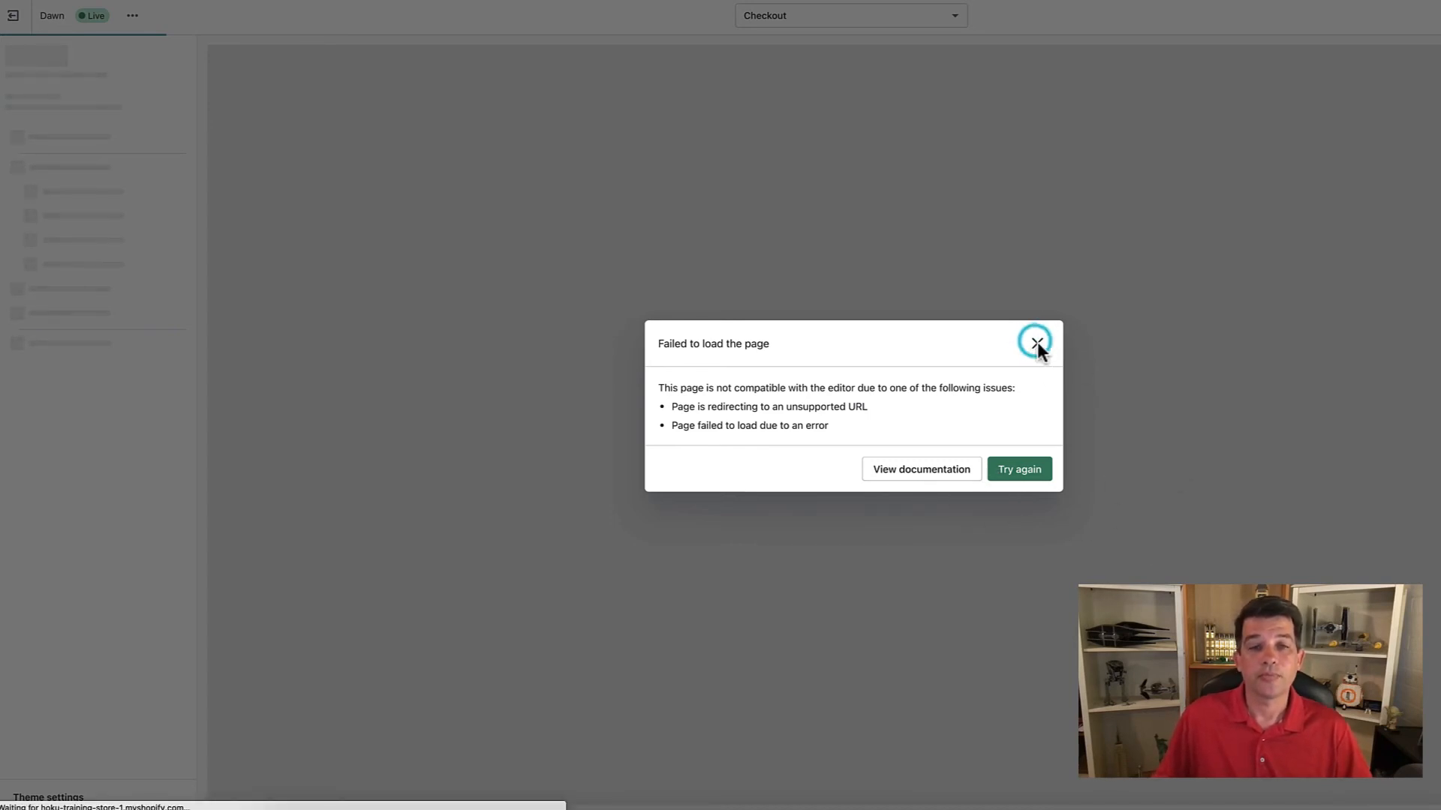
Dismiss the 'Failed to load the page' dialog to reveal order #1002's $37.12 confirmation
click(1036, 342)
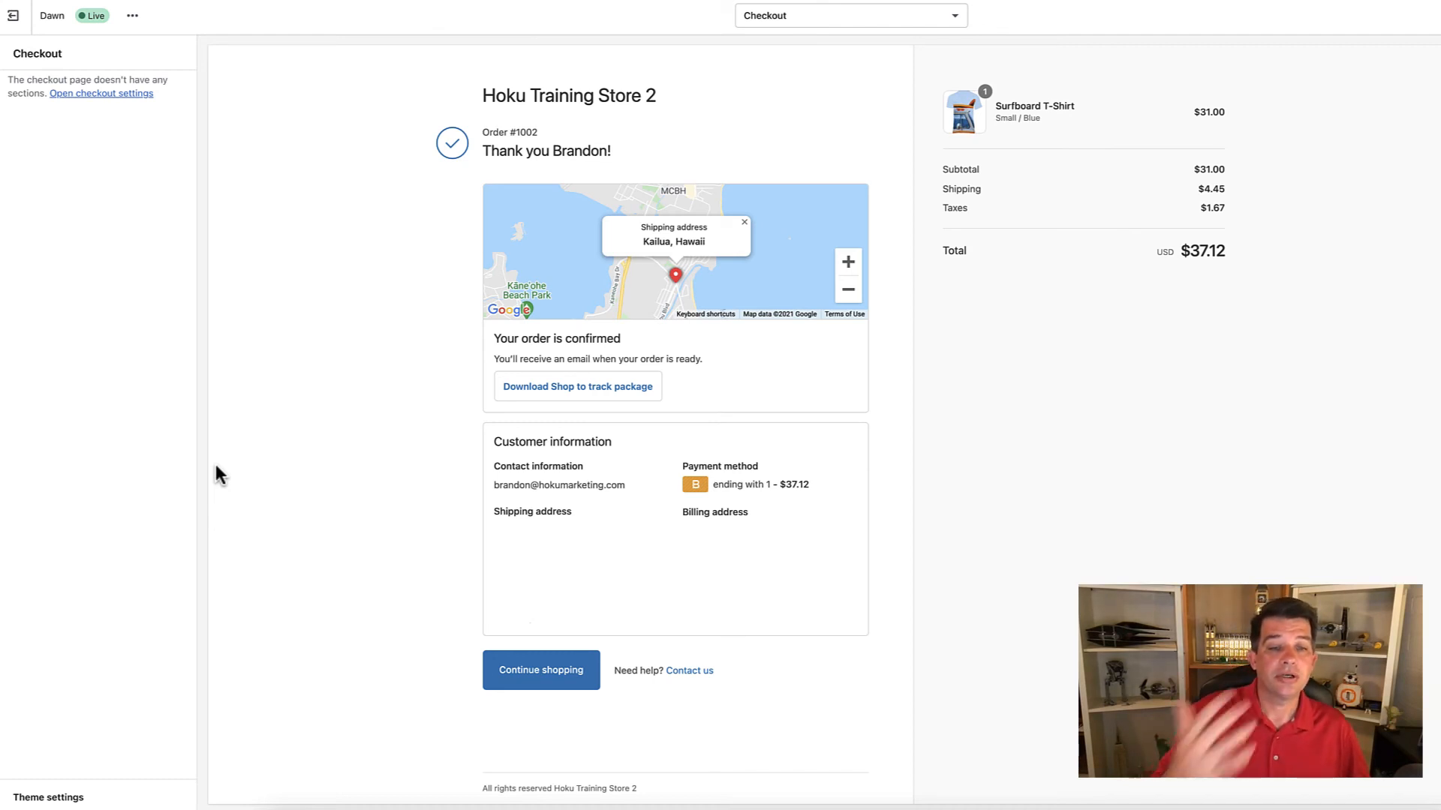
mouse_move(596, 336)
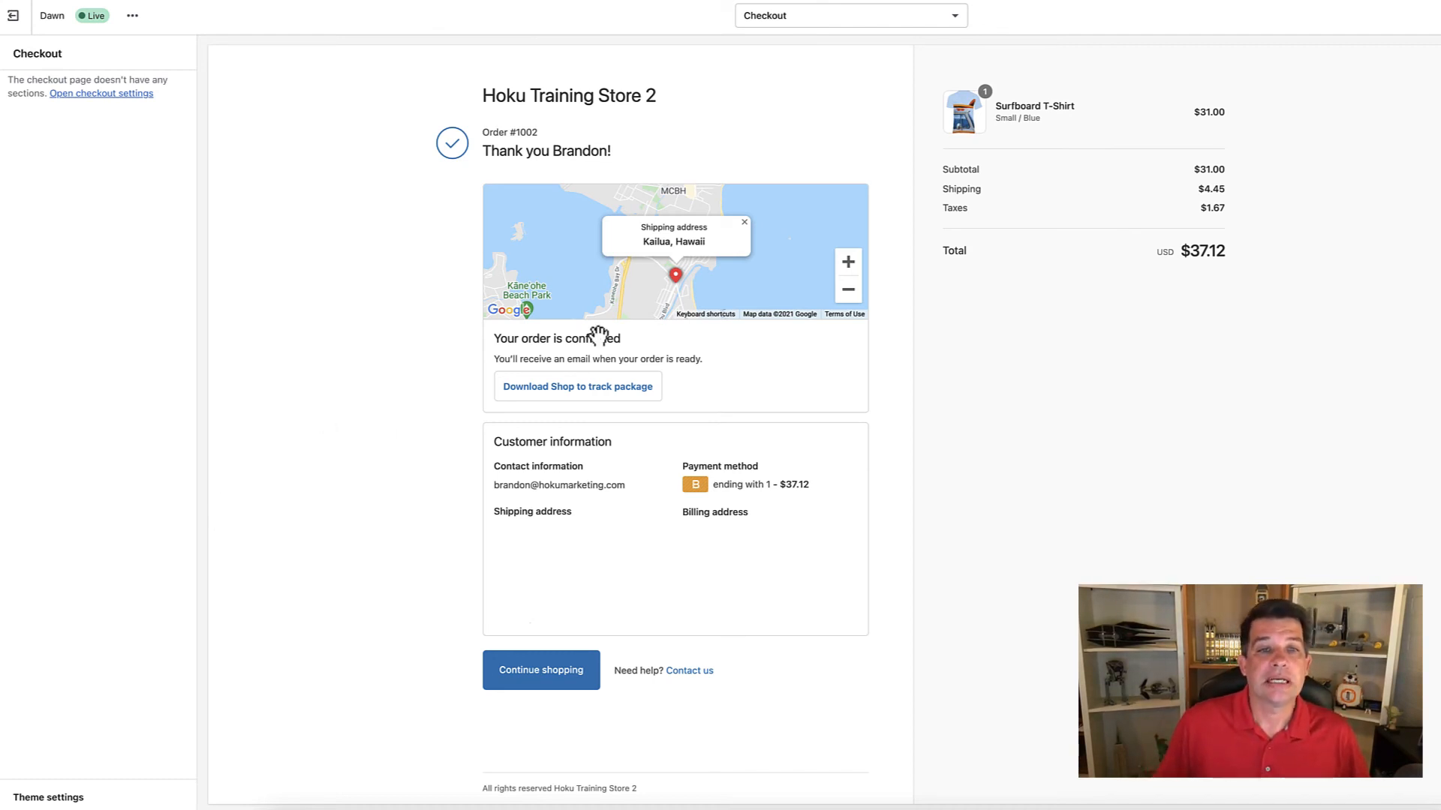
mouse_move(425, 177)
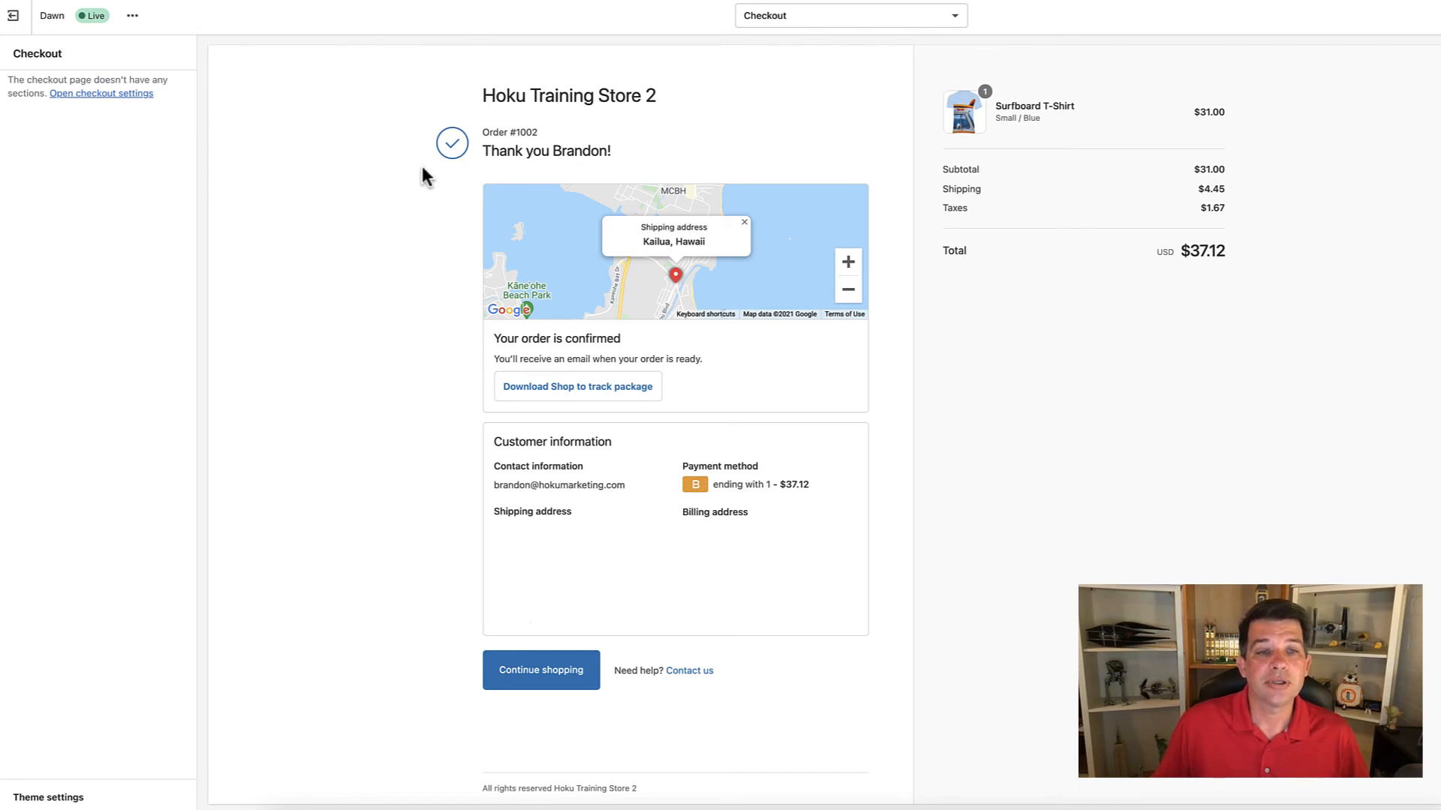
mouse_move(574, 264)
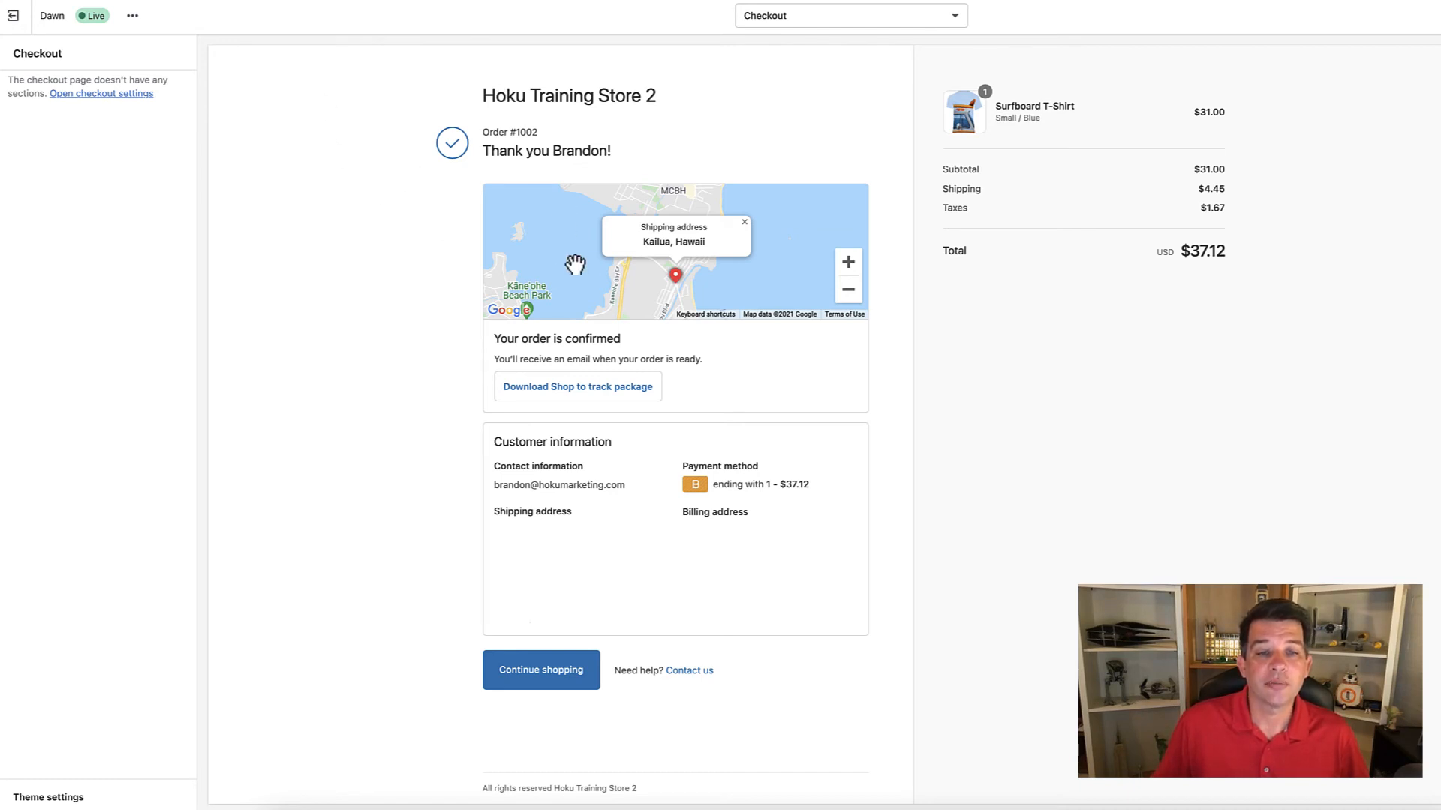
mouse_move(666, 282)
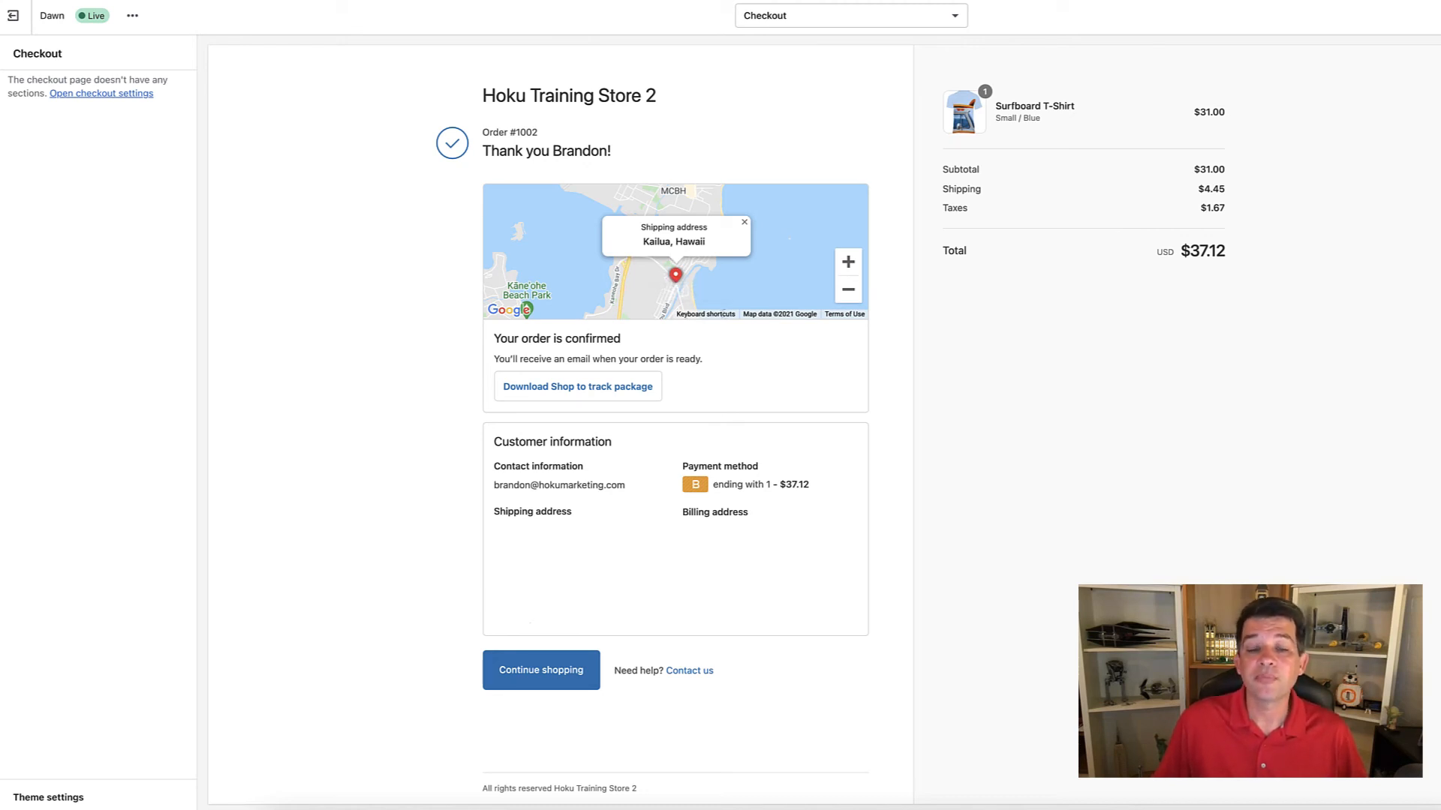
mouse_move(359, 601)
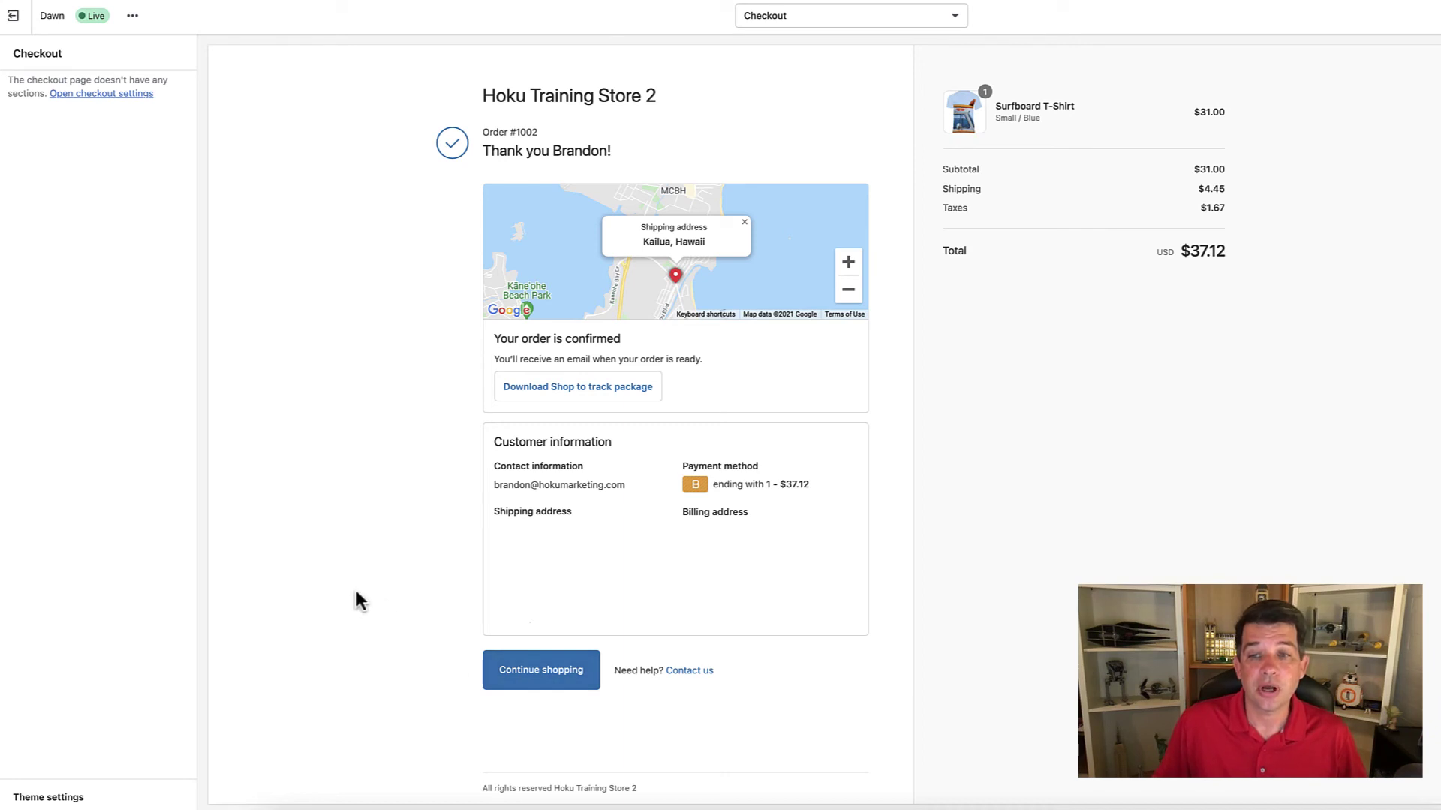
mouse_move(344, 432)
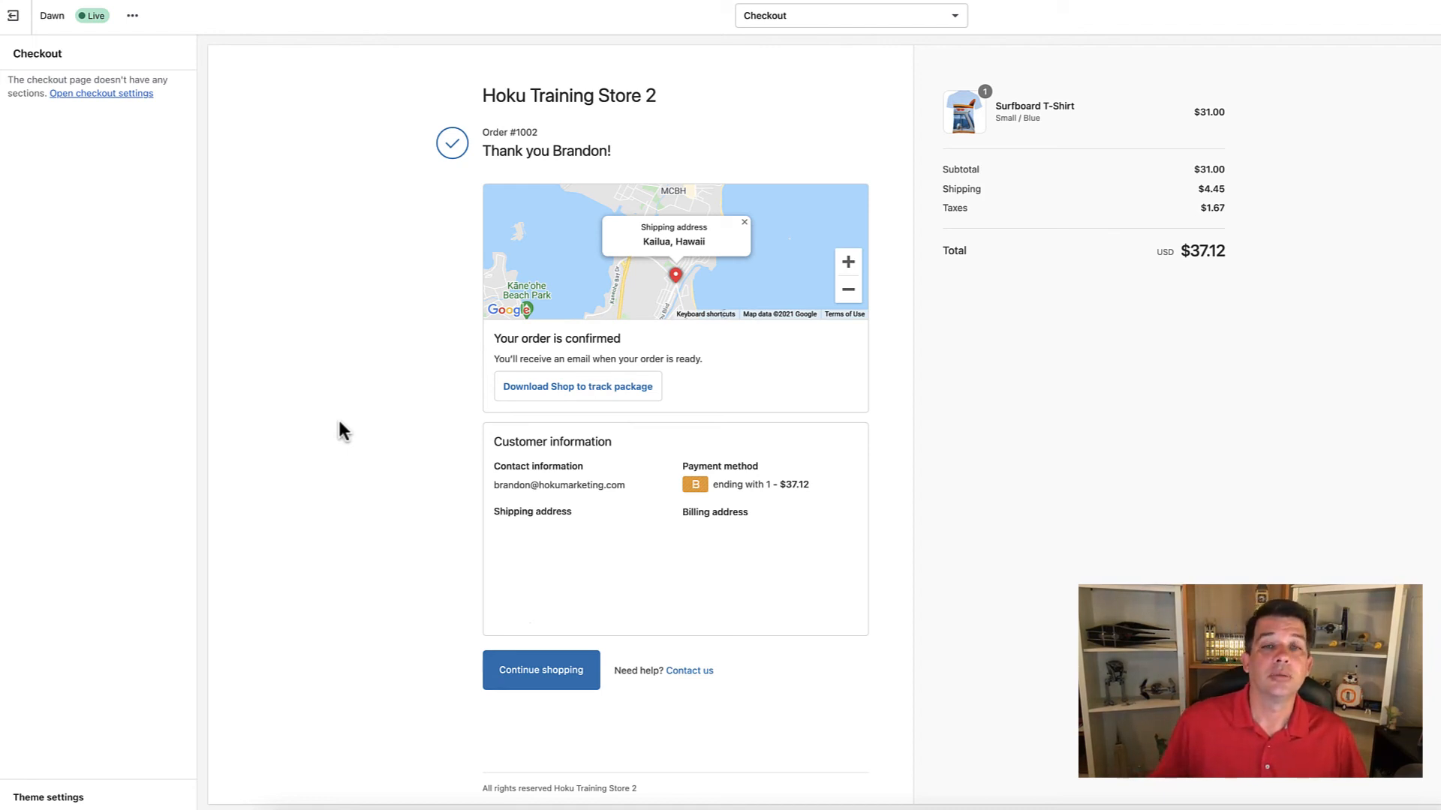
mouse_move(361, 393)
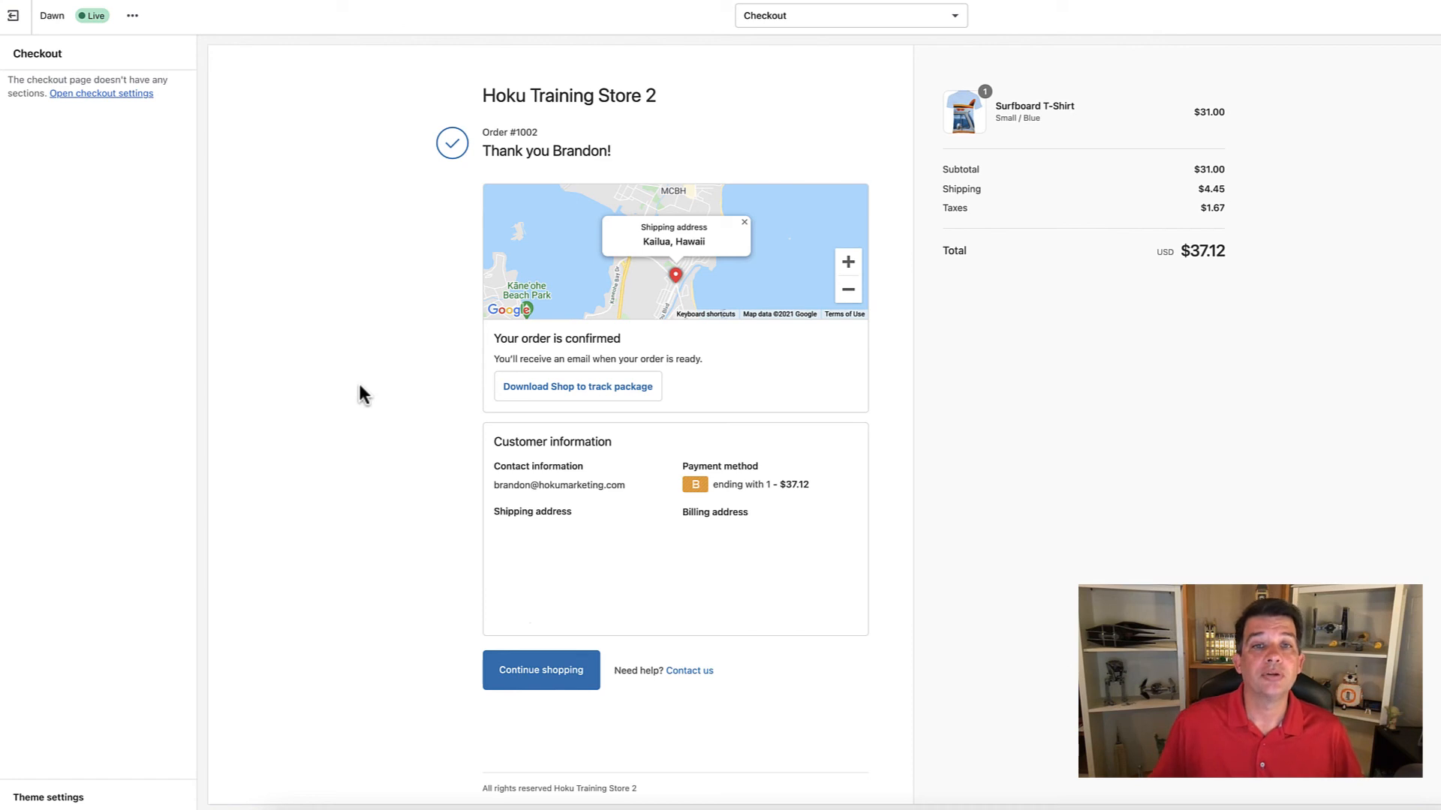
mouse_move(355, 383)
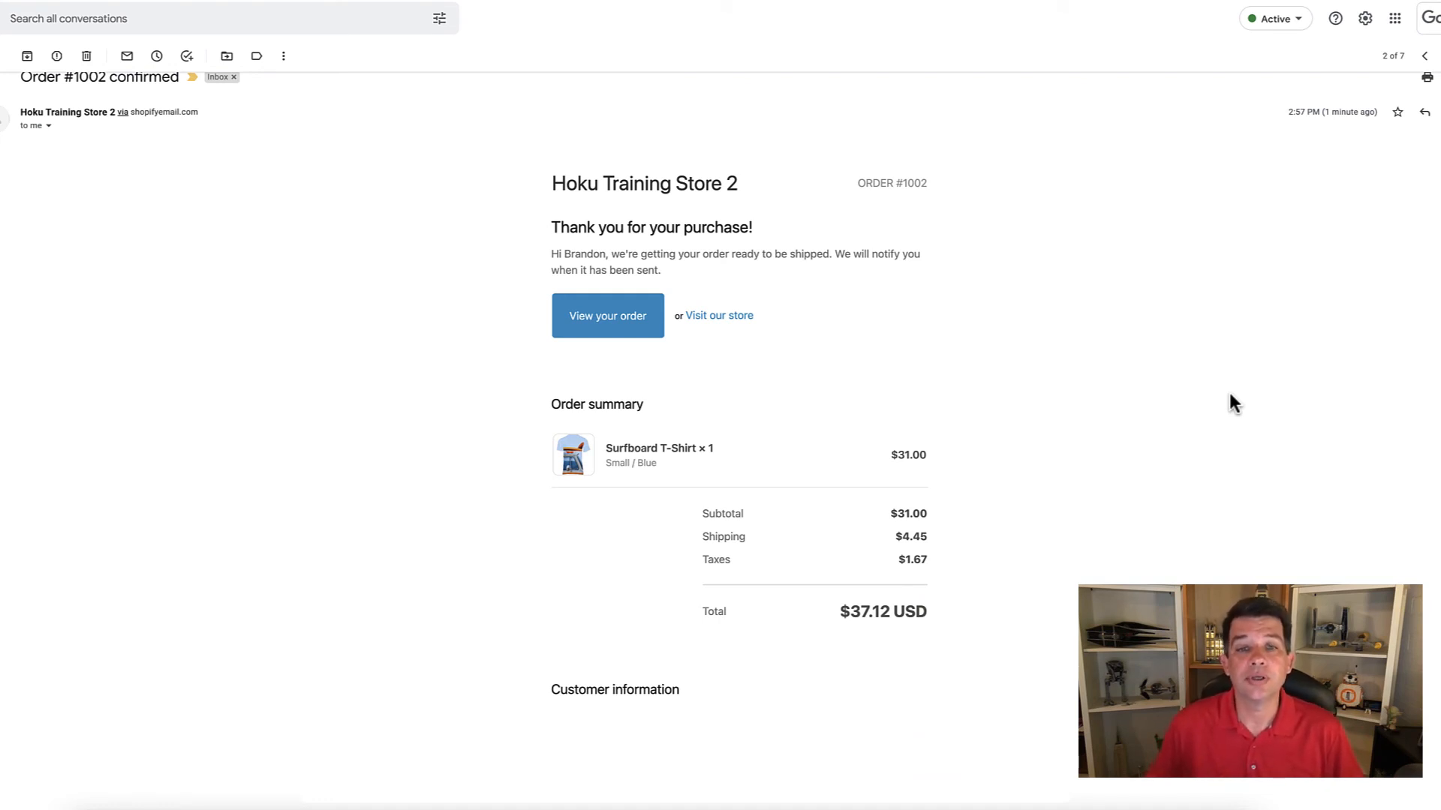
mouse_move(1106, 444)
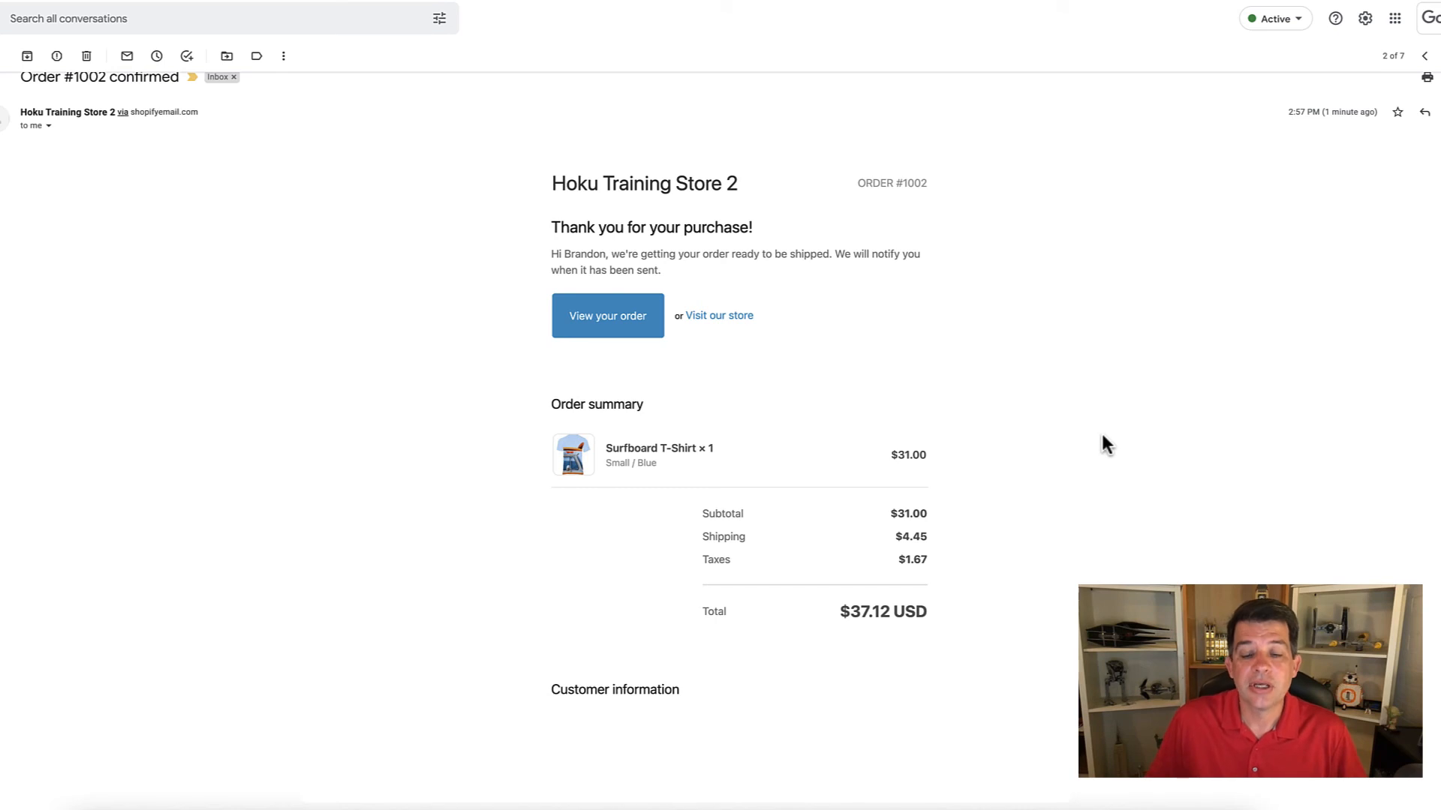
mouse_move(1118, 414)
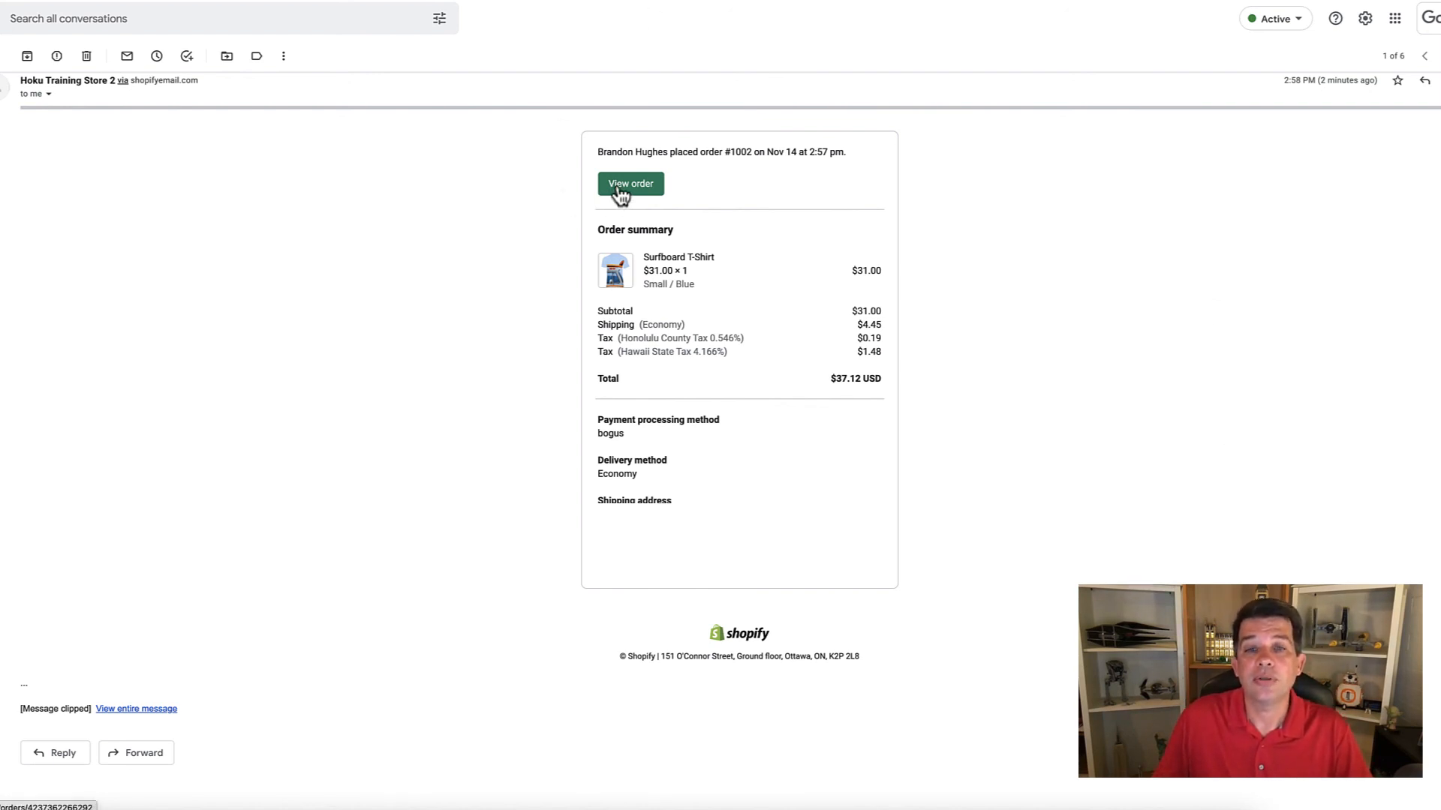
From the store's new-order email, use View order to open order #1002 in Shopify admin
click(630, 183)
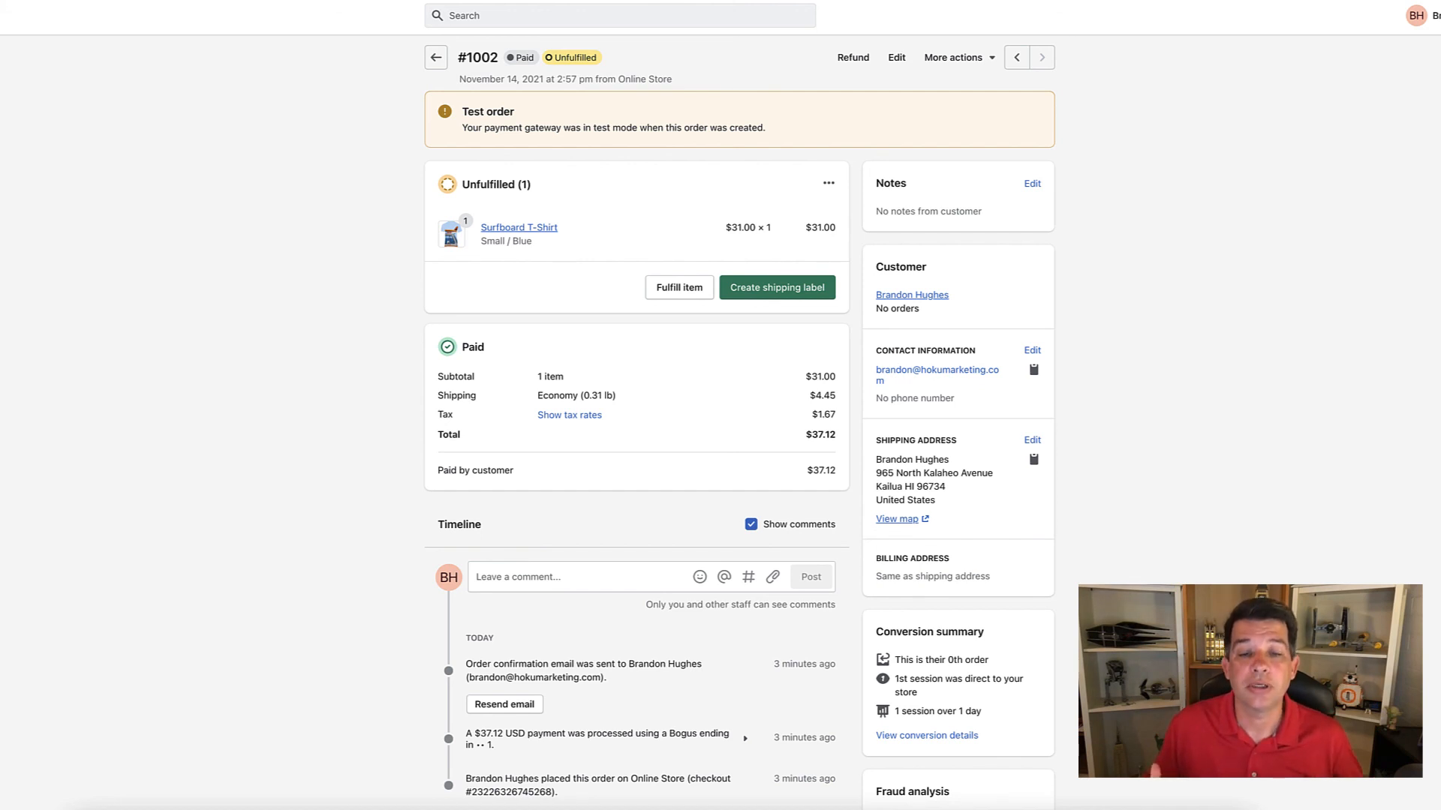
mouse_move(77, 589)
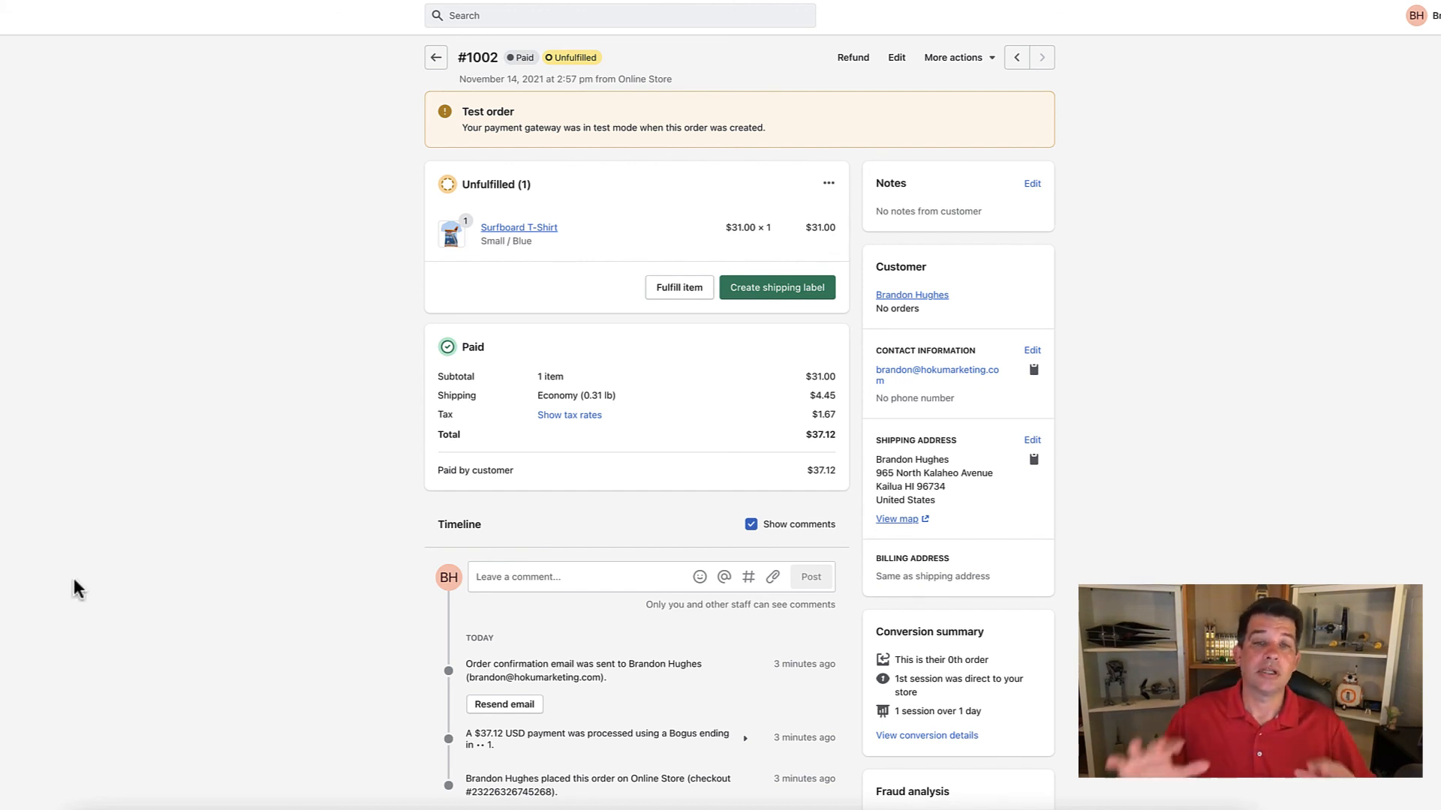